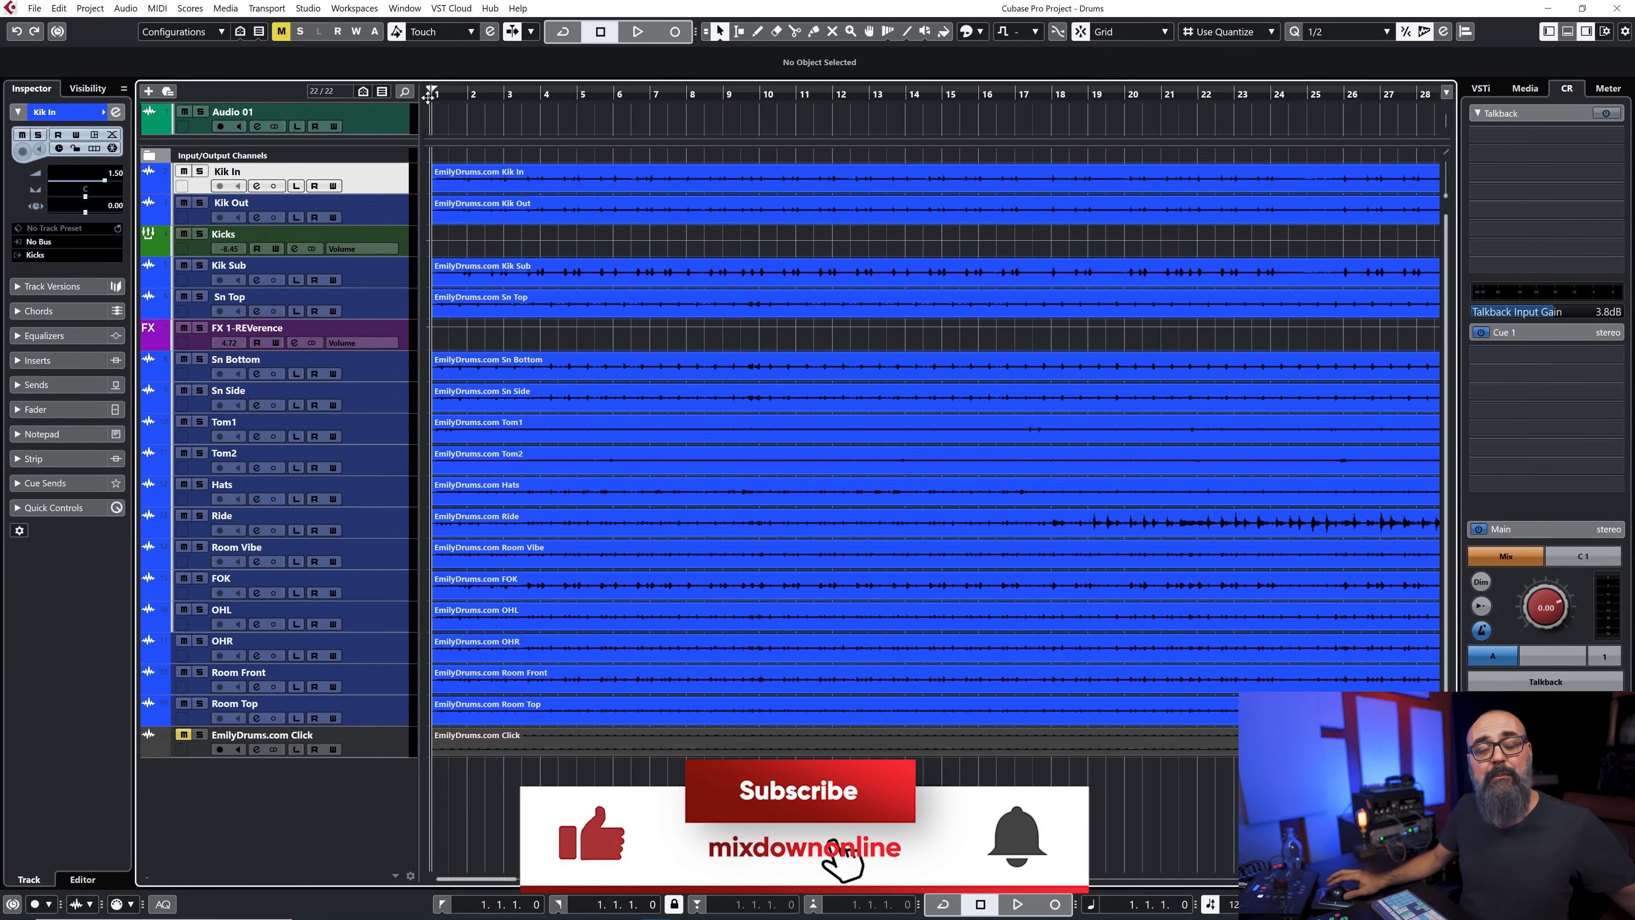
Audition the drum recording from the start, then bring the Kik In audio into the Sample Editor
click(799, 791)
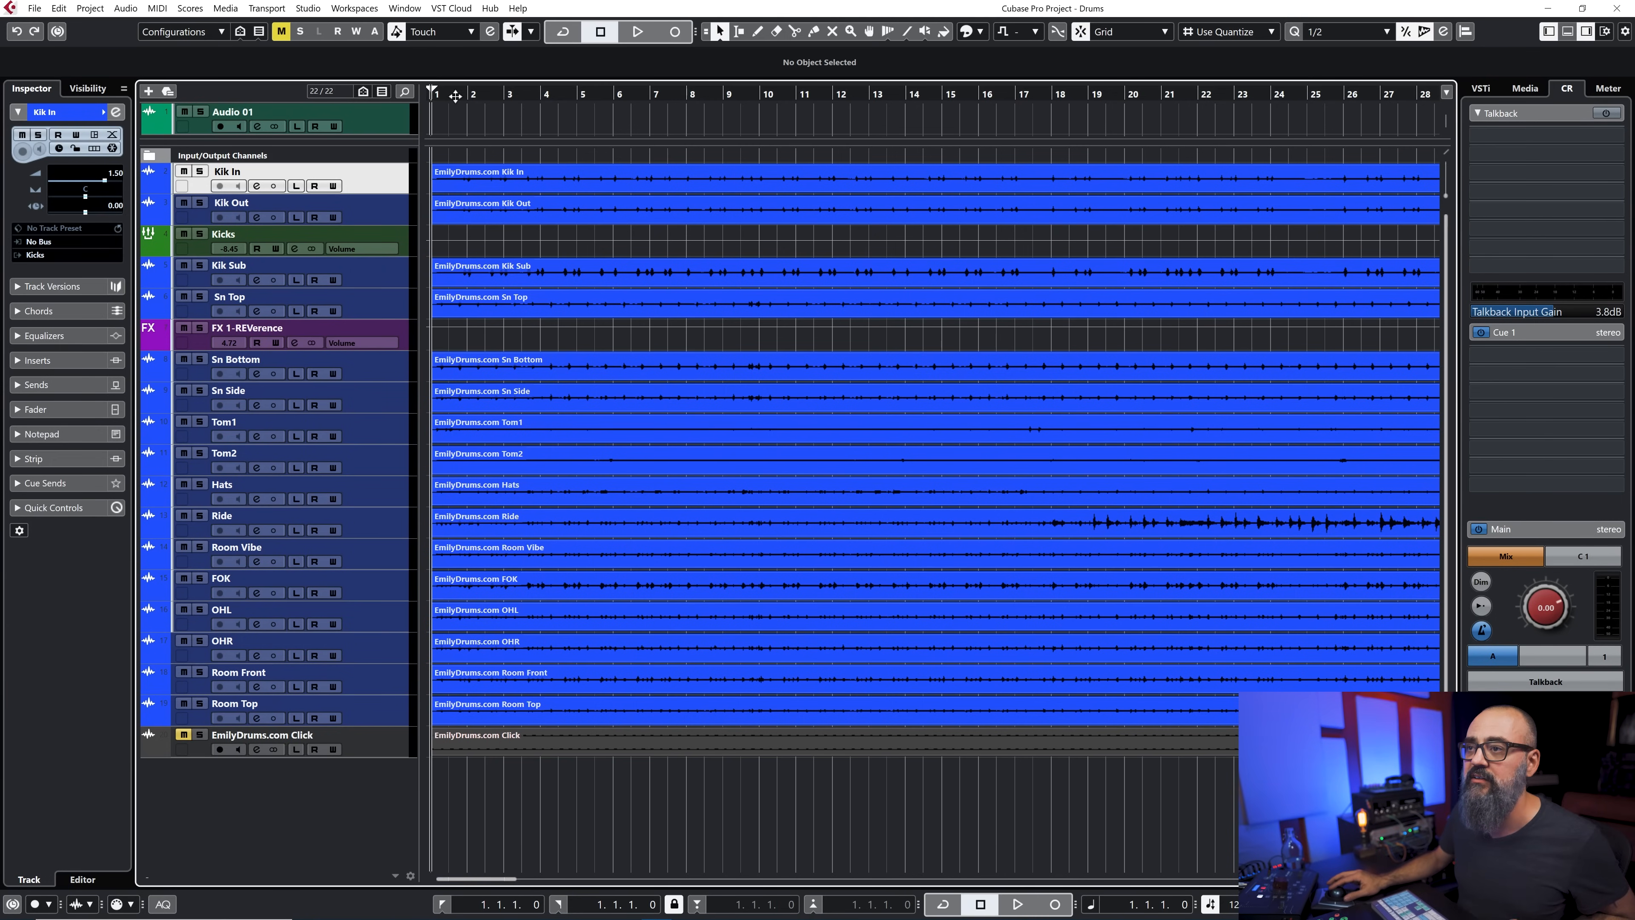
click(638, 32)
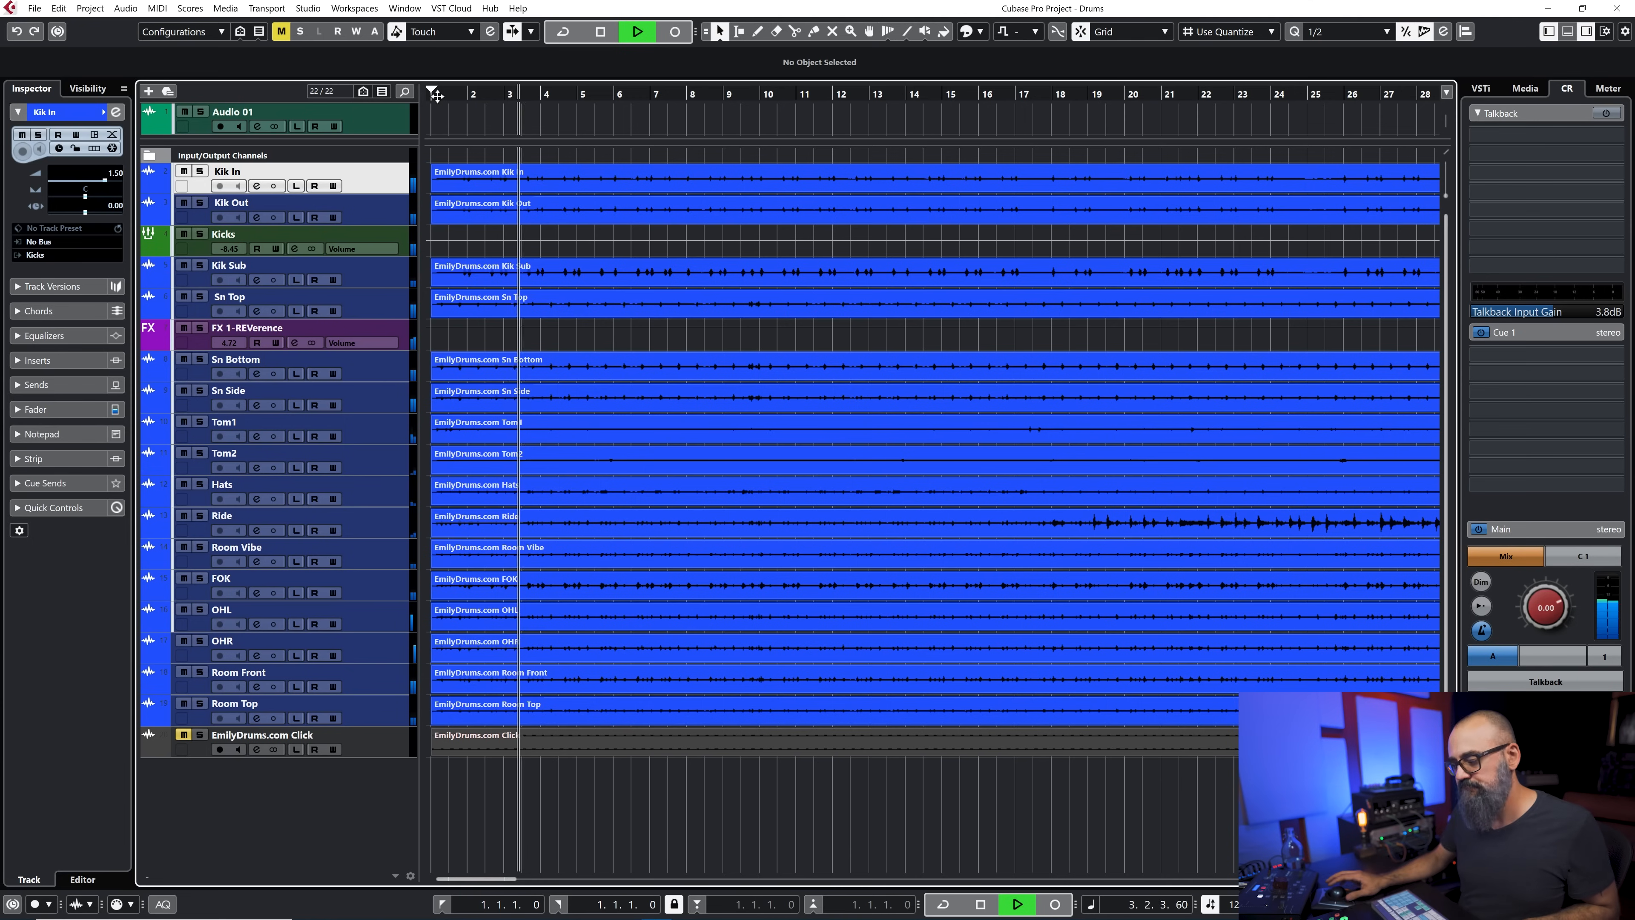
click(600, 32)
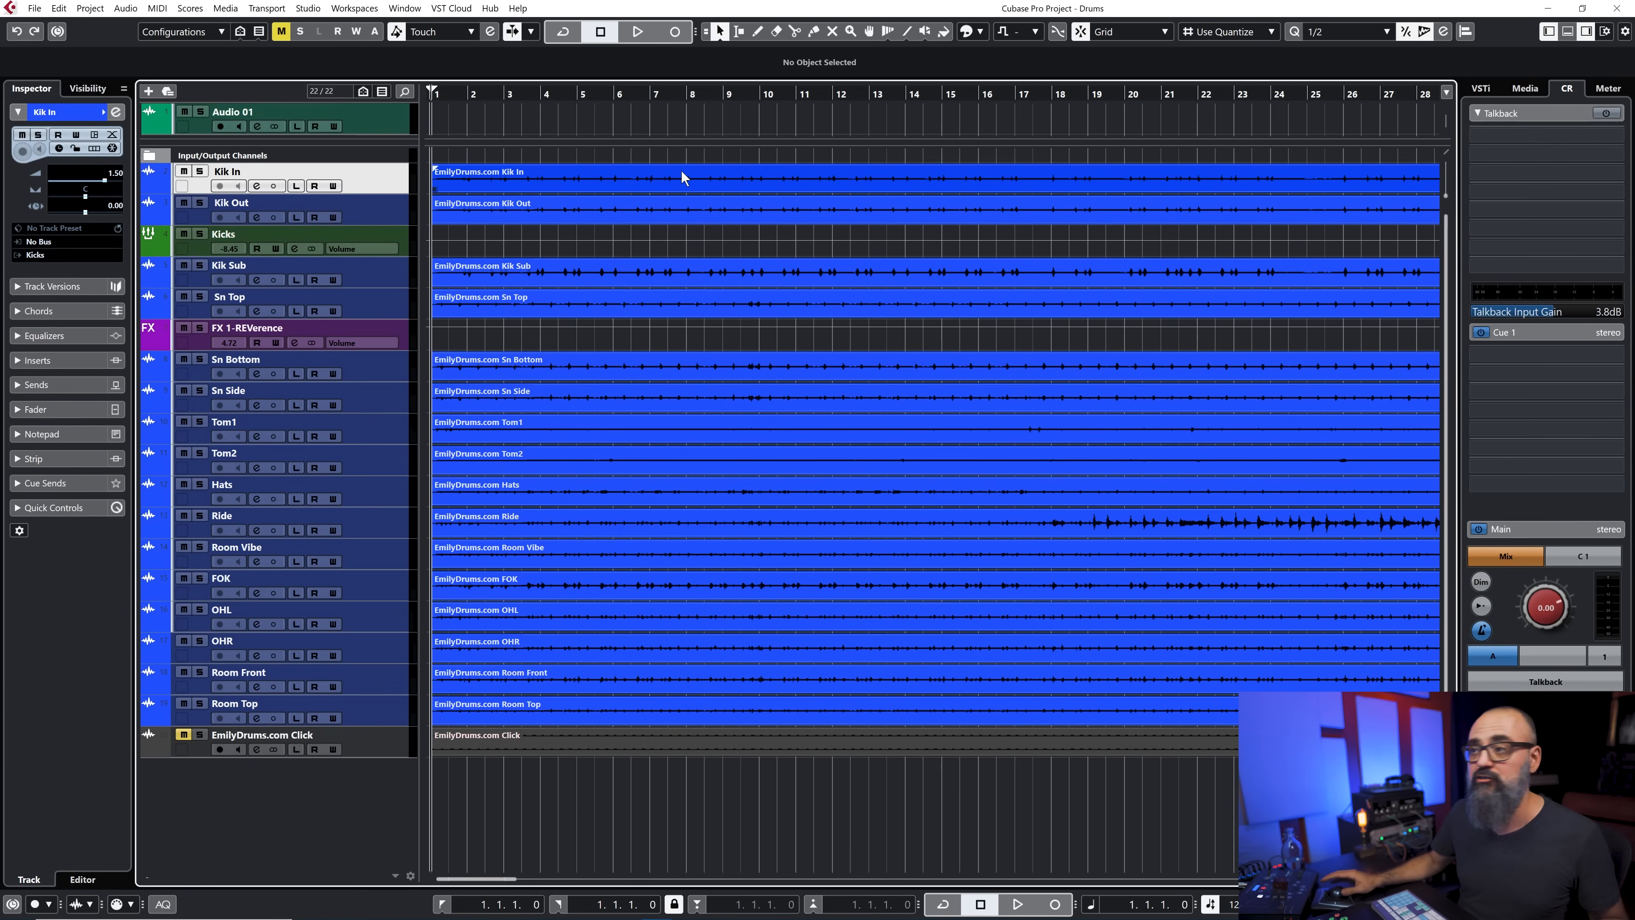
mouse_move(627, 193)
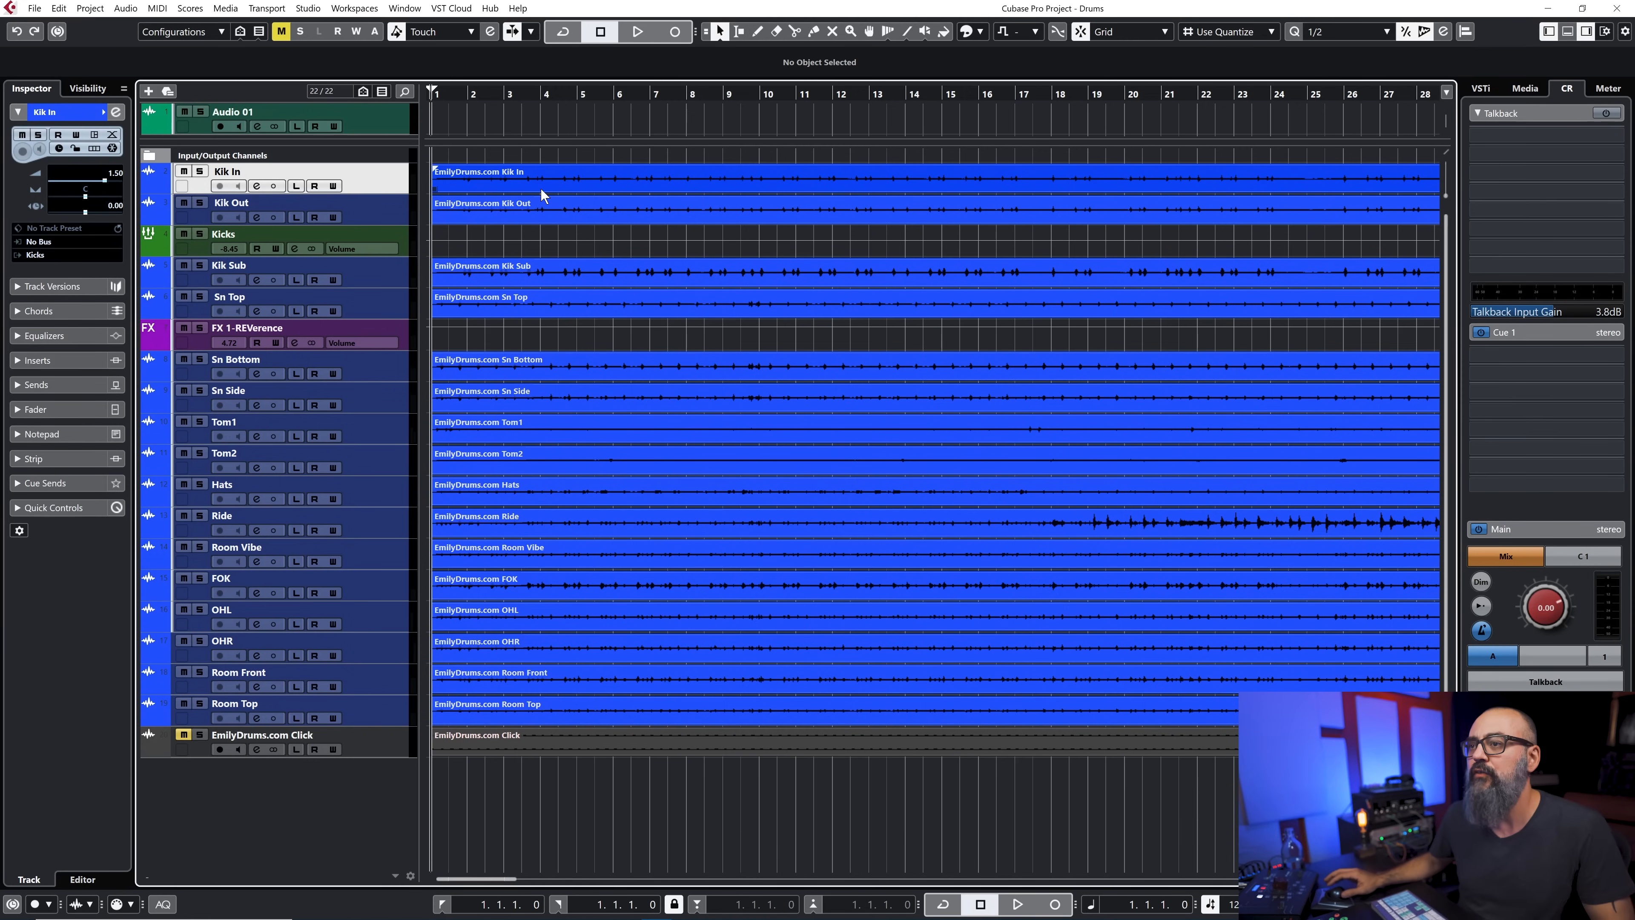
click(541, 186)
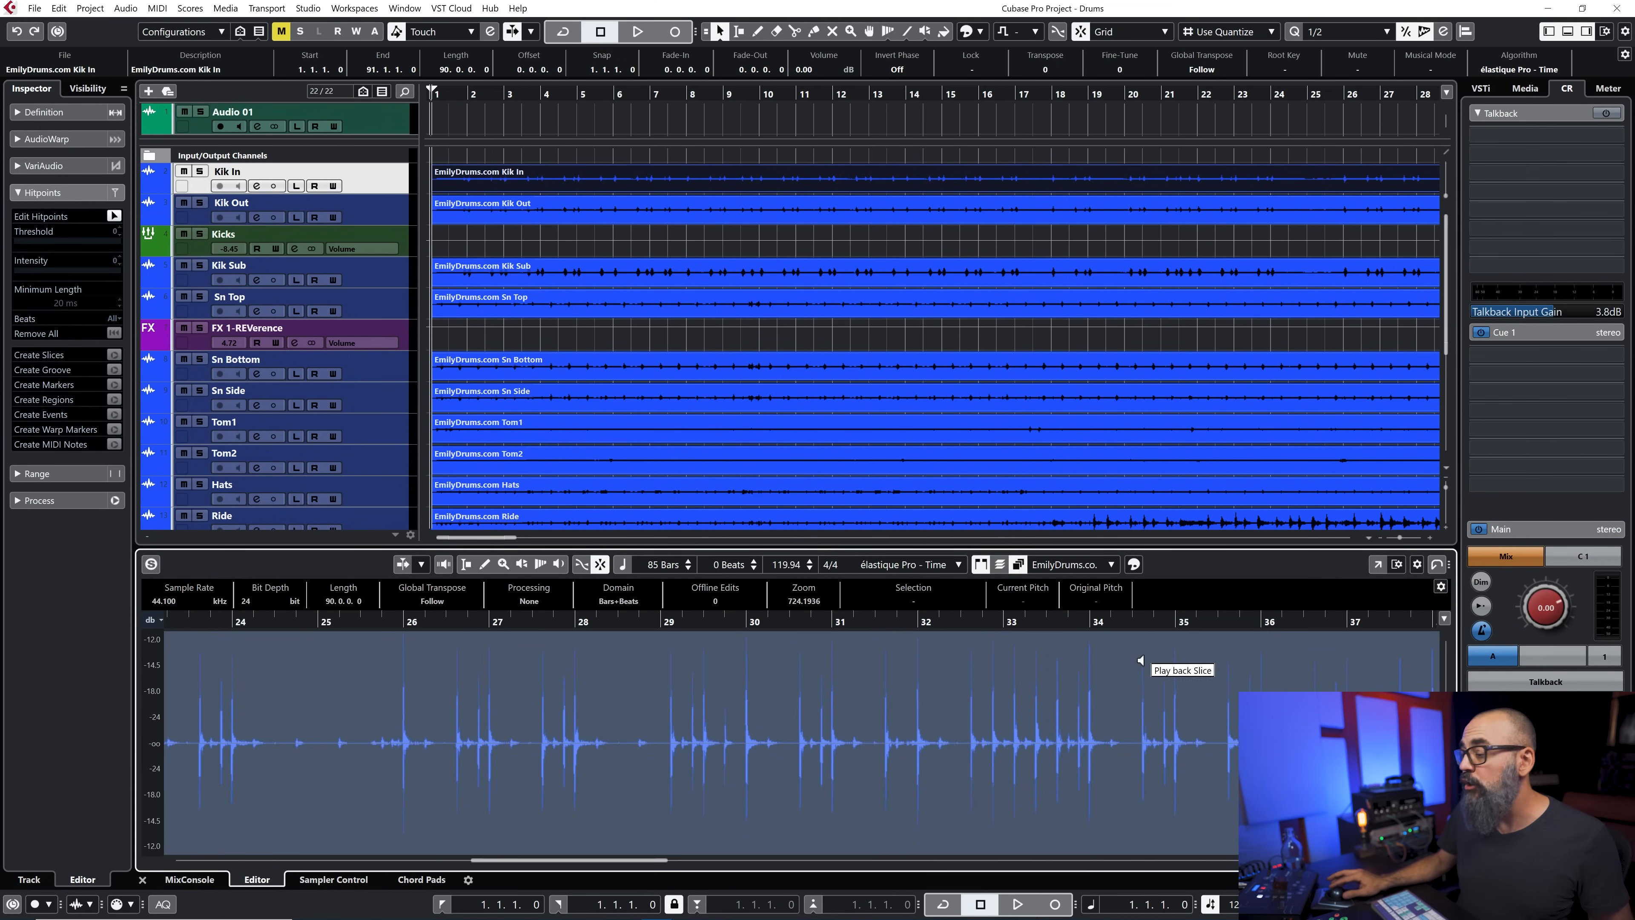
mouse_move(783, 776)
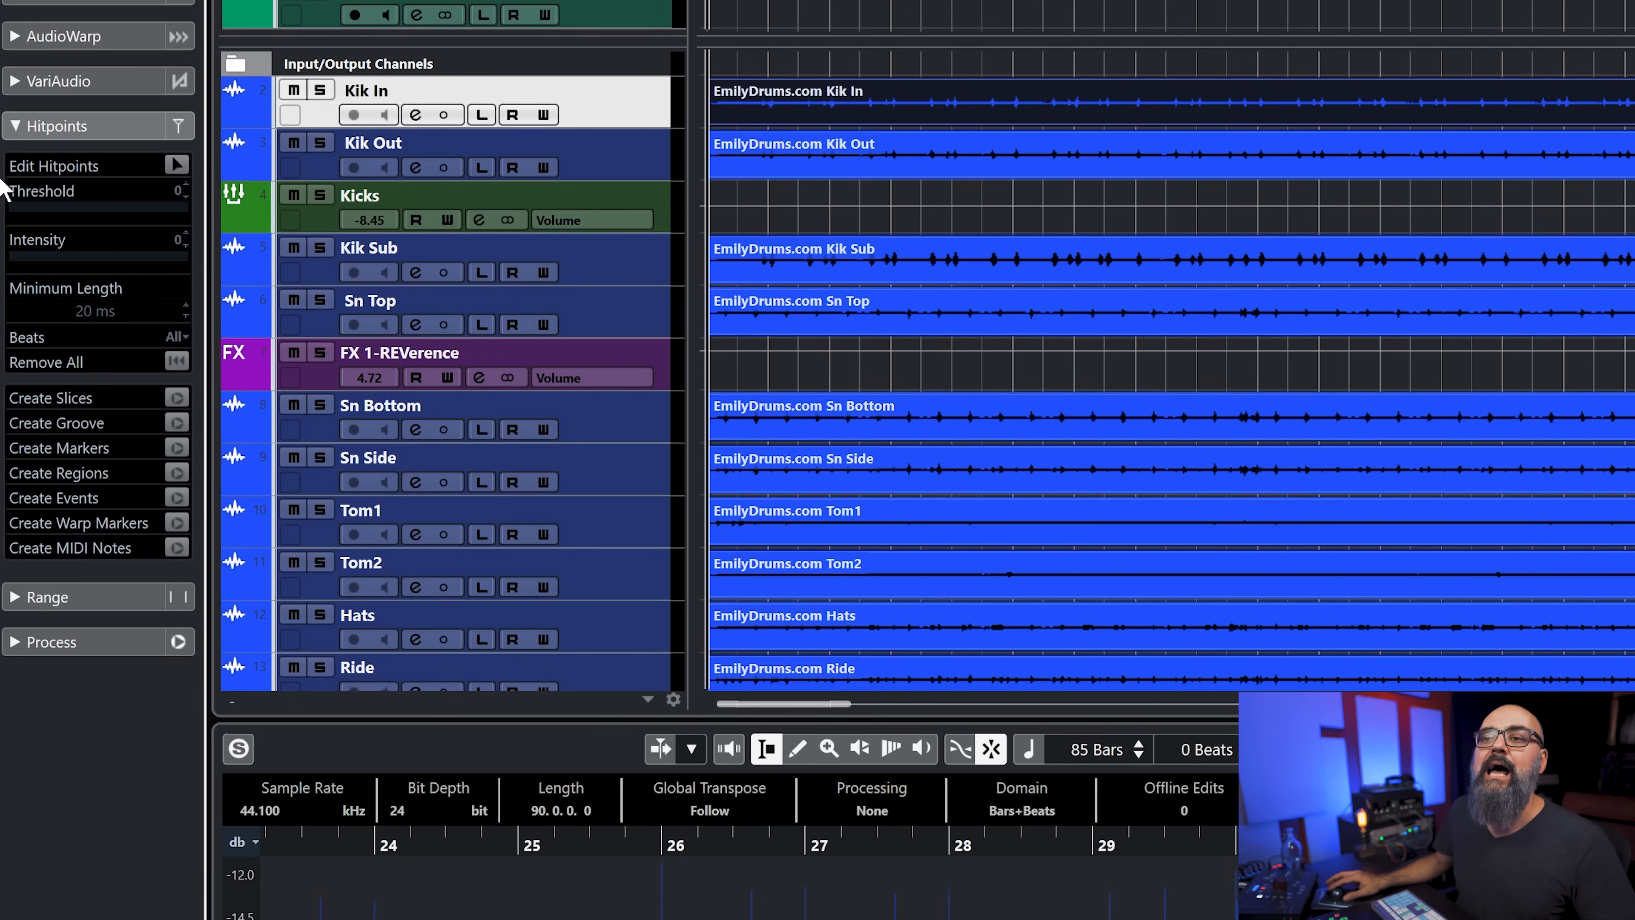
mouse_move(176, 167)
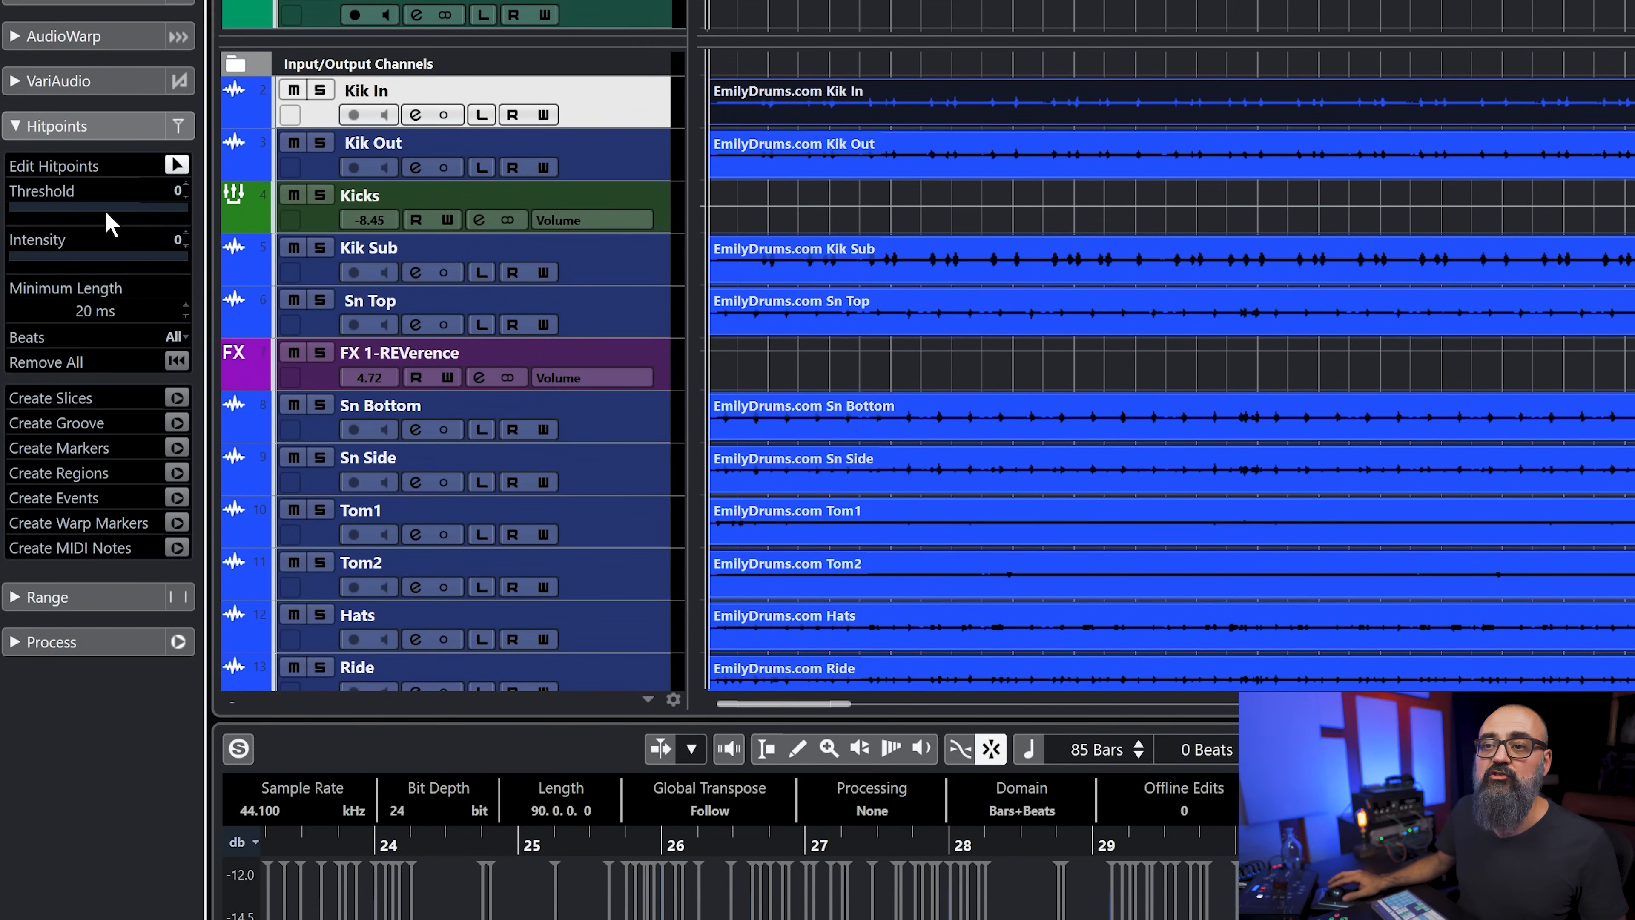
mouse_move(32, 212)
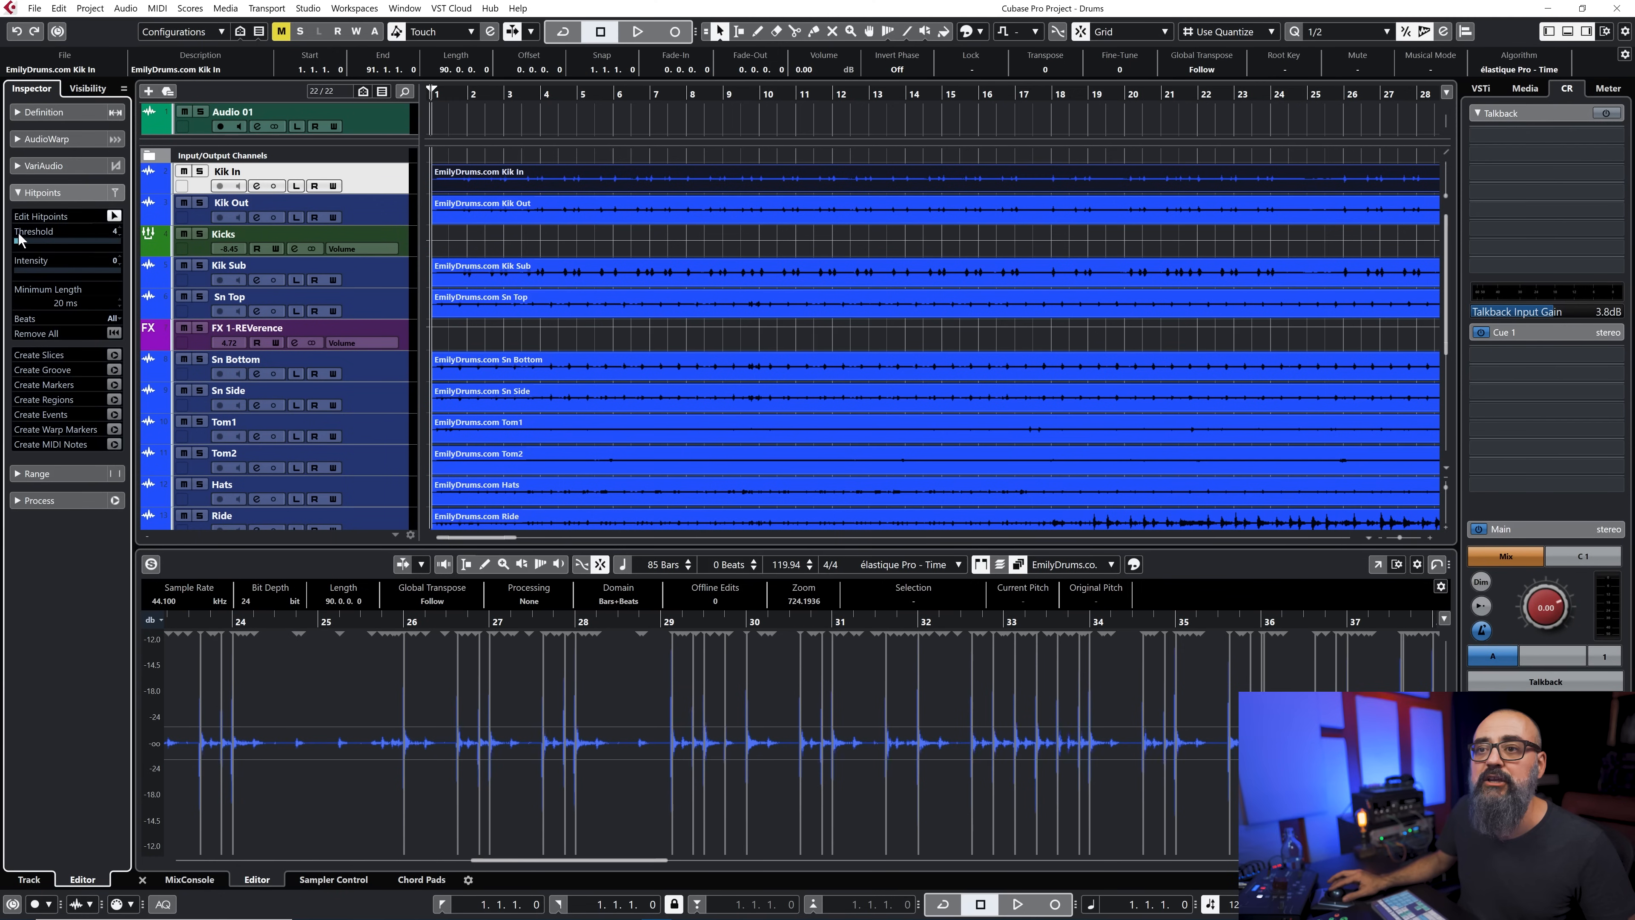
Raise the hitpoint intensity filter so only the kick hits keep markers, zooming in to verify
drag(15, 269, 47, 269)
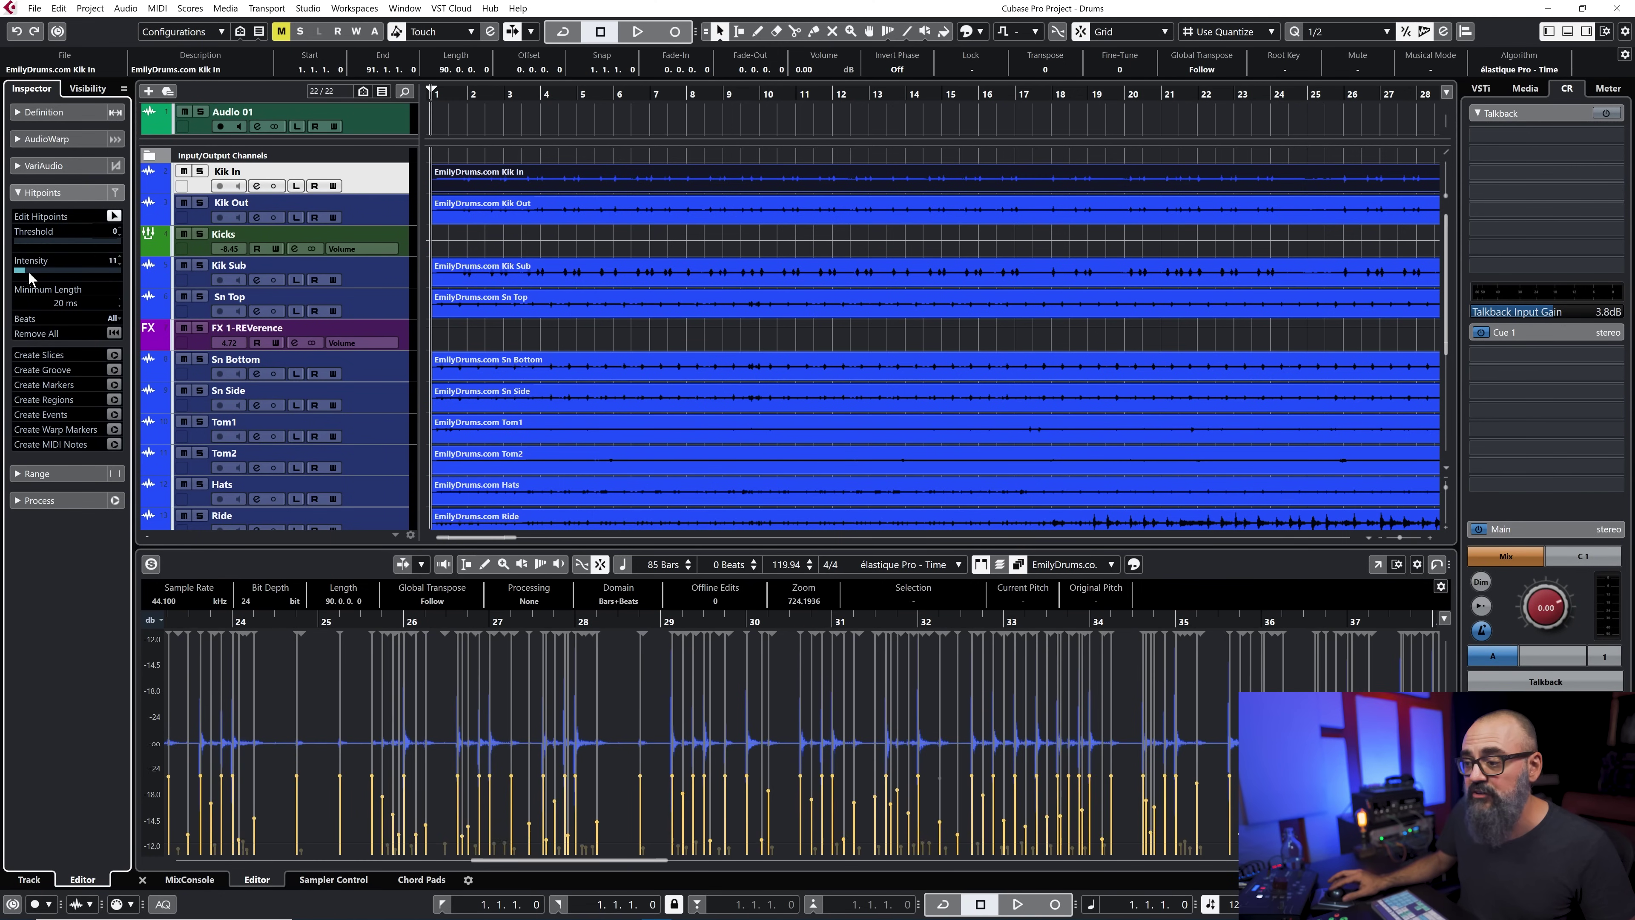
drag(15, 270, 73, 271)
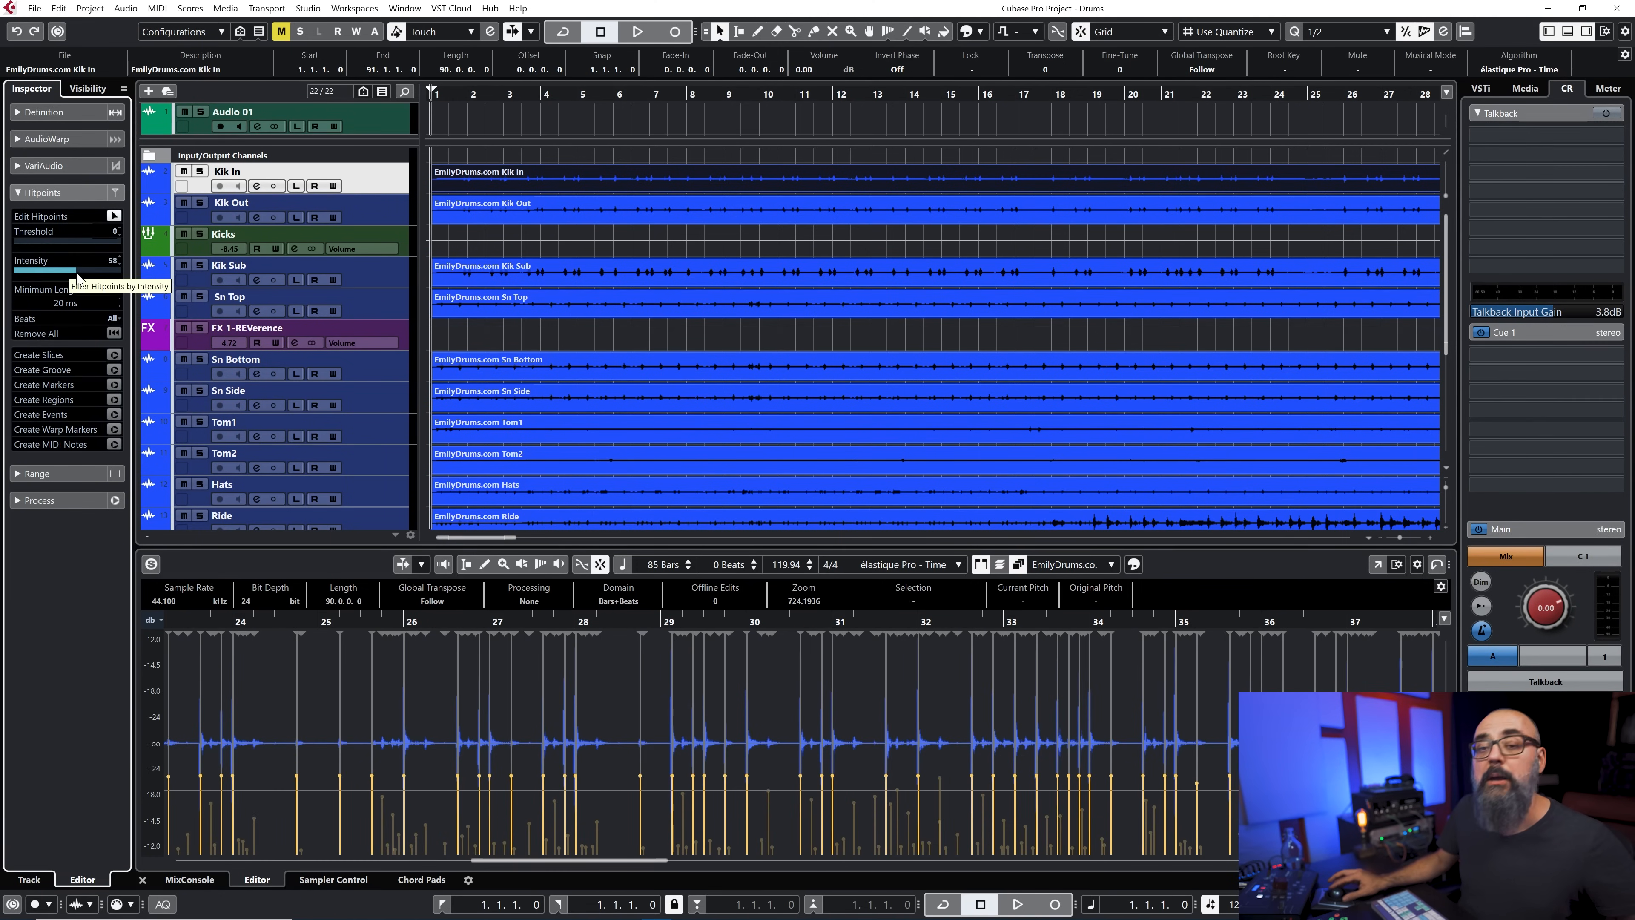
drag(58, 270, 65, 270)
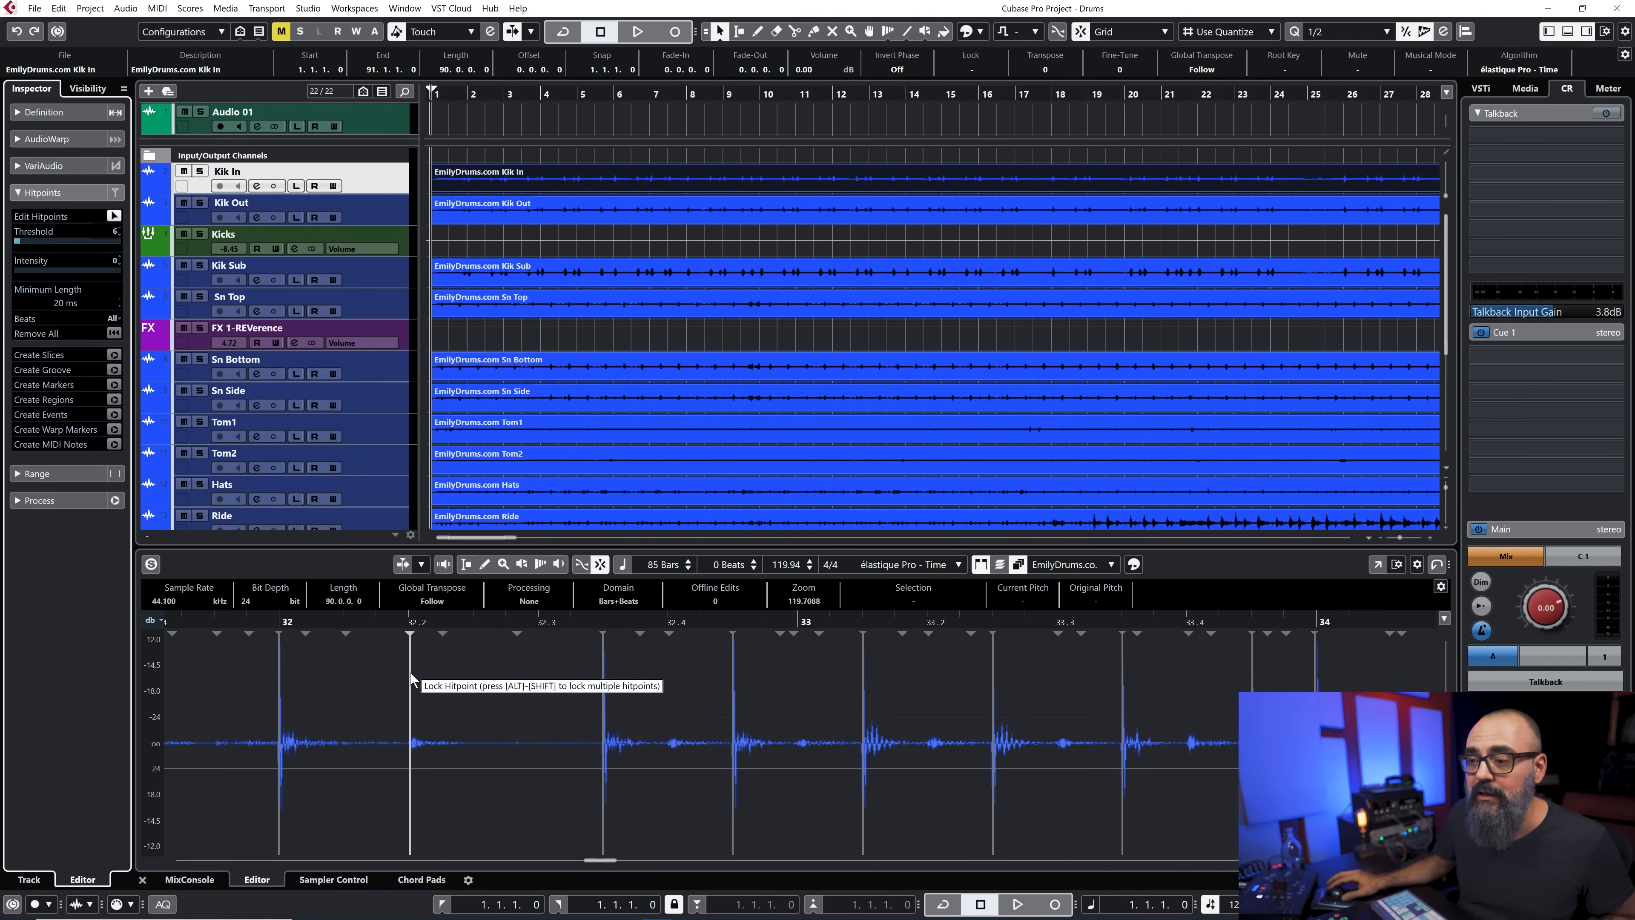
drag(407, 730, 603, 730)
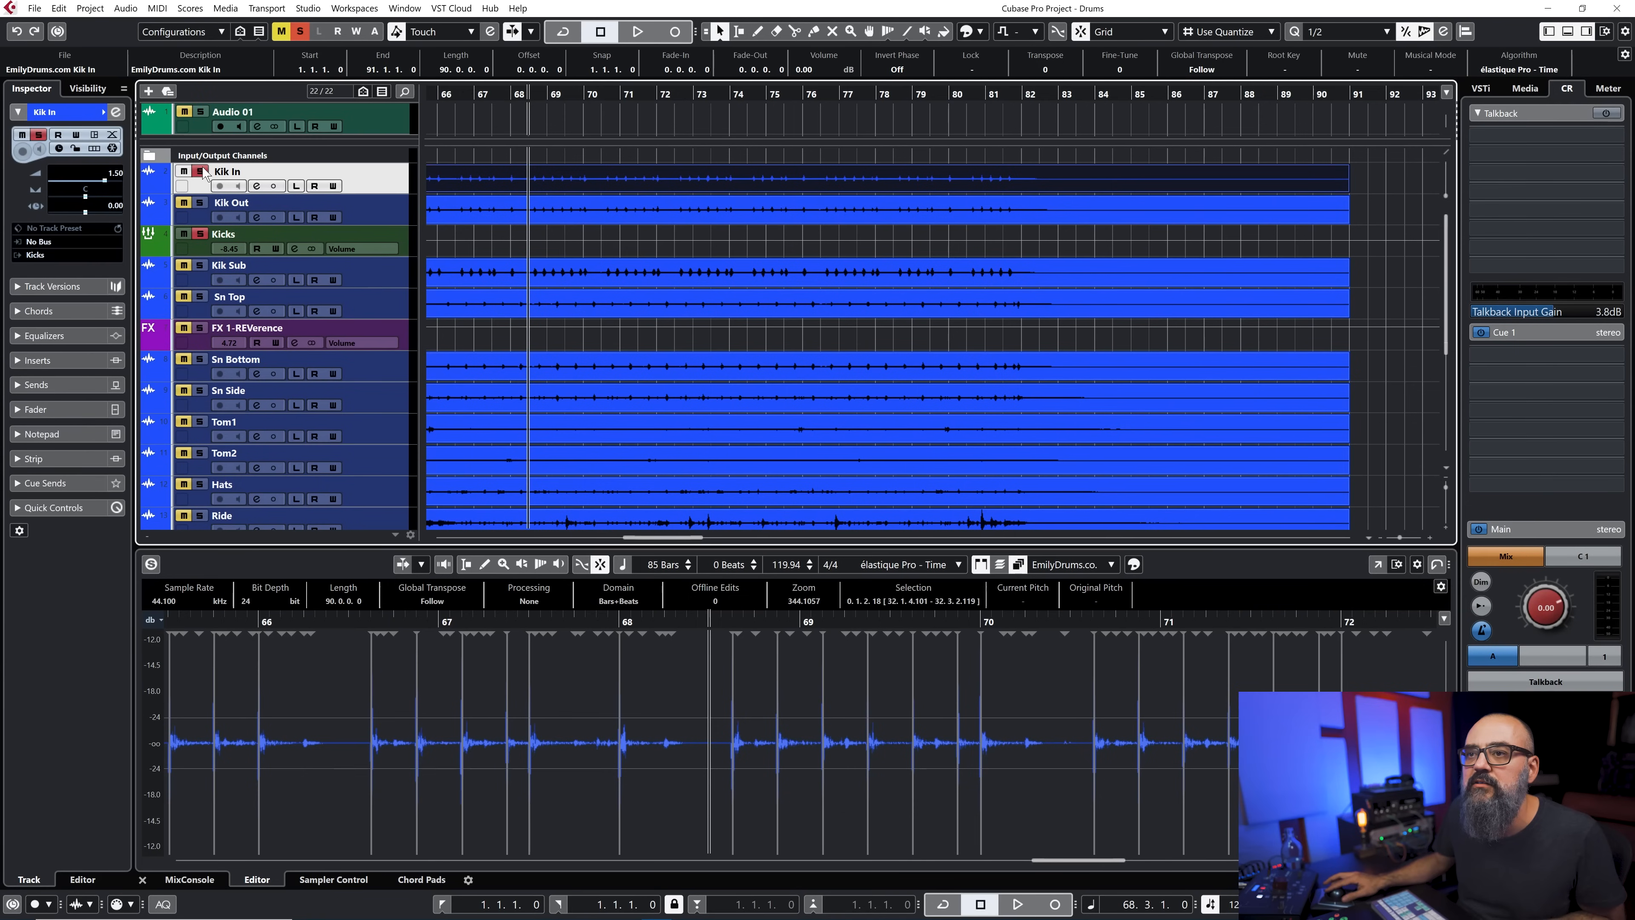
Reselect the Kik In event and expand the Hitpoints section in the inspector
click(638, 33)
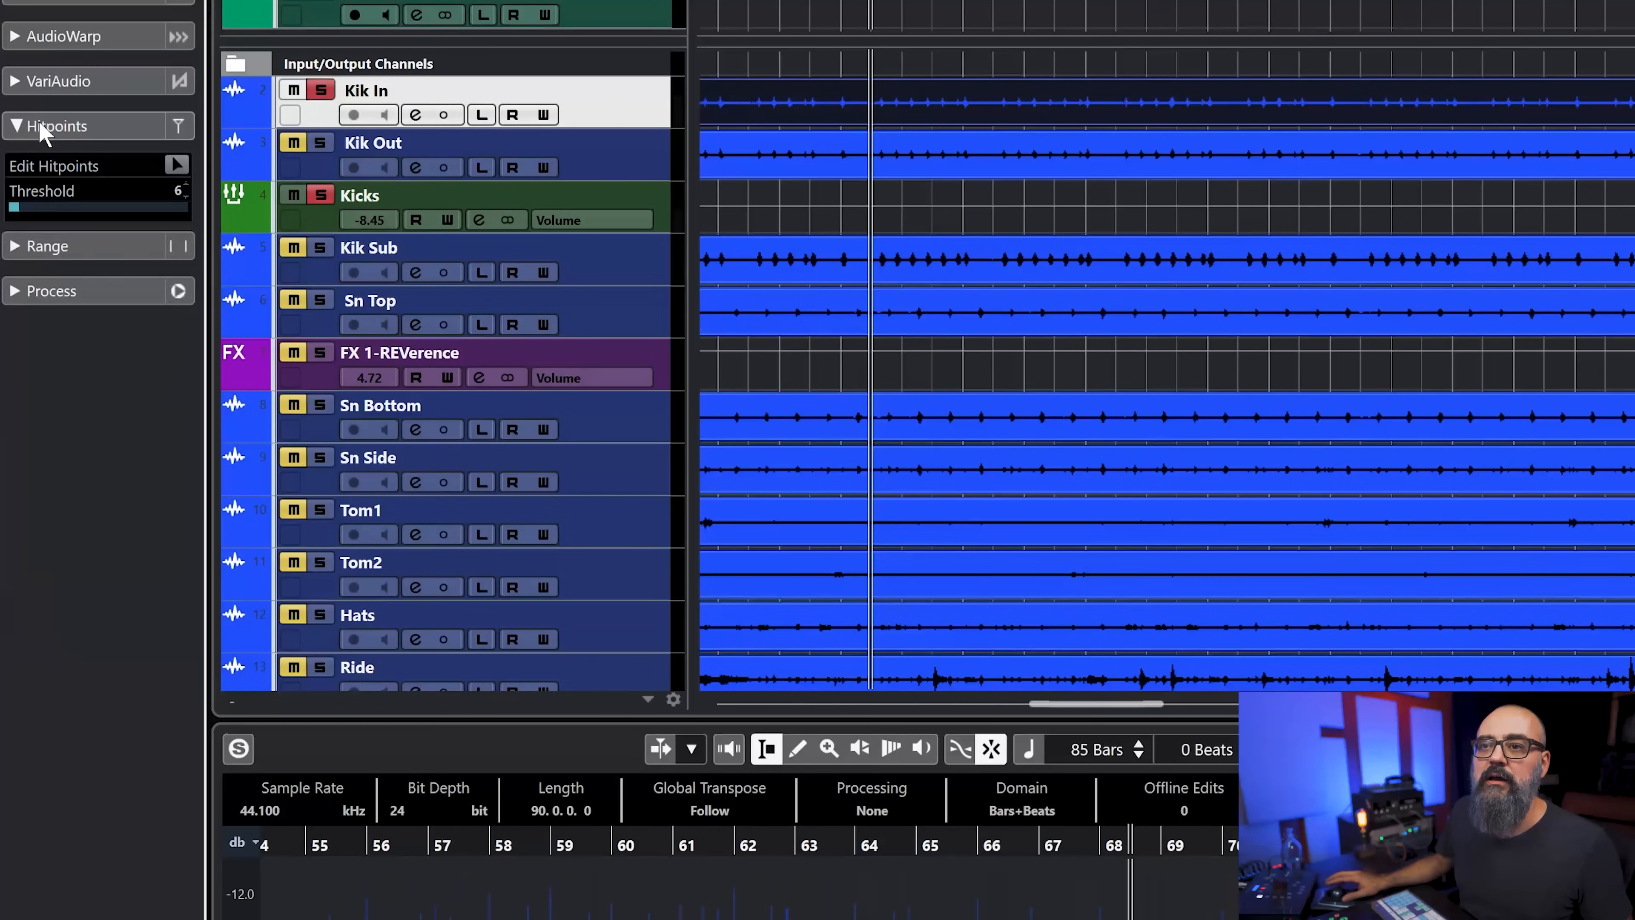
click(55, 126)
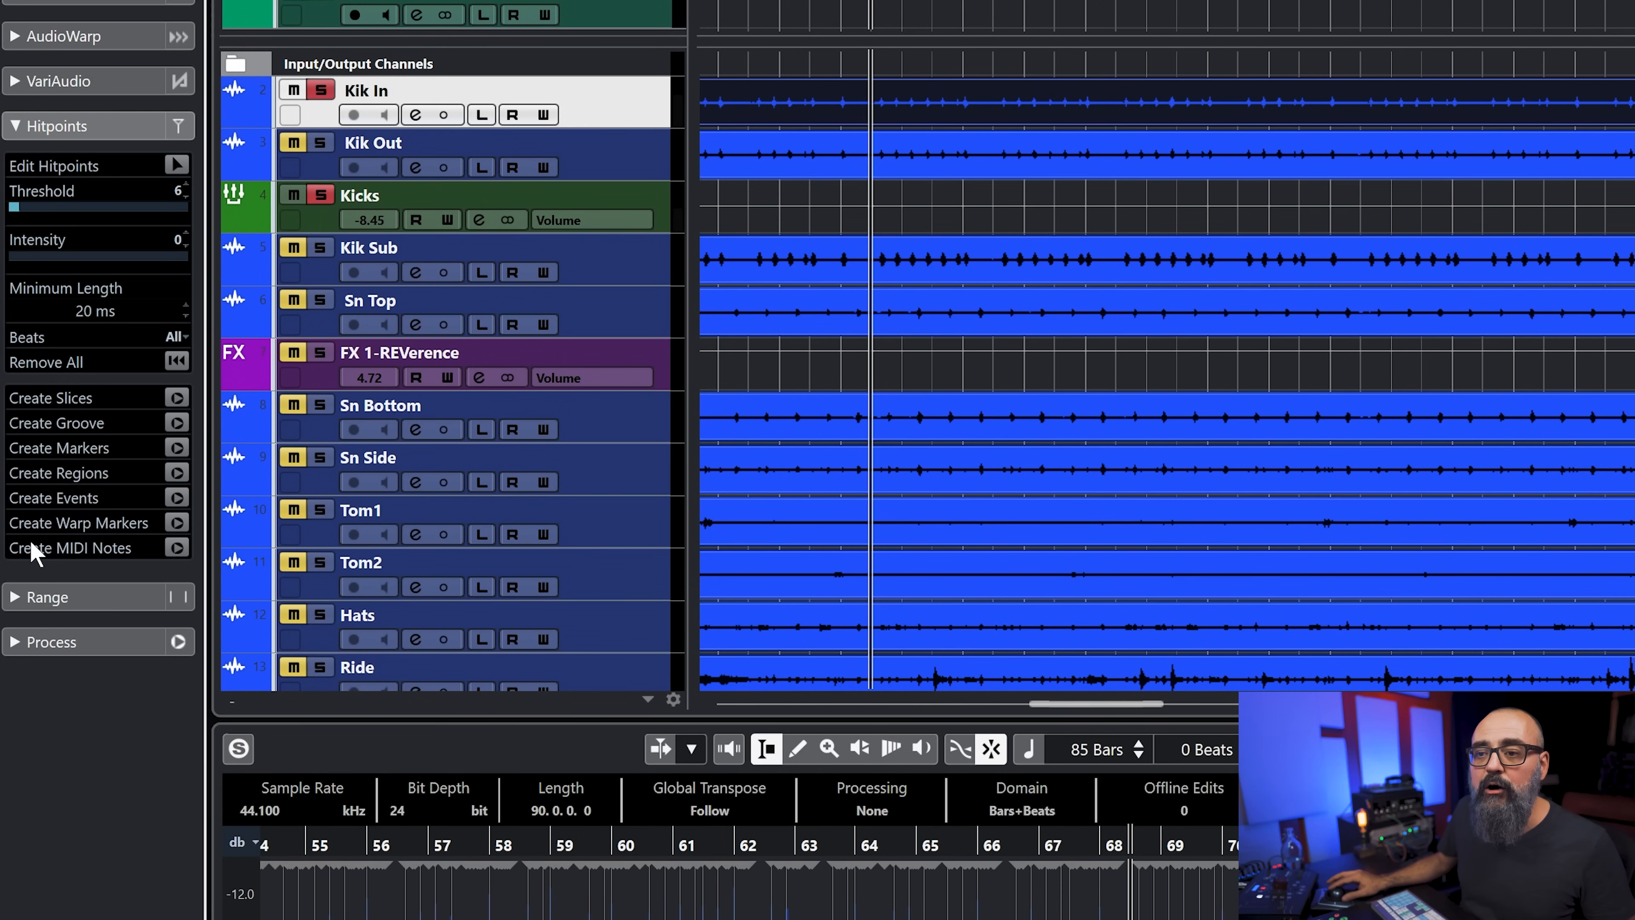
mouse_move(44, 561)
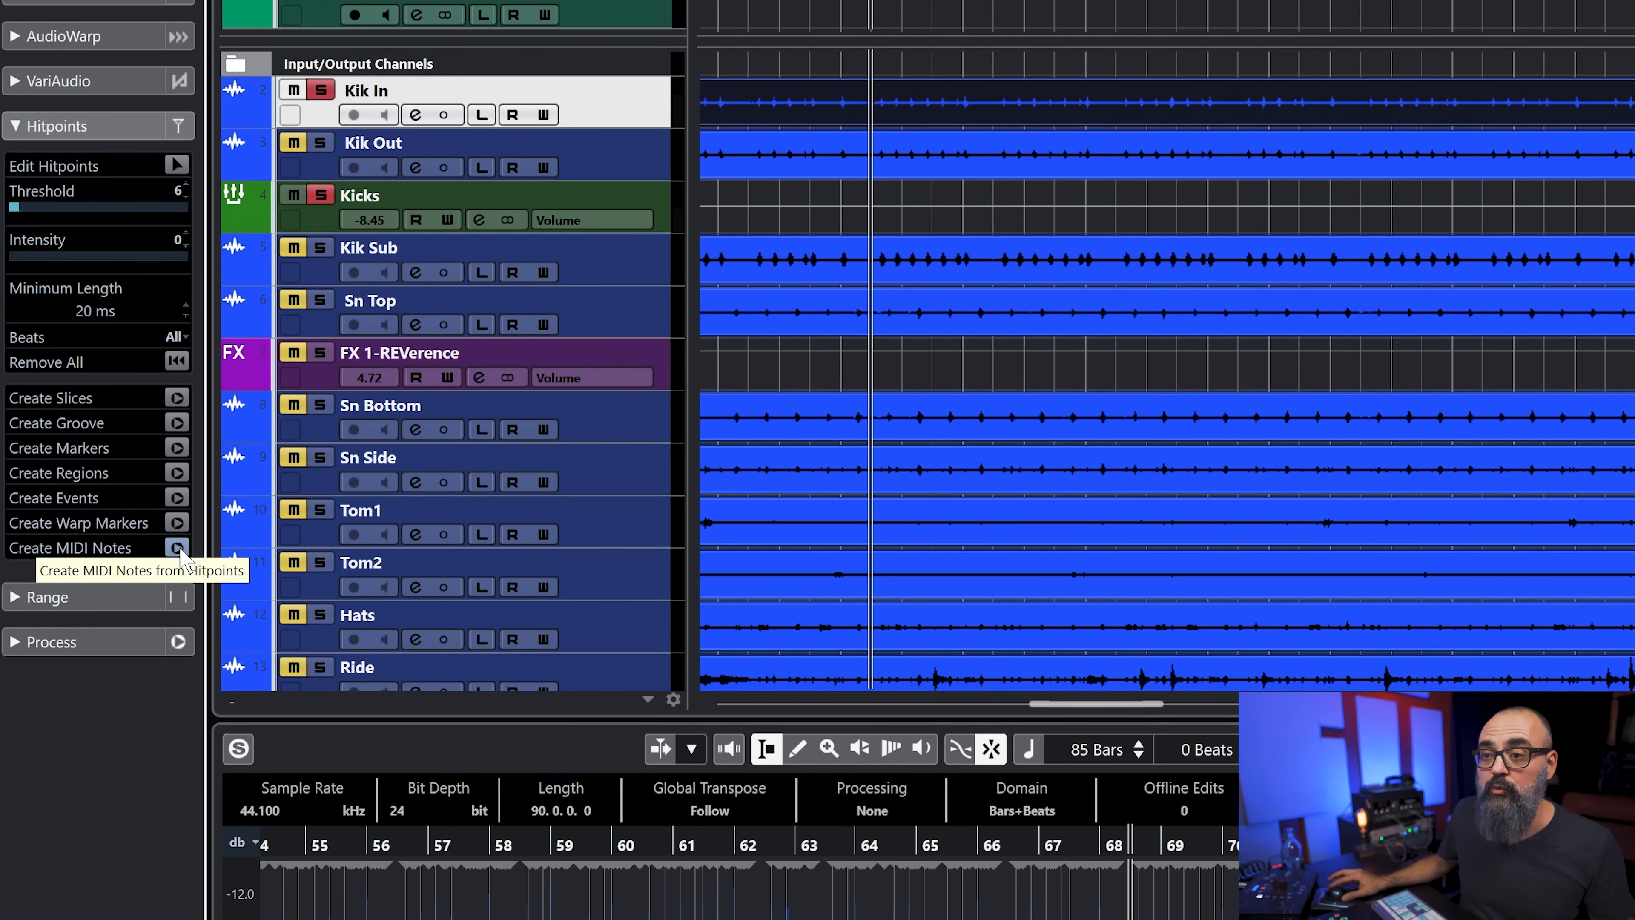
Create MIDI notes from the hitpoints: Dynamic Velocity, pitch C1, 1/8 length, to a new MIDI track
click(177, 548)
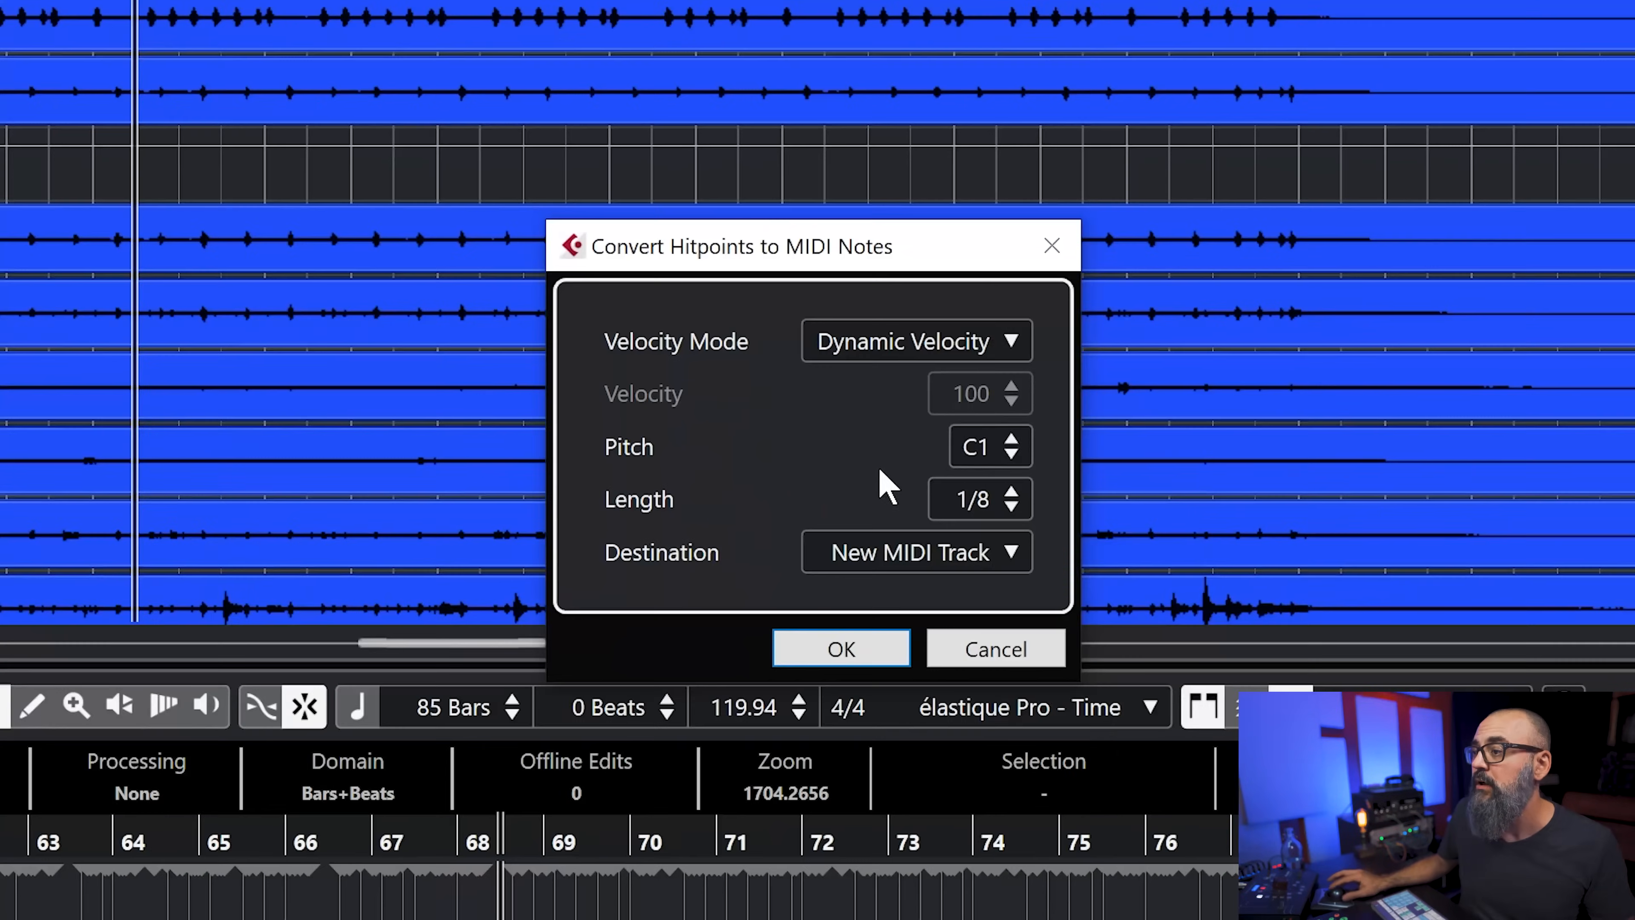
mouse_move(882, 482)
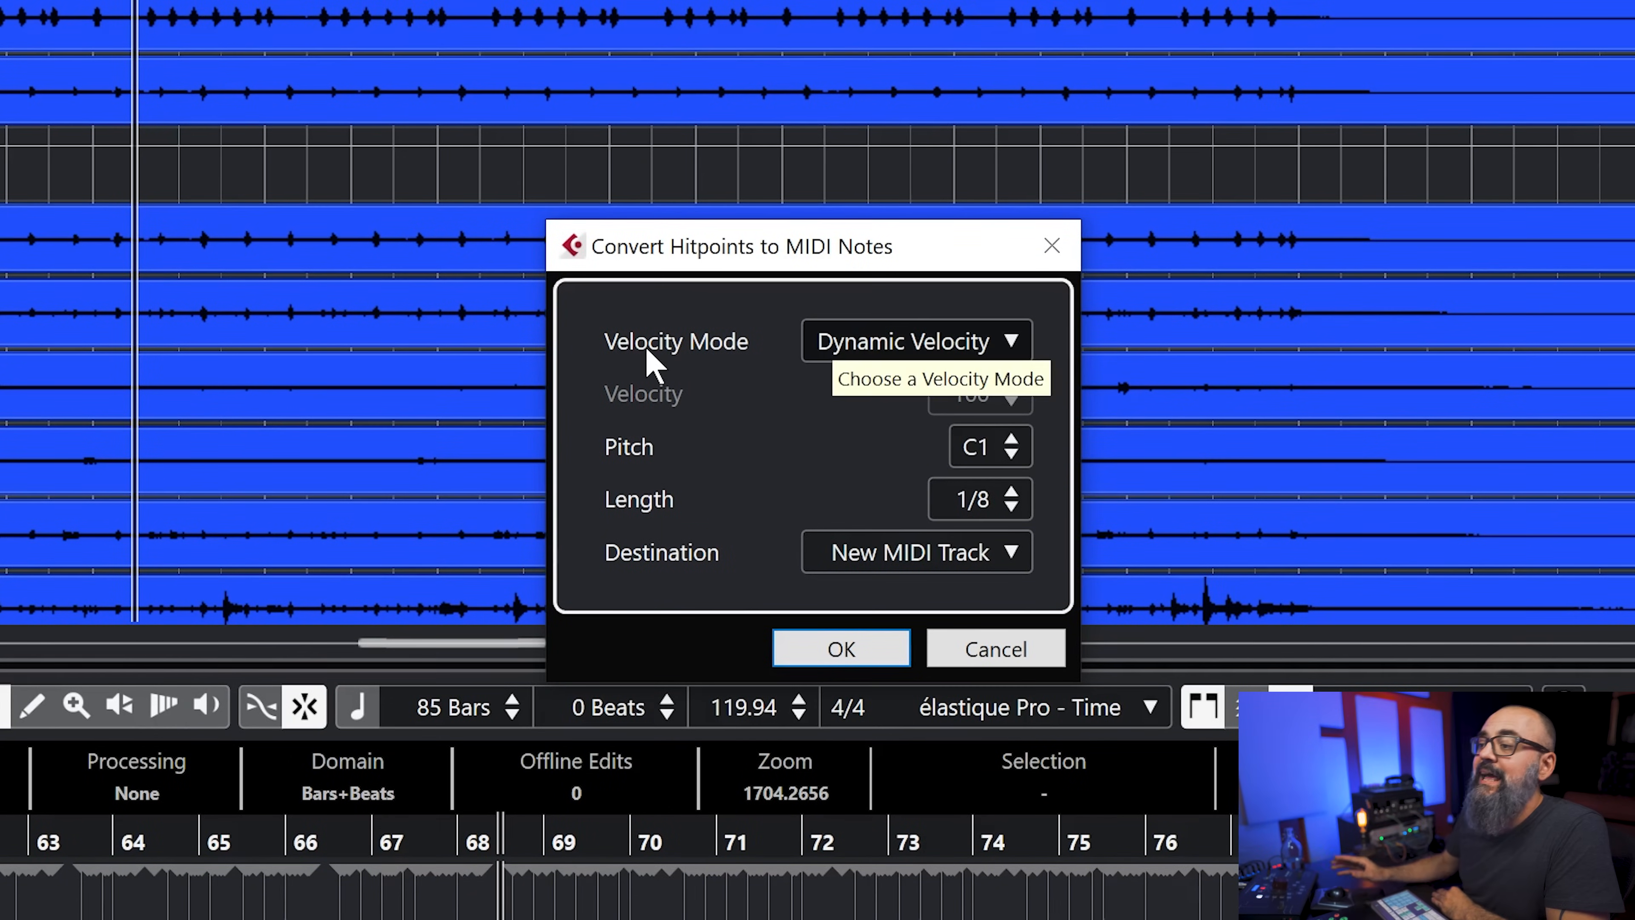
mouse_move(879, 383)
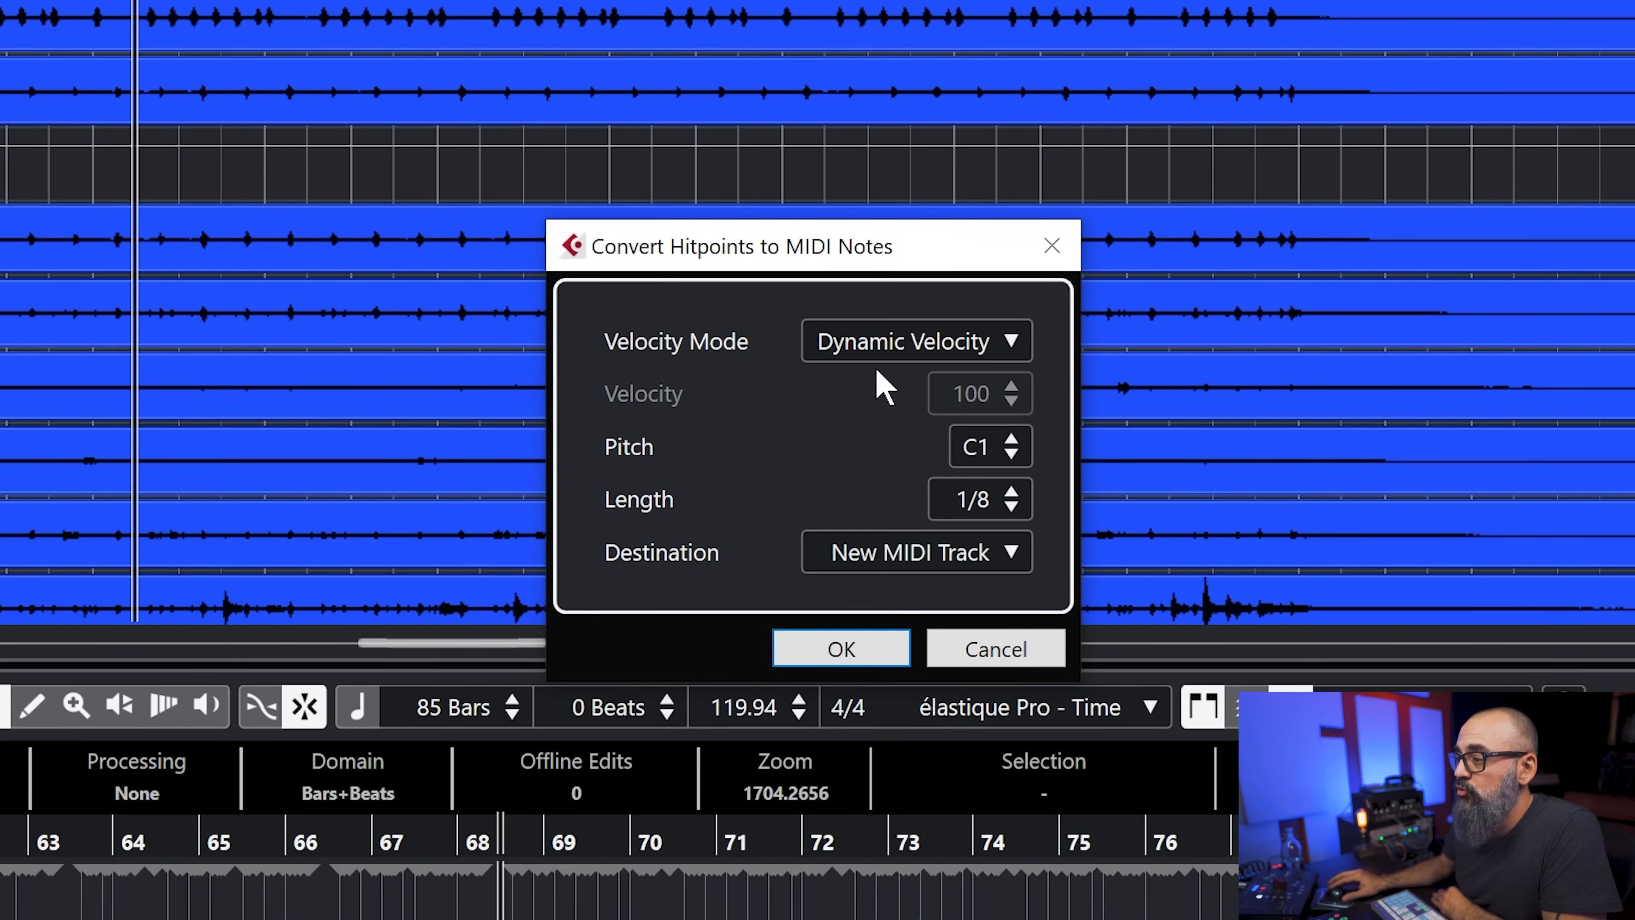
click(916, 341)
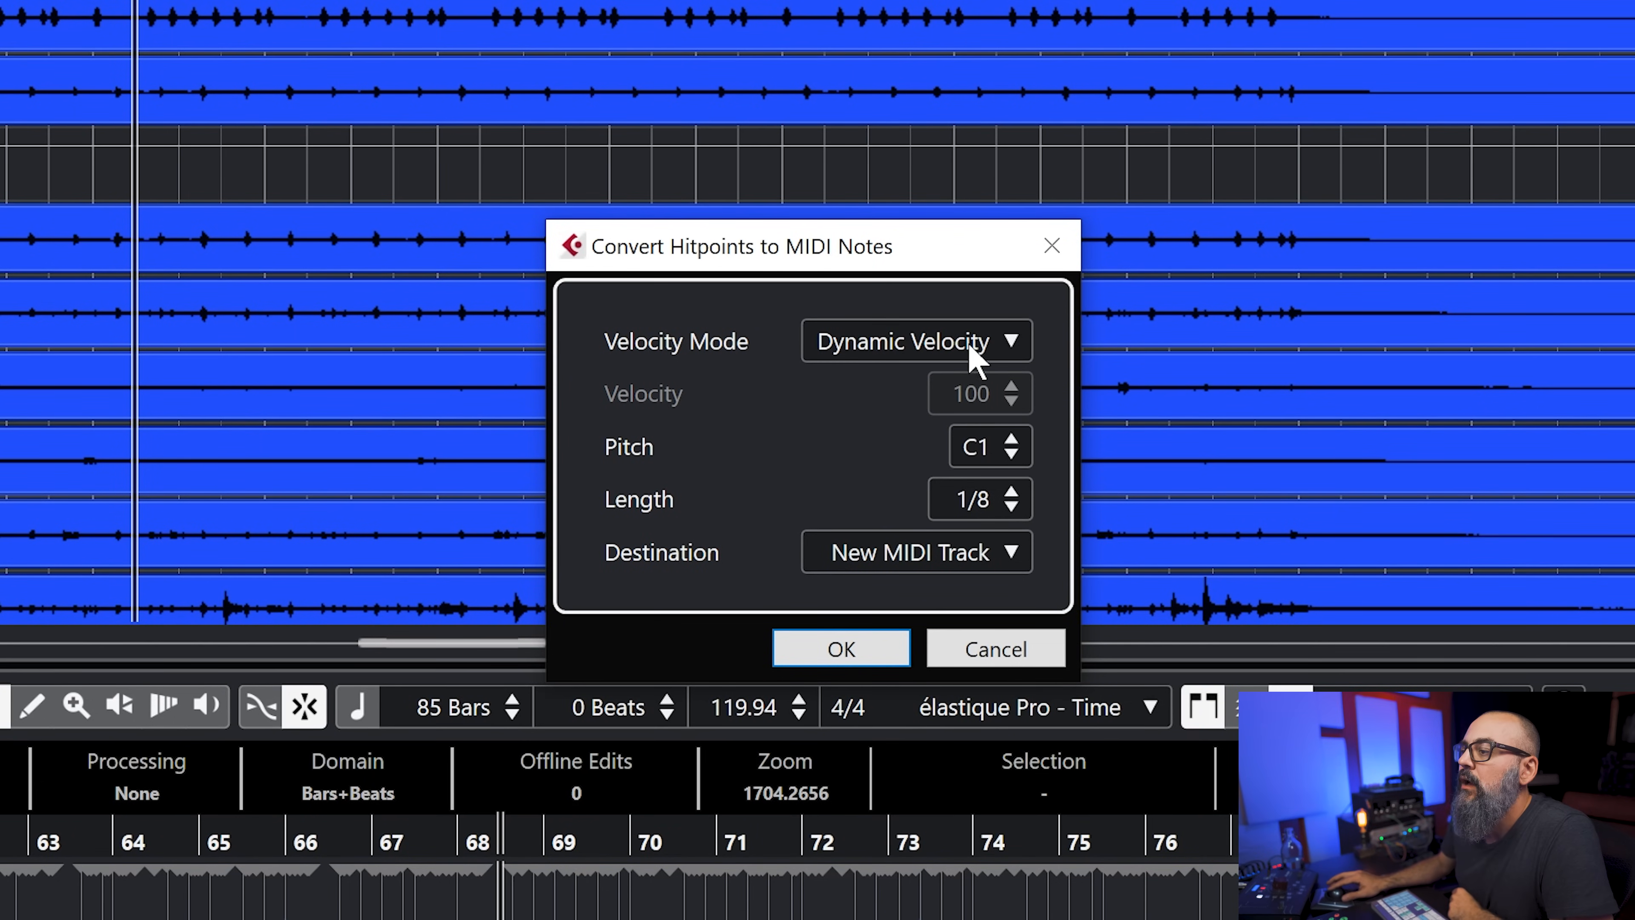
mouse_move(1056, 464)
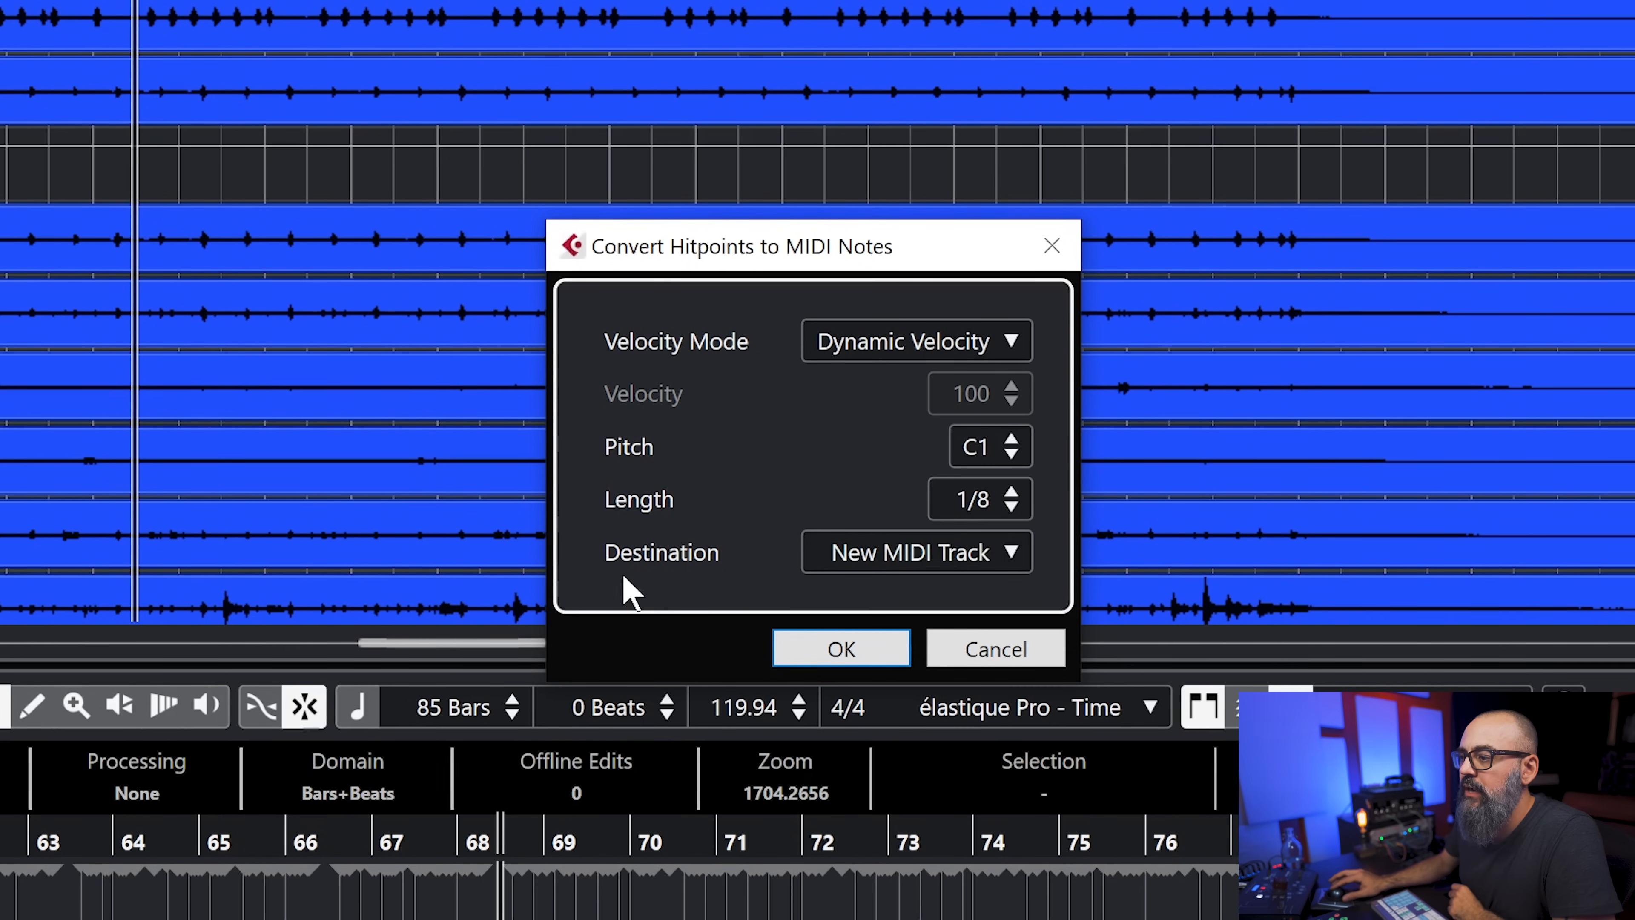
mouse_move(848, 569)
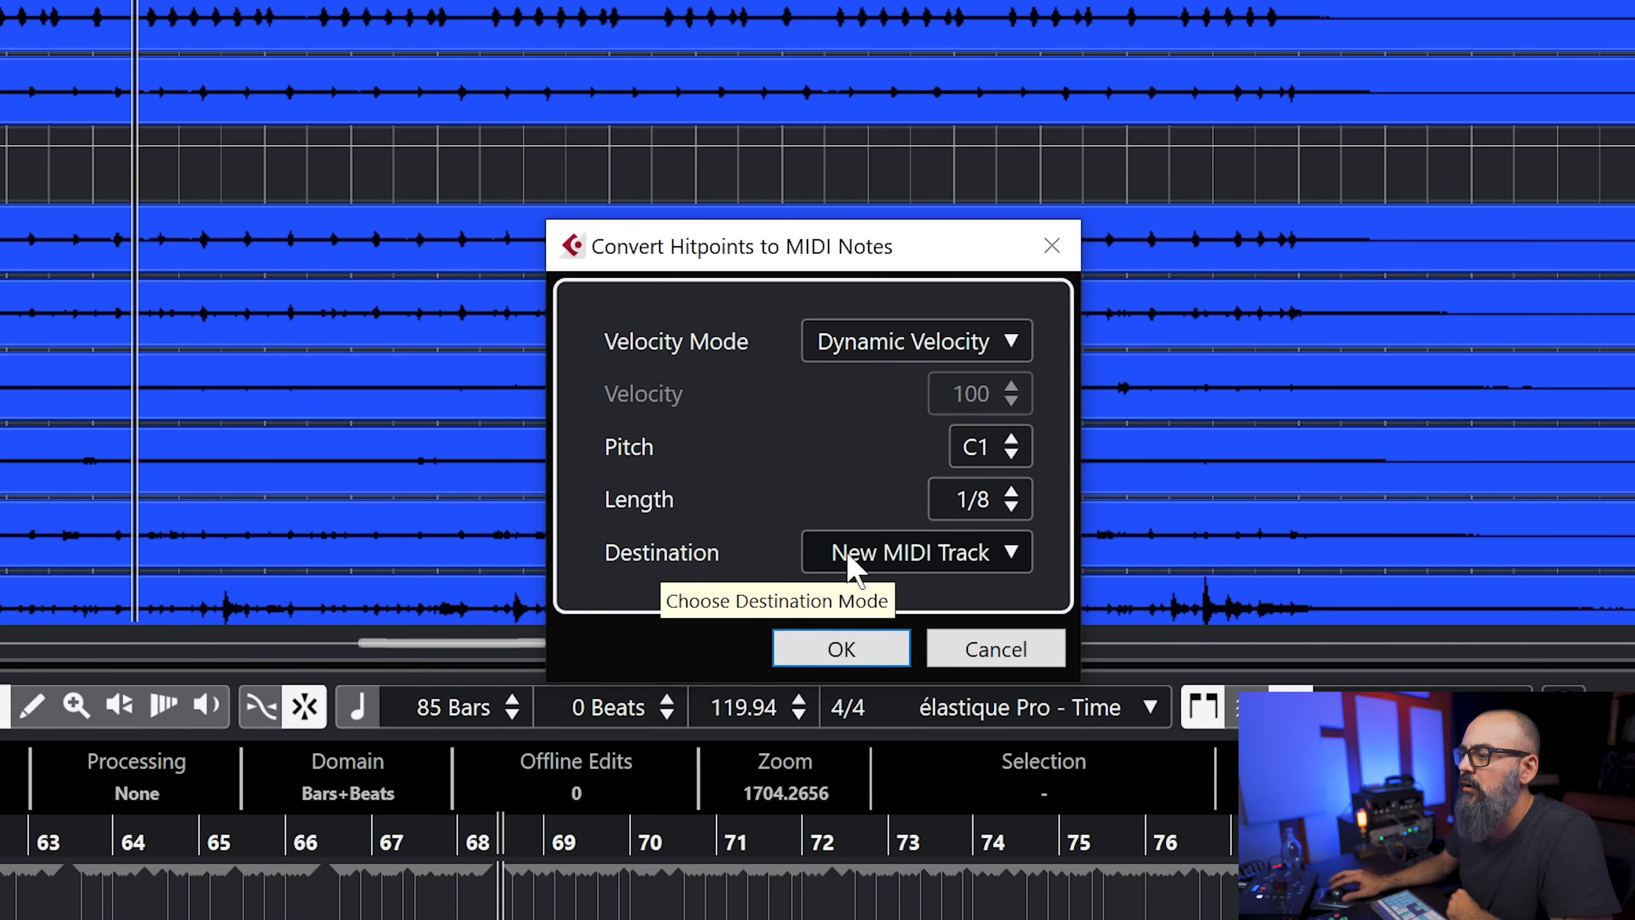
mouse_move(877, 654)
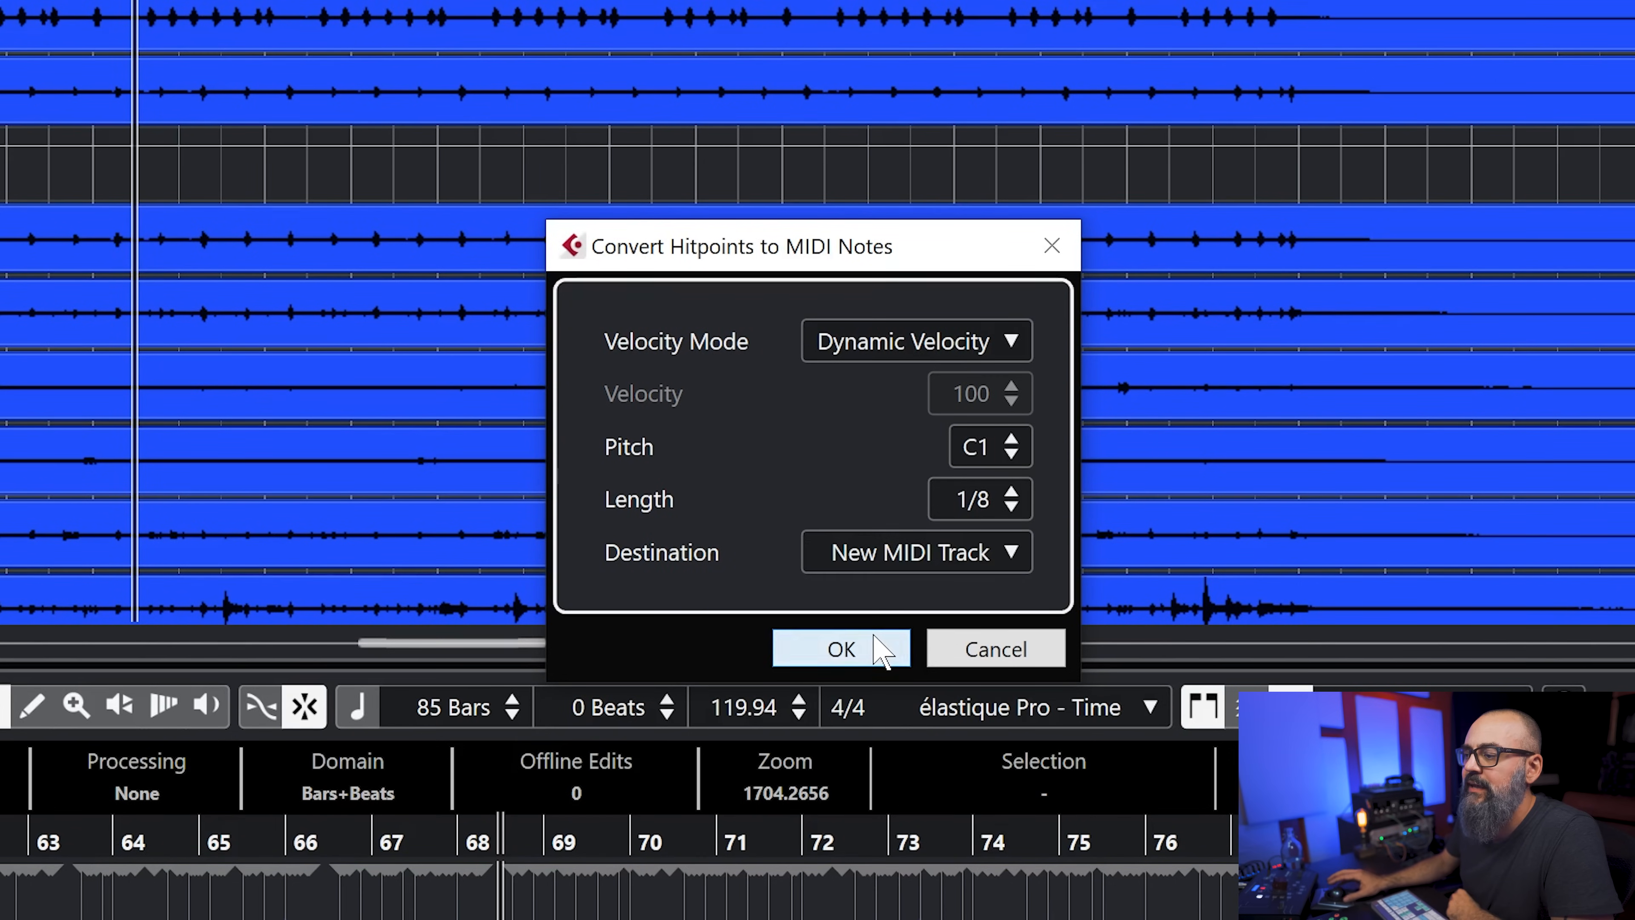
click(843, 649)
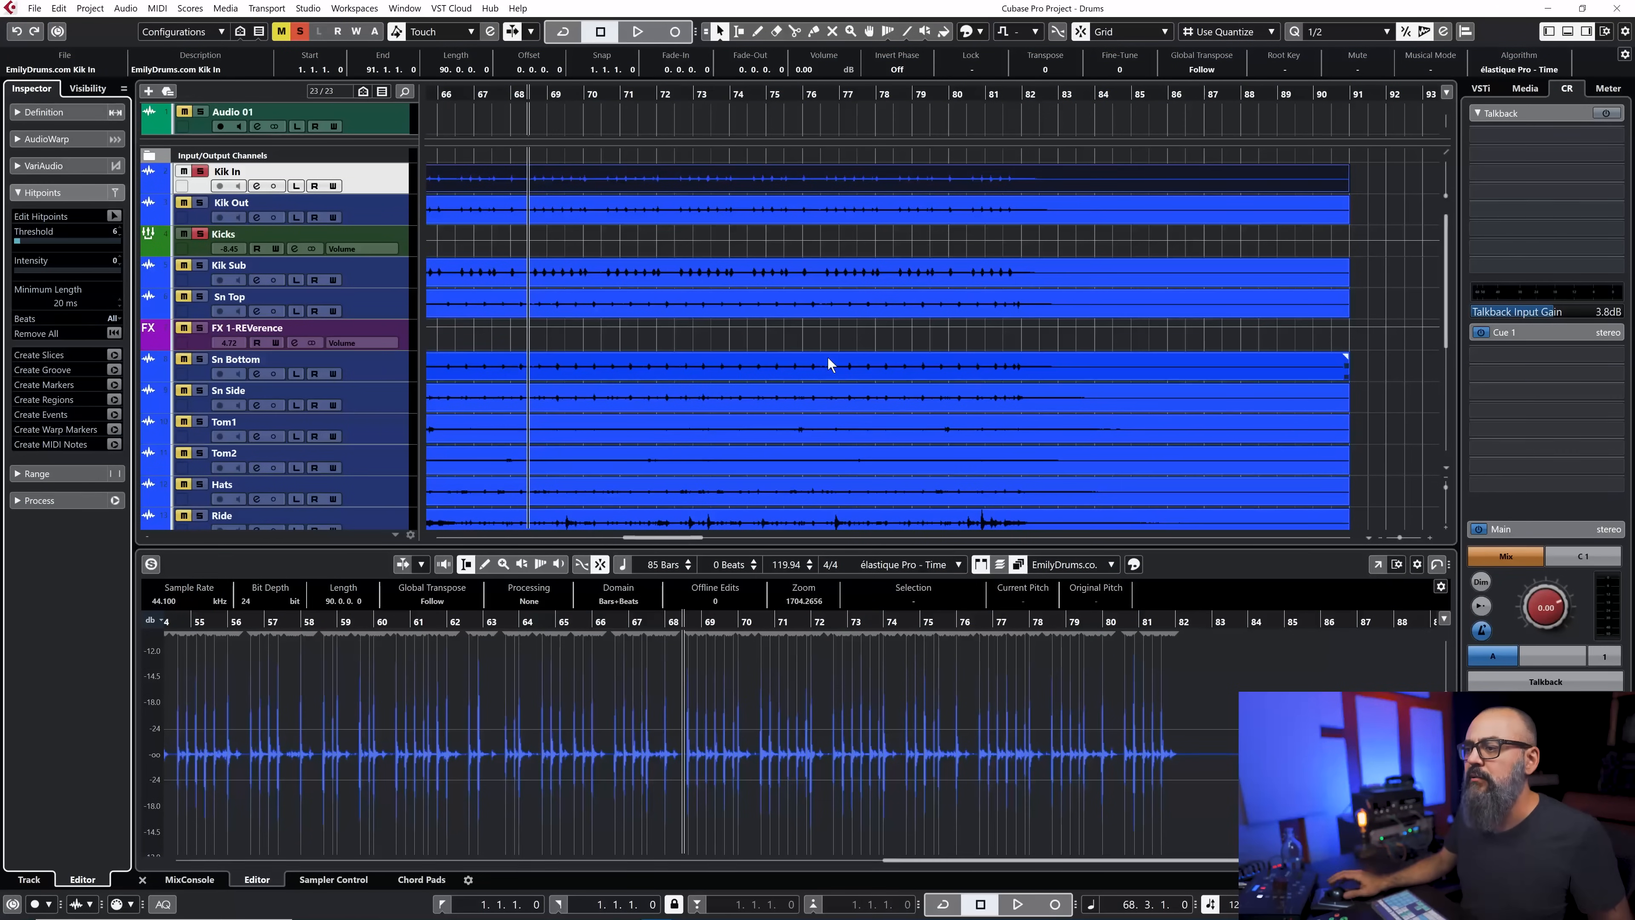
Scroll the project down to reveal the new Kik In MIDI track
scroll(down, 3)
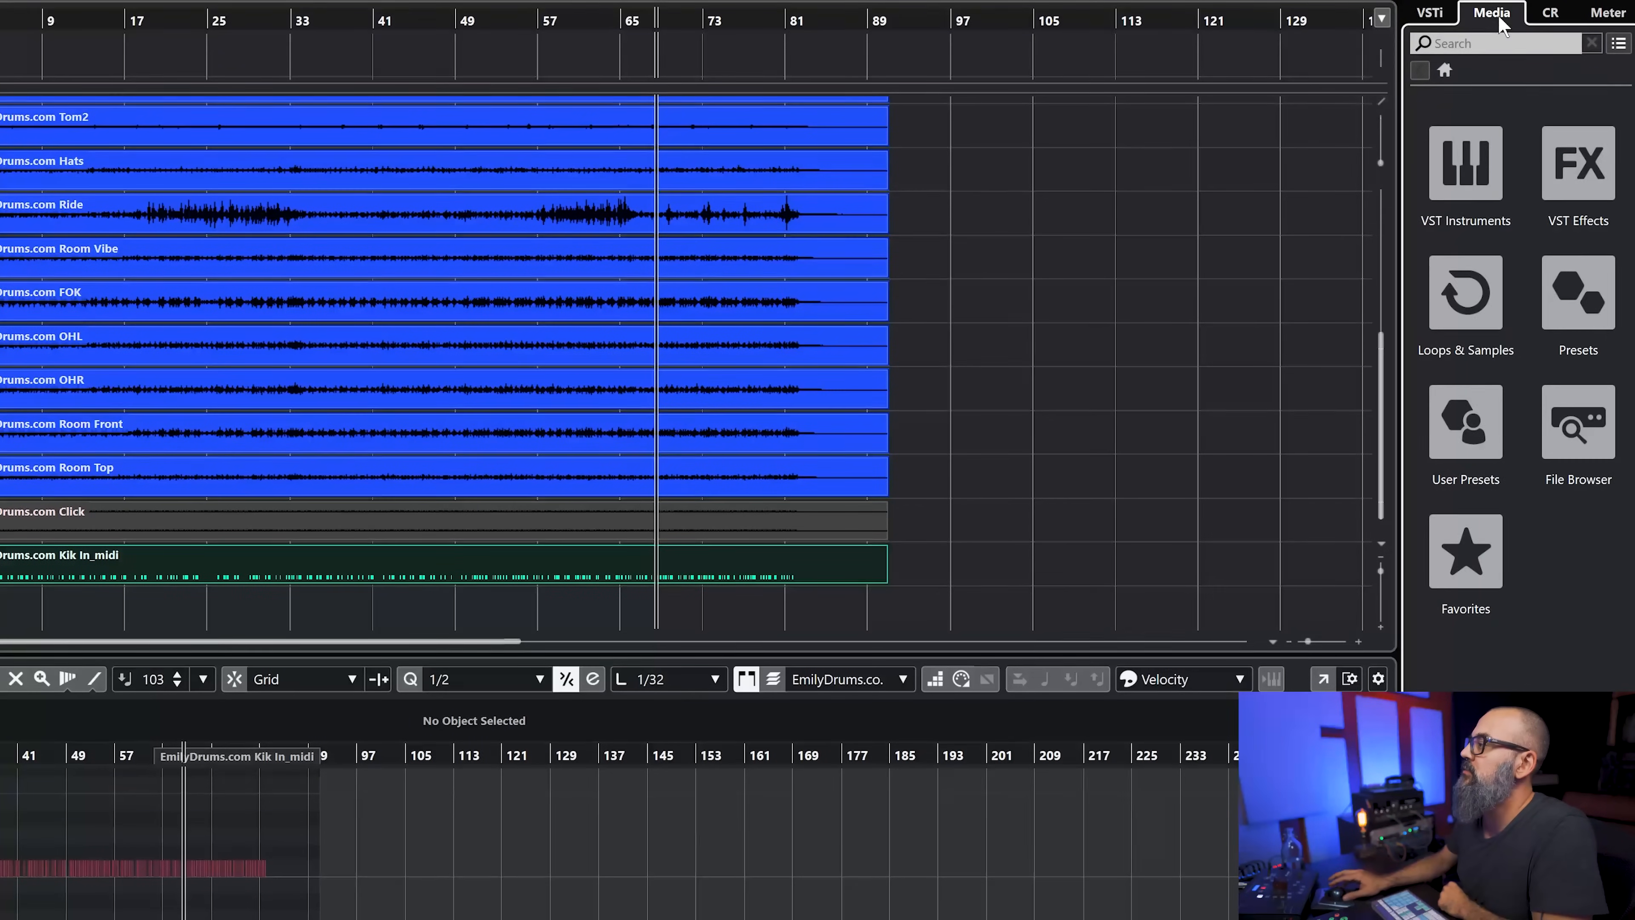
Browse the VST instruments and load Groove Agent with its content libraries
click(1466, 164)
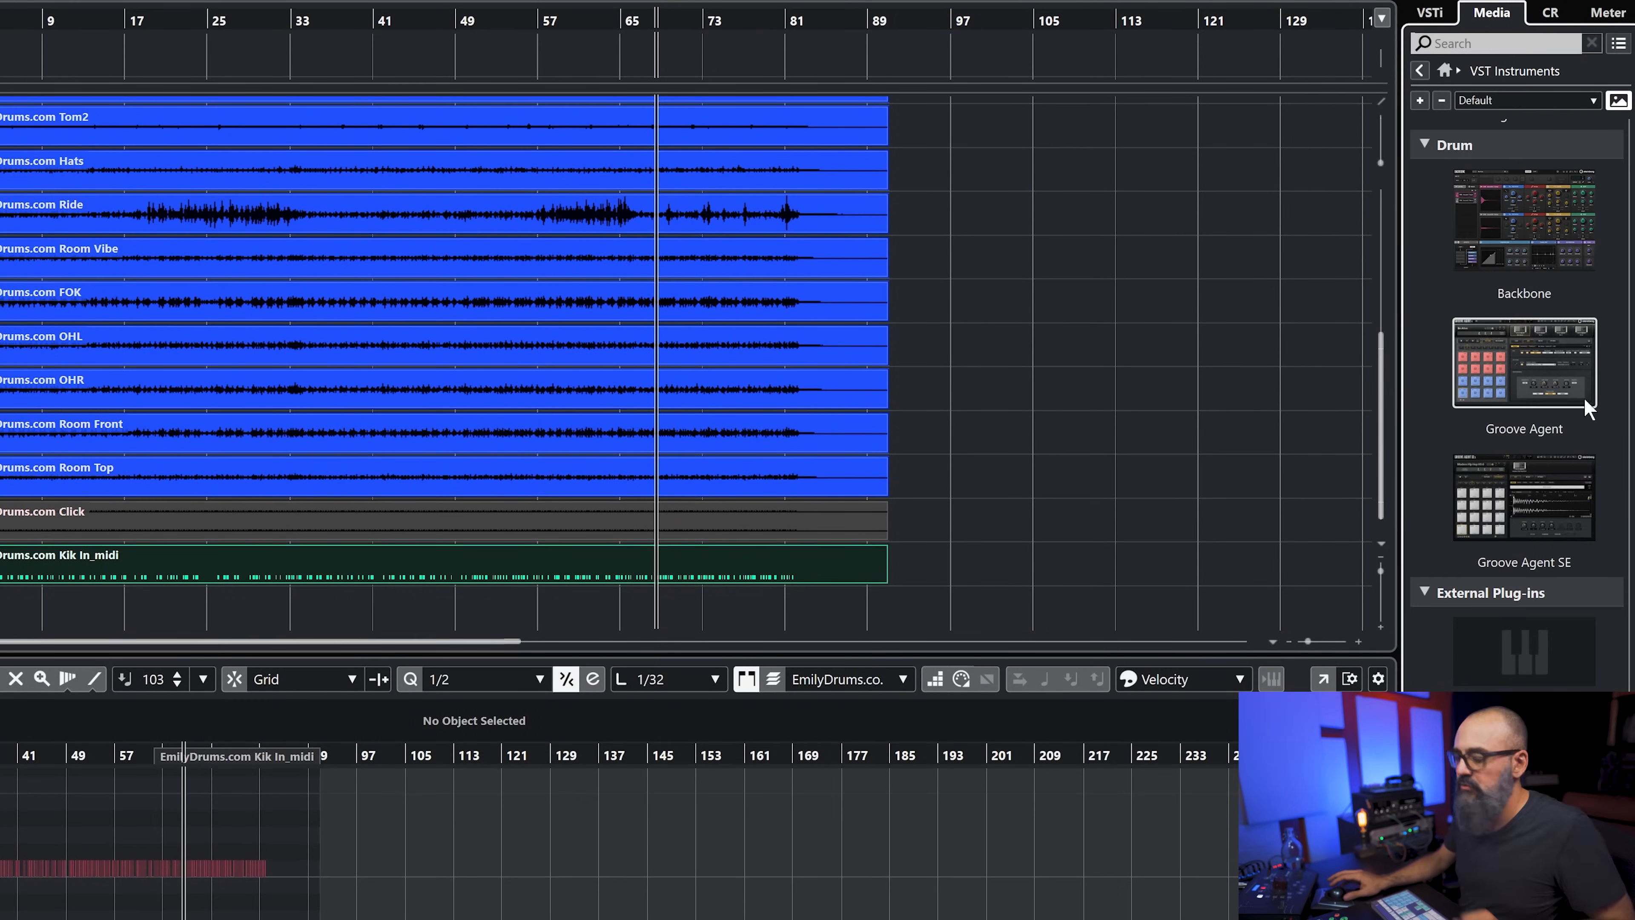
double_click(1525, 362)
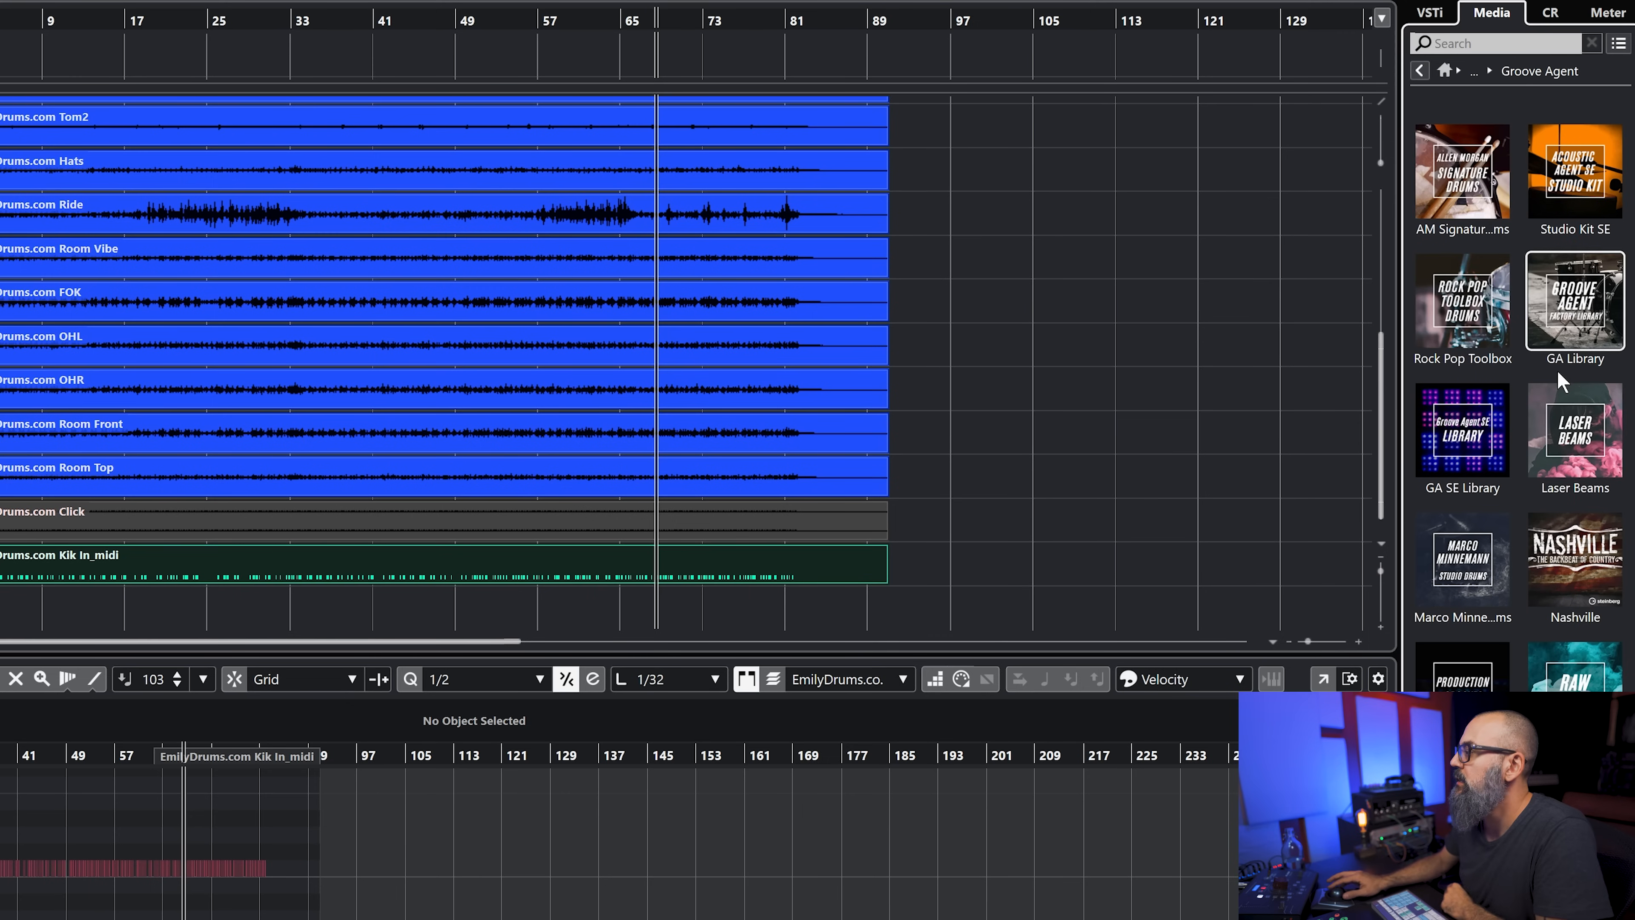
mouse_move(1586, 578)
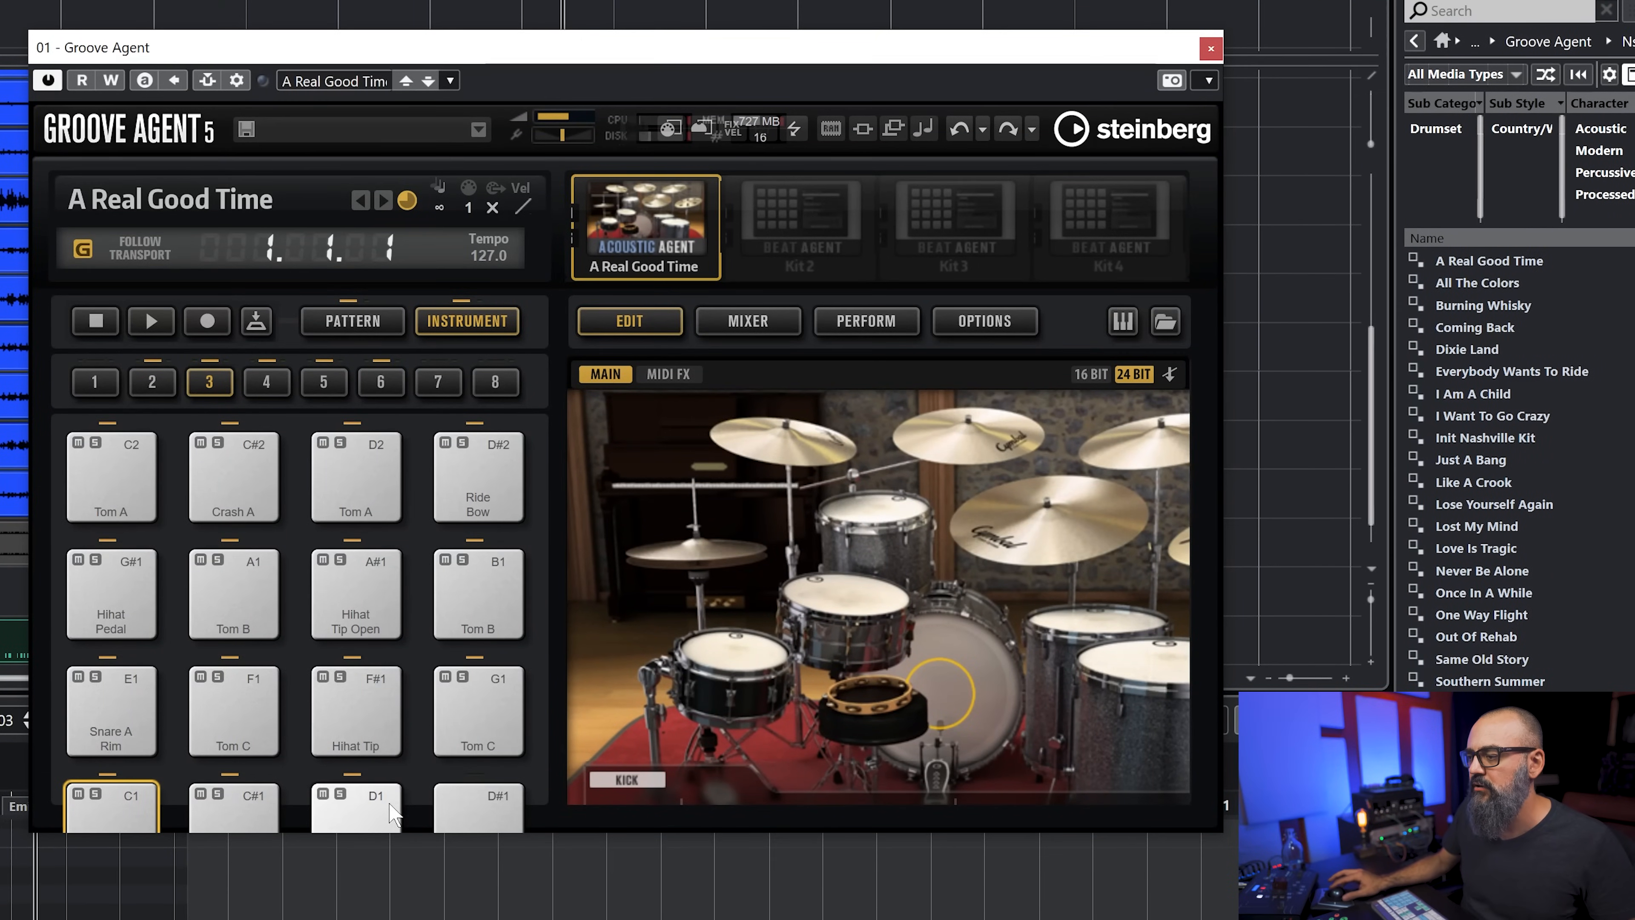
Audition the snare and kick pads, then show the A Real Good Time mixer and adjust a channel fader
click(358, 807)
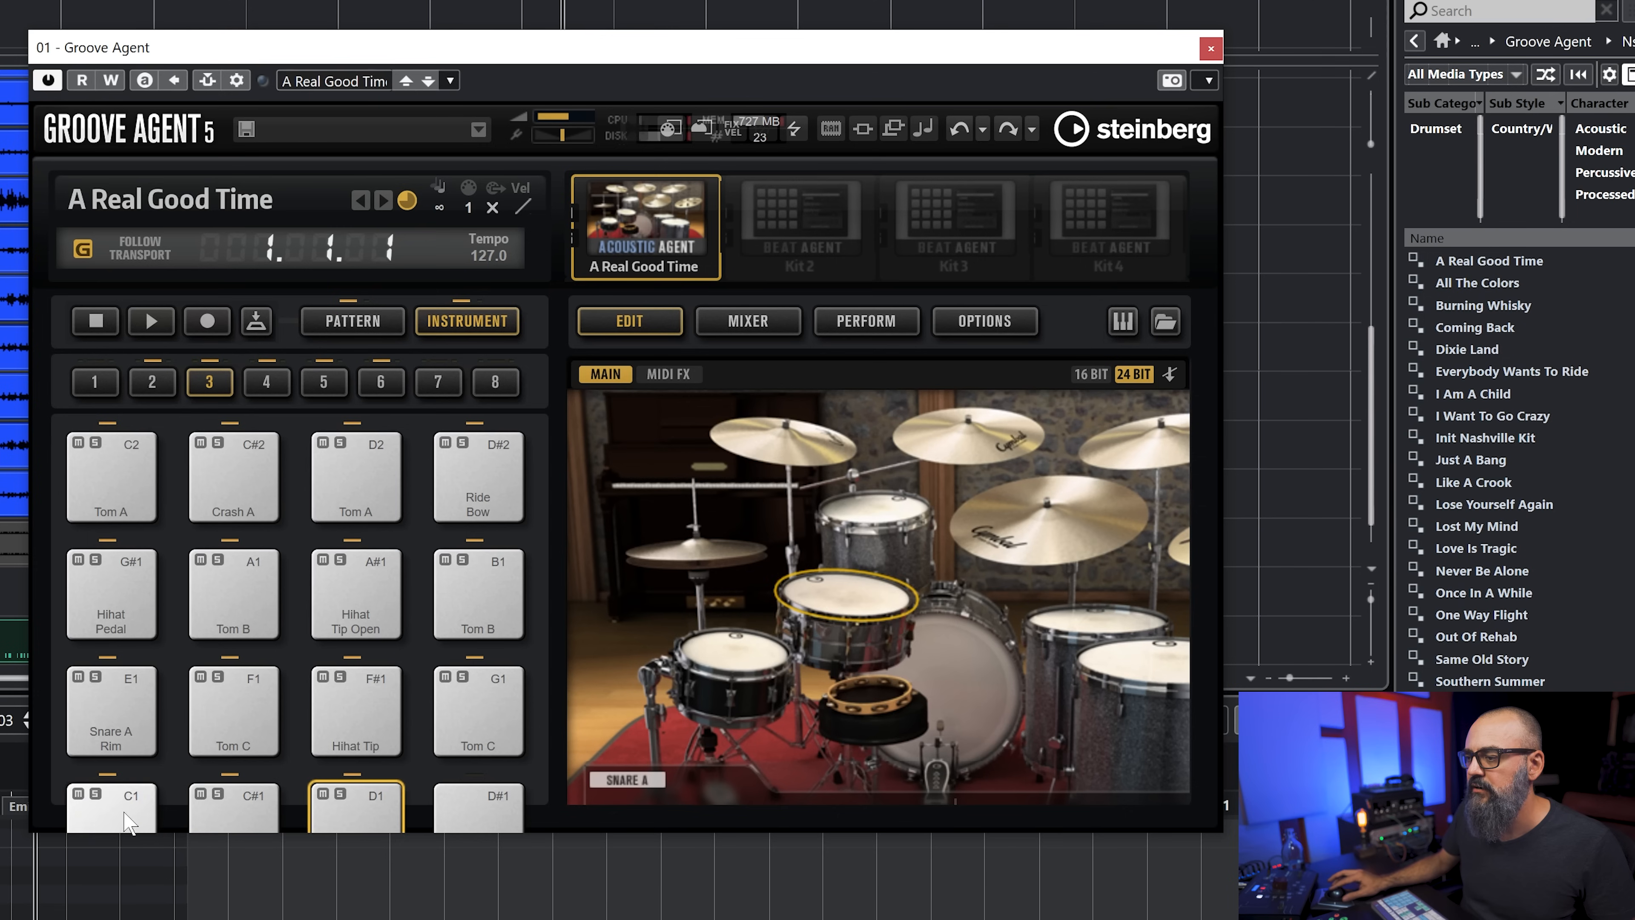
click(123, 819)
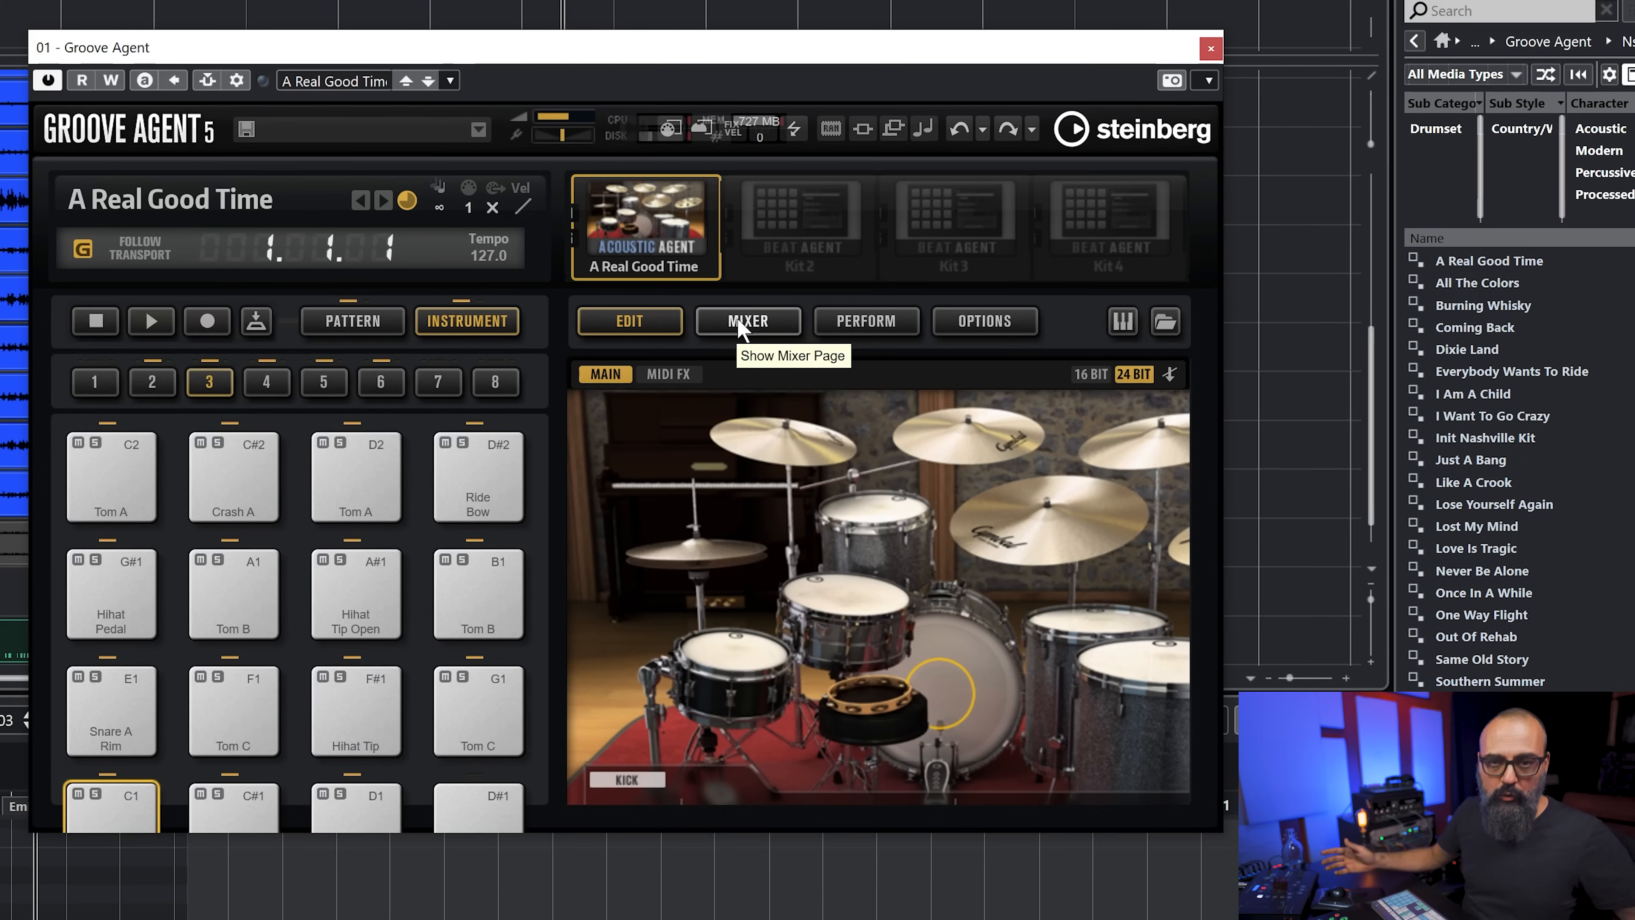
click(748, 321)
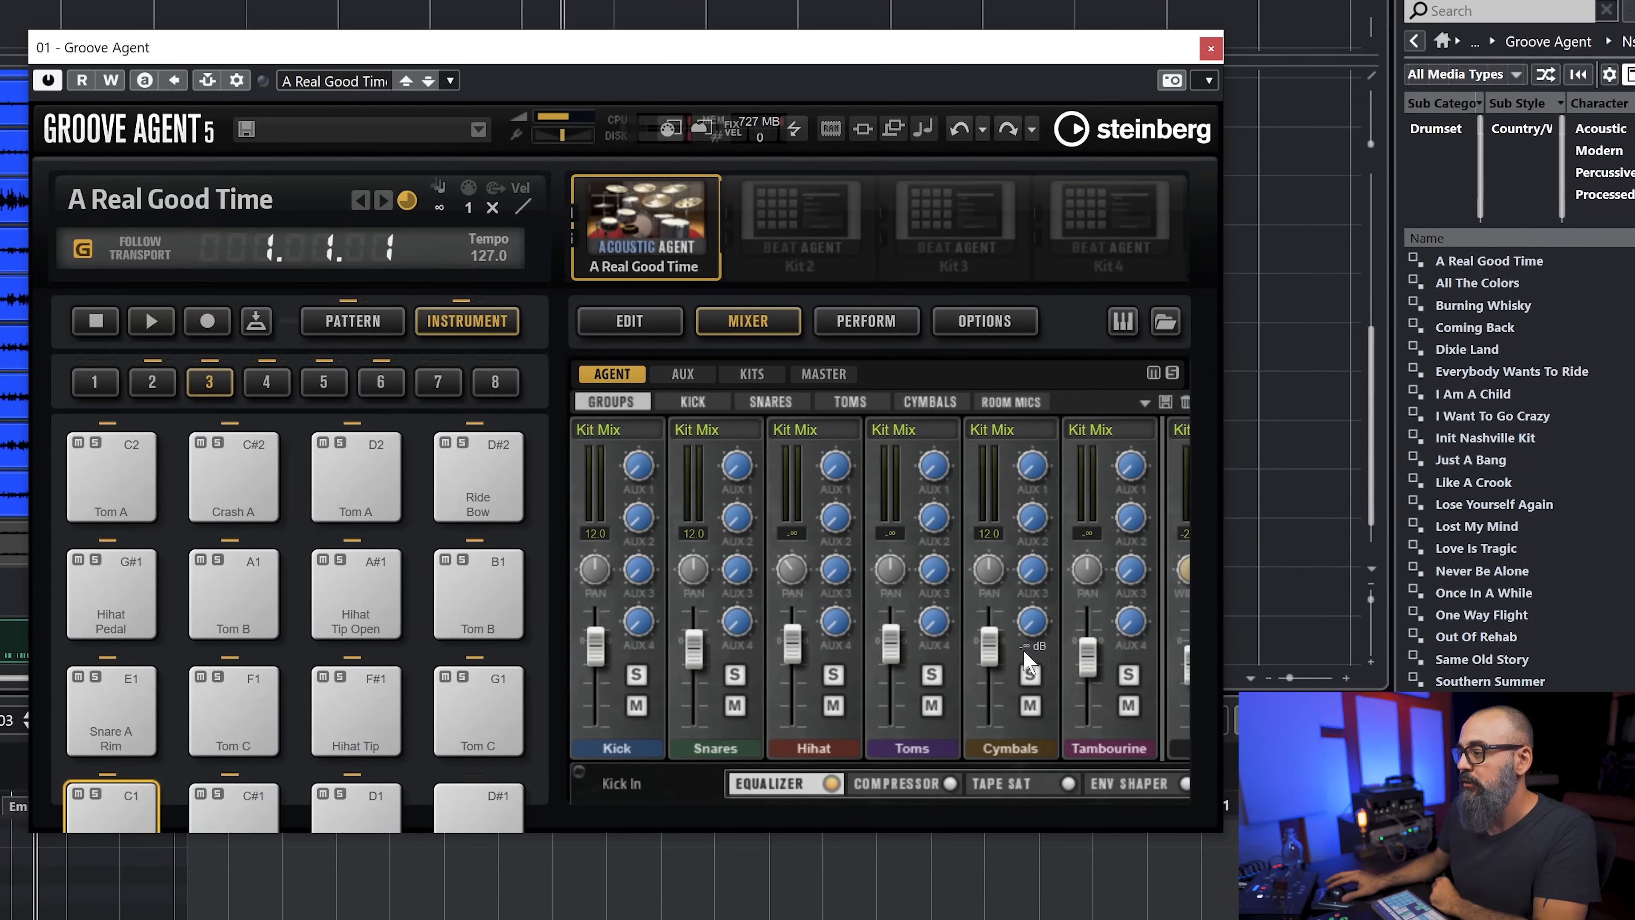
mouse_move(869, 714)
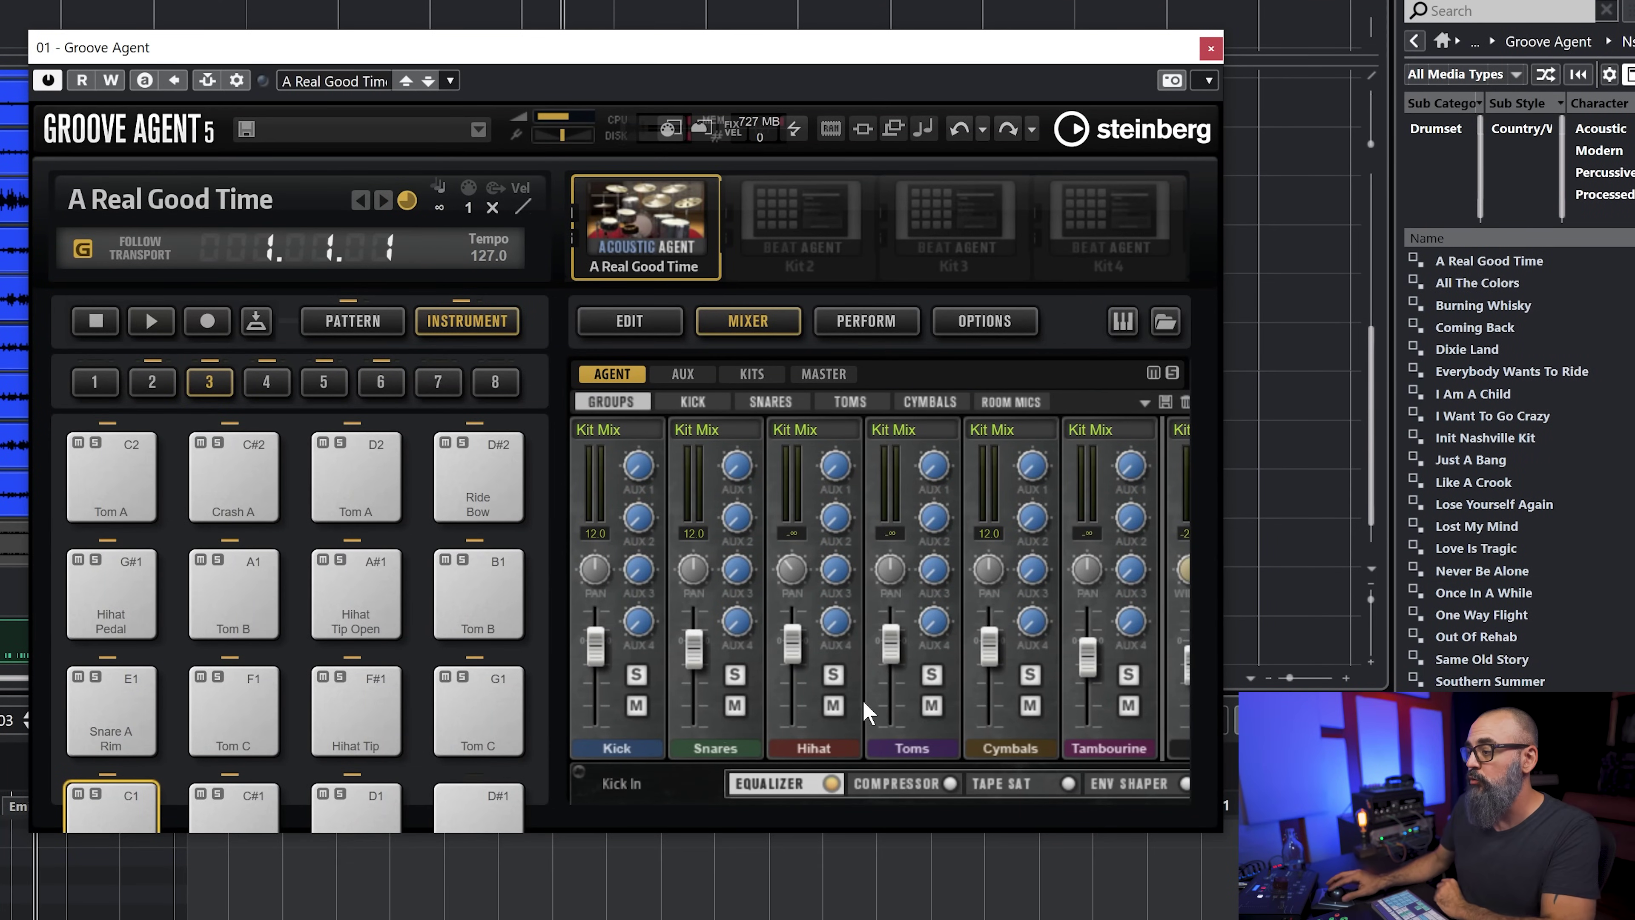
drag(693, 647, 694, 668)
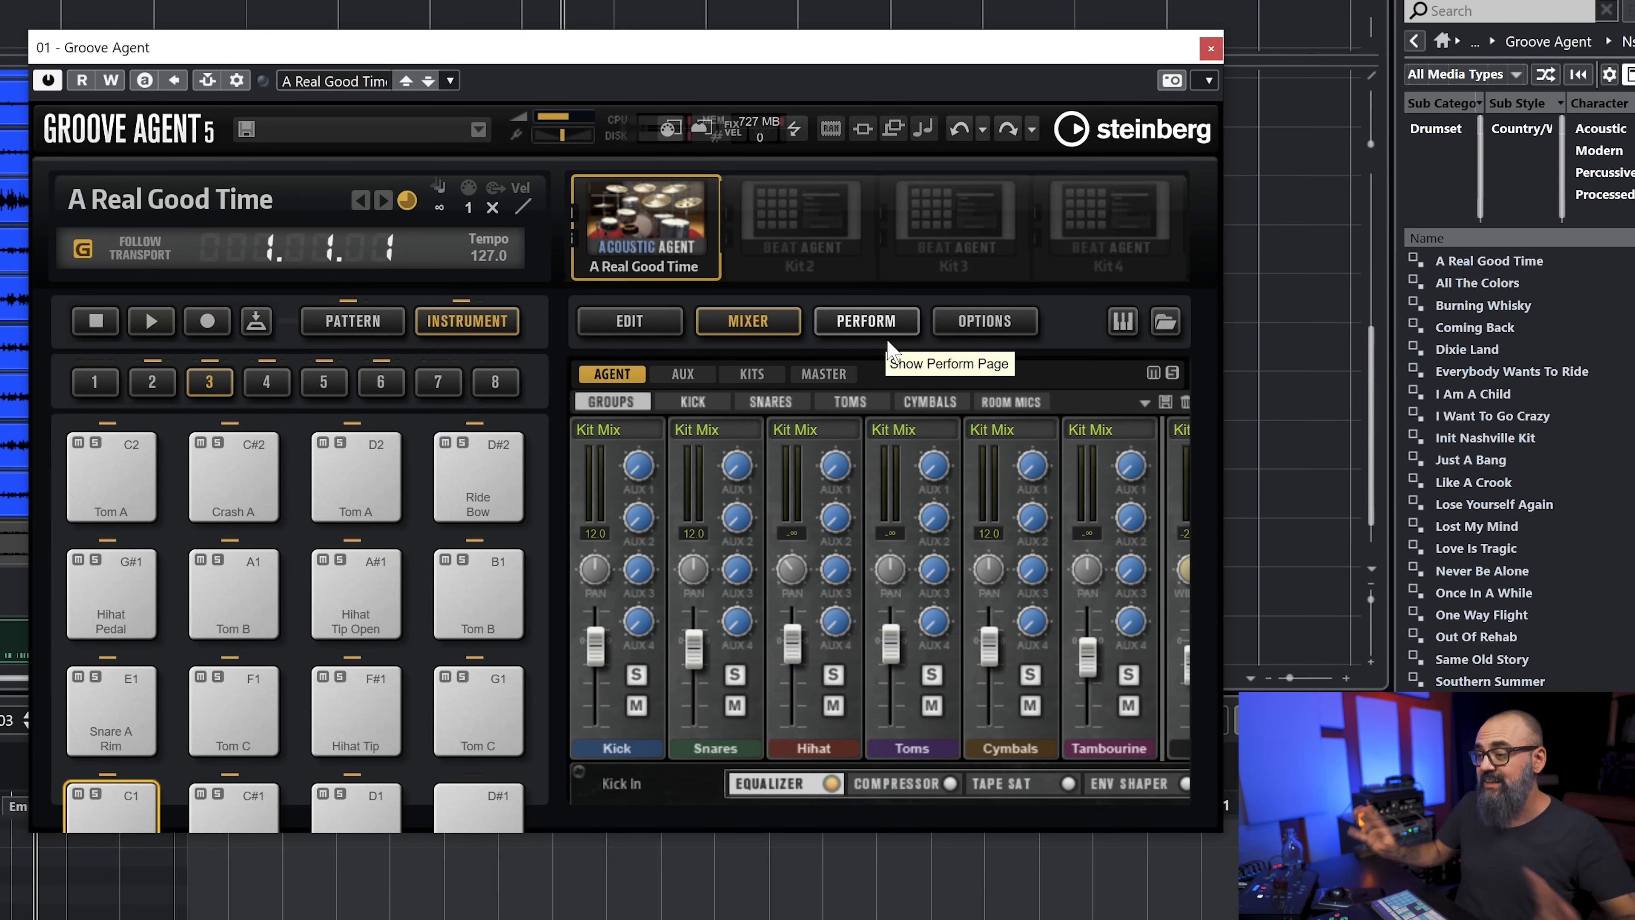
mouse_move(121, 826)
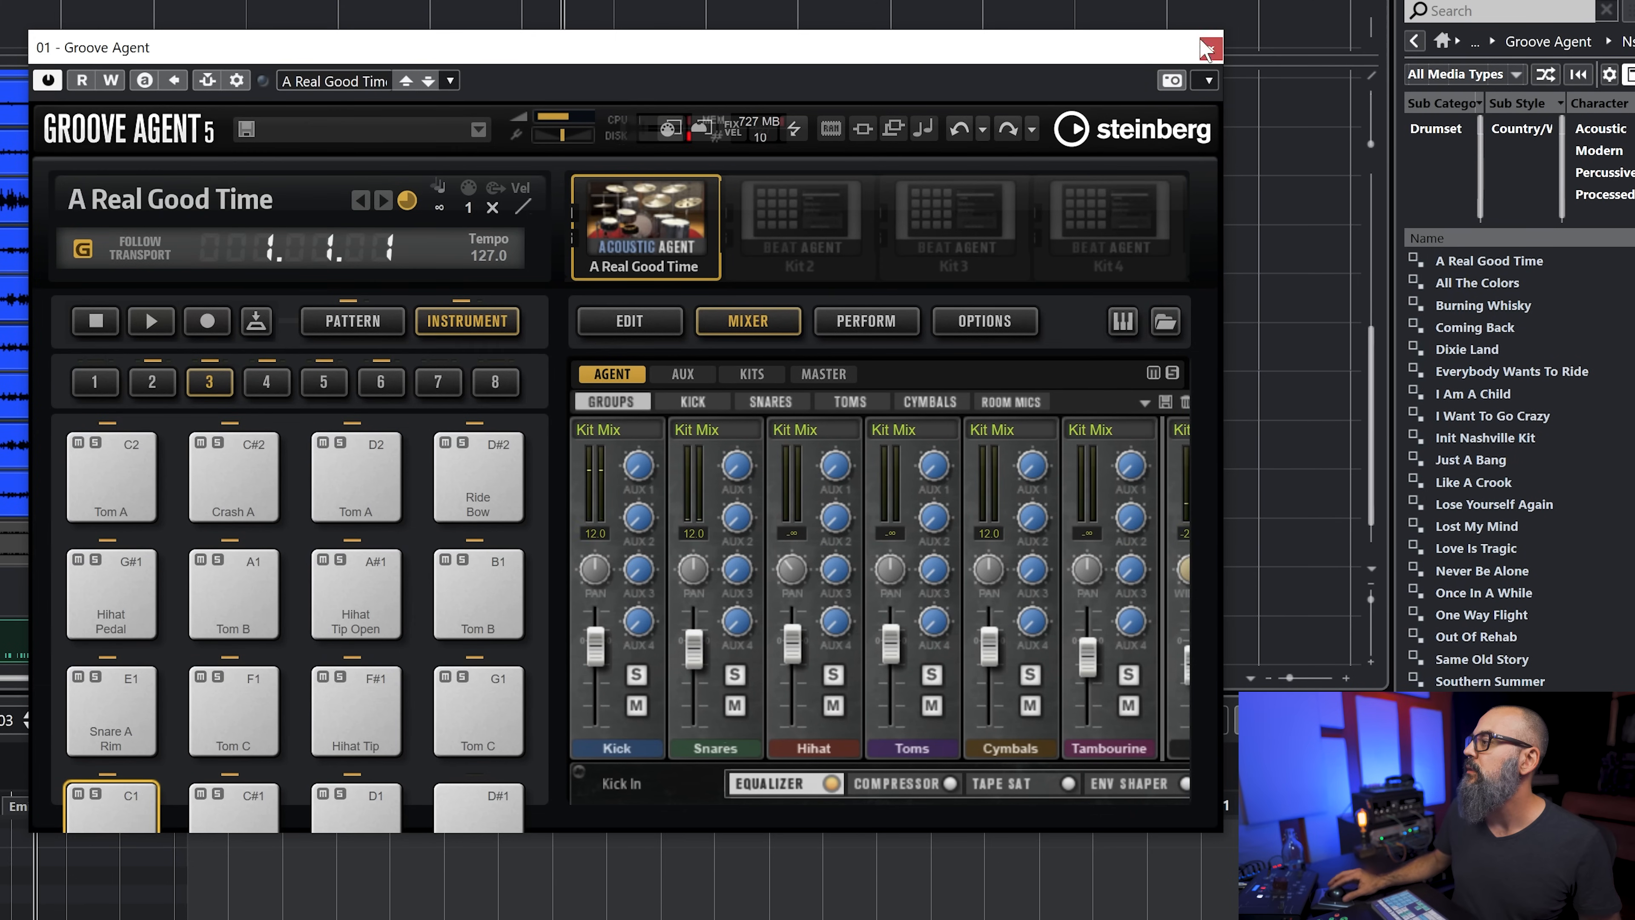
Close the Groove Agent window and play the project to hear the kick triggers
click(1212, 45)
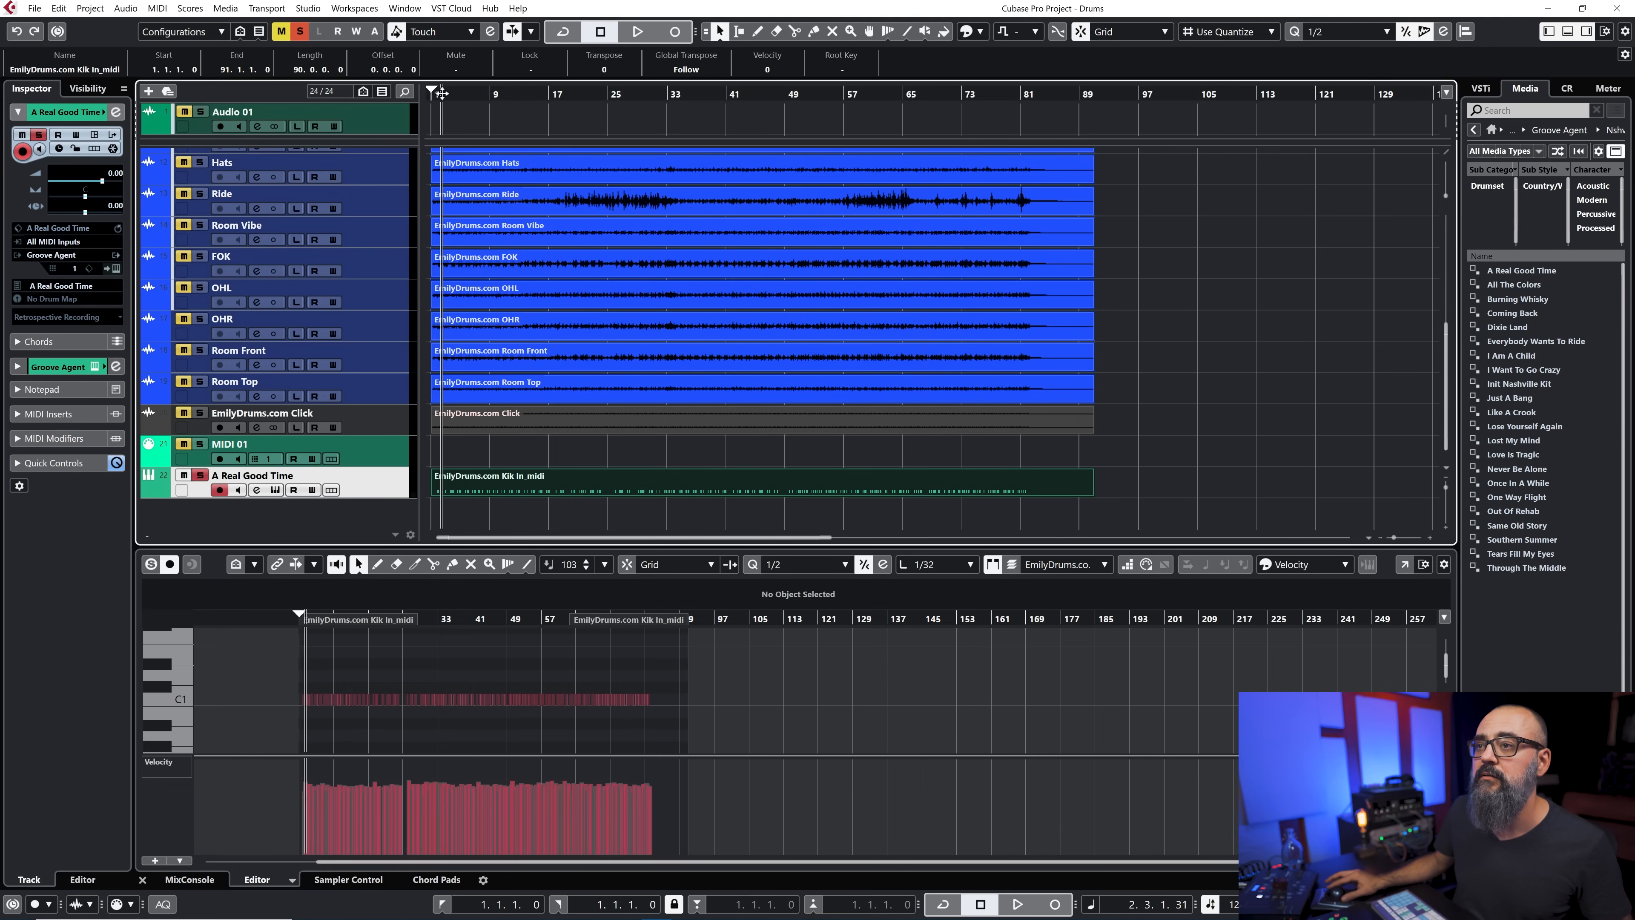
click(639, 33)
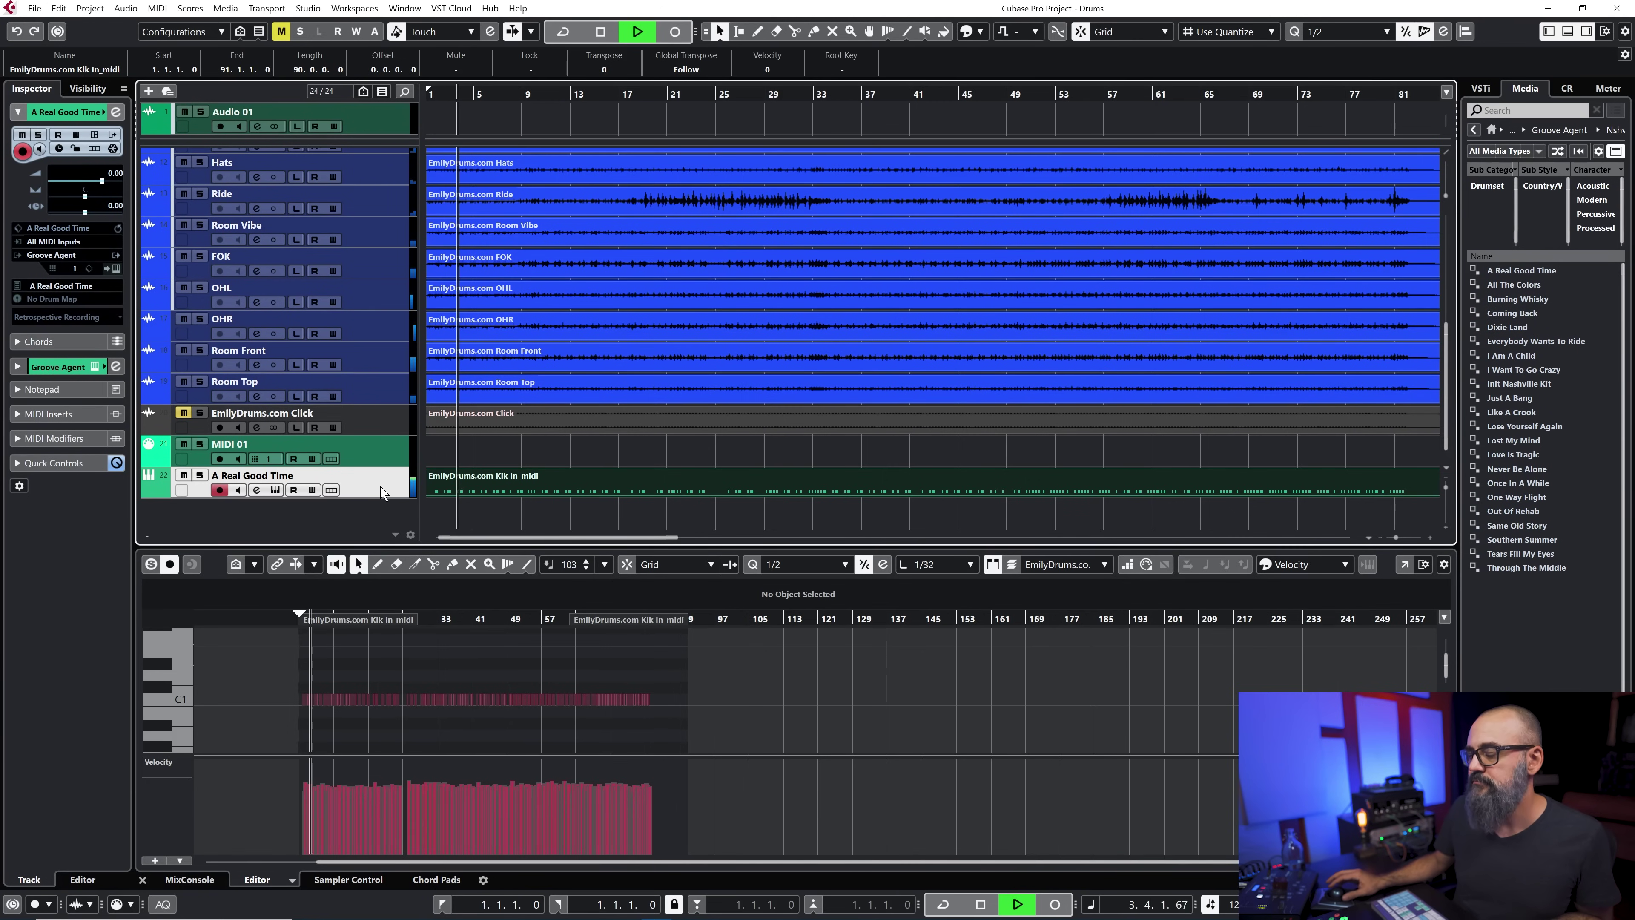
click(599, 32)
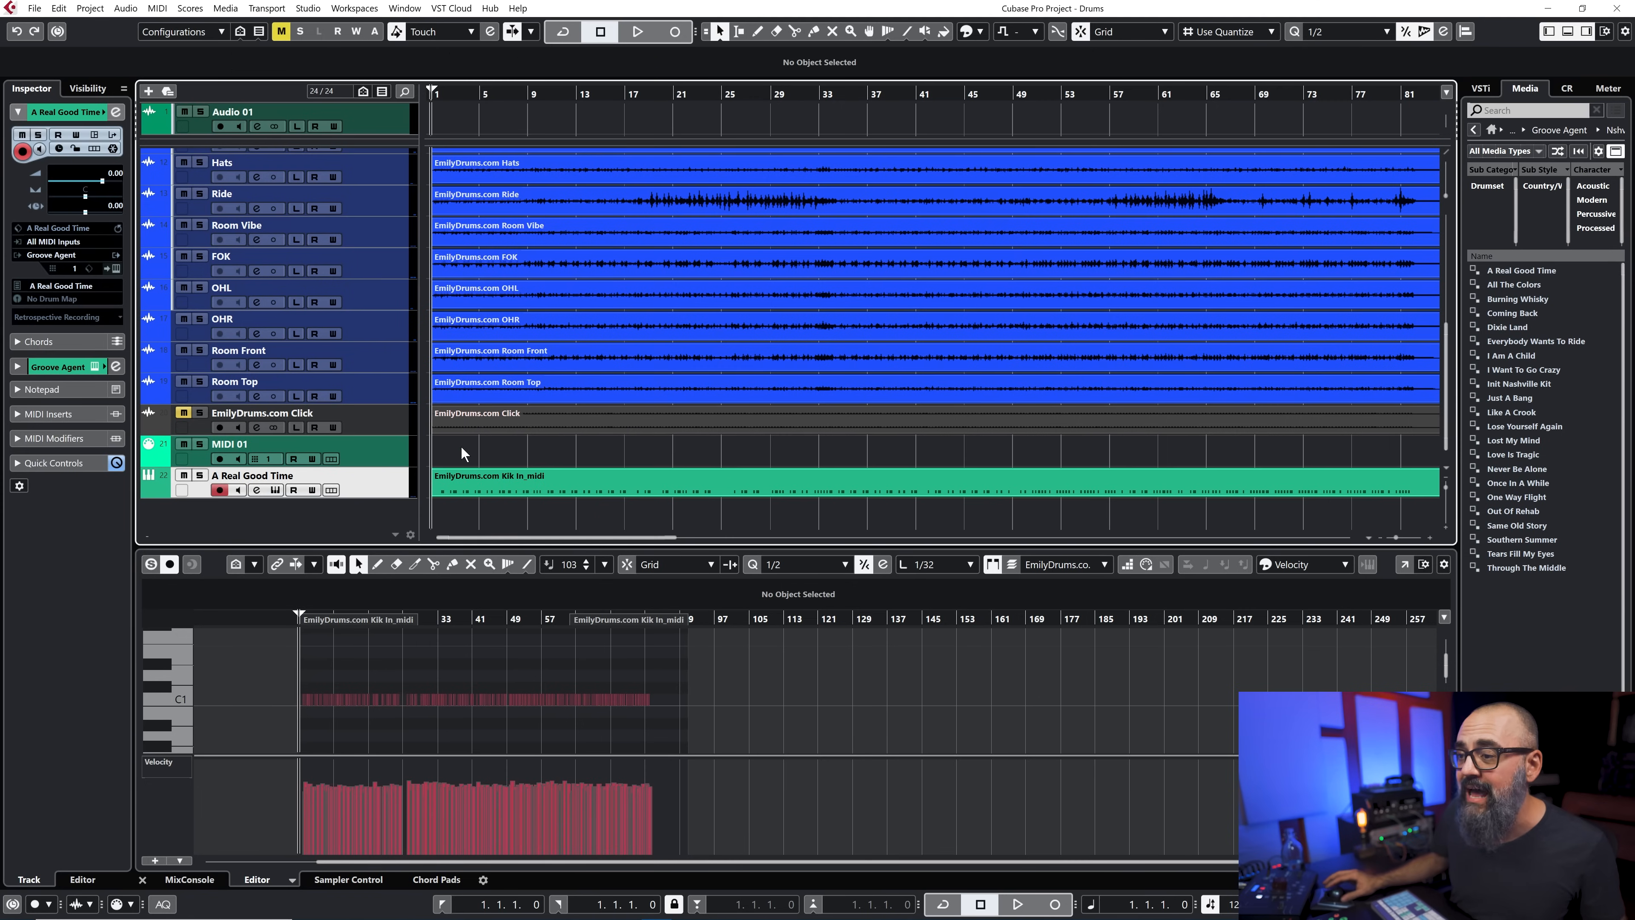
mouse_move(501, 526)
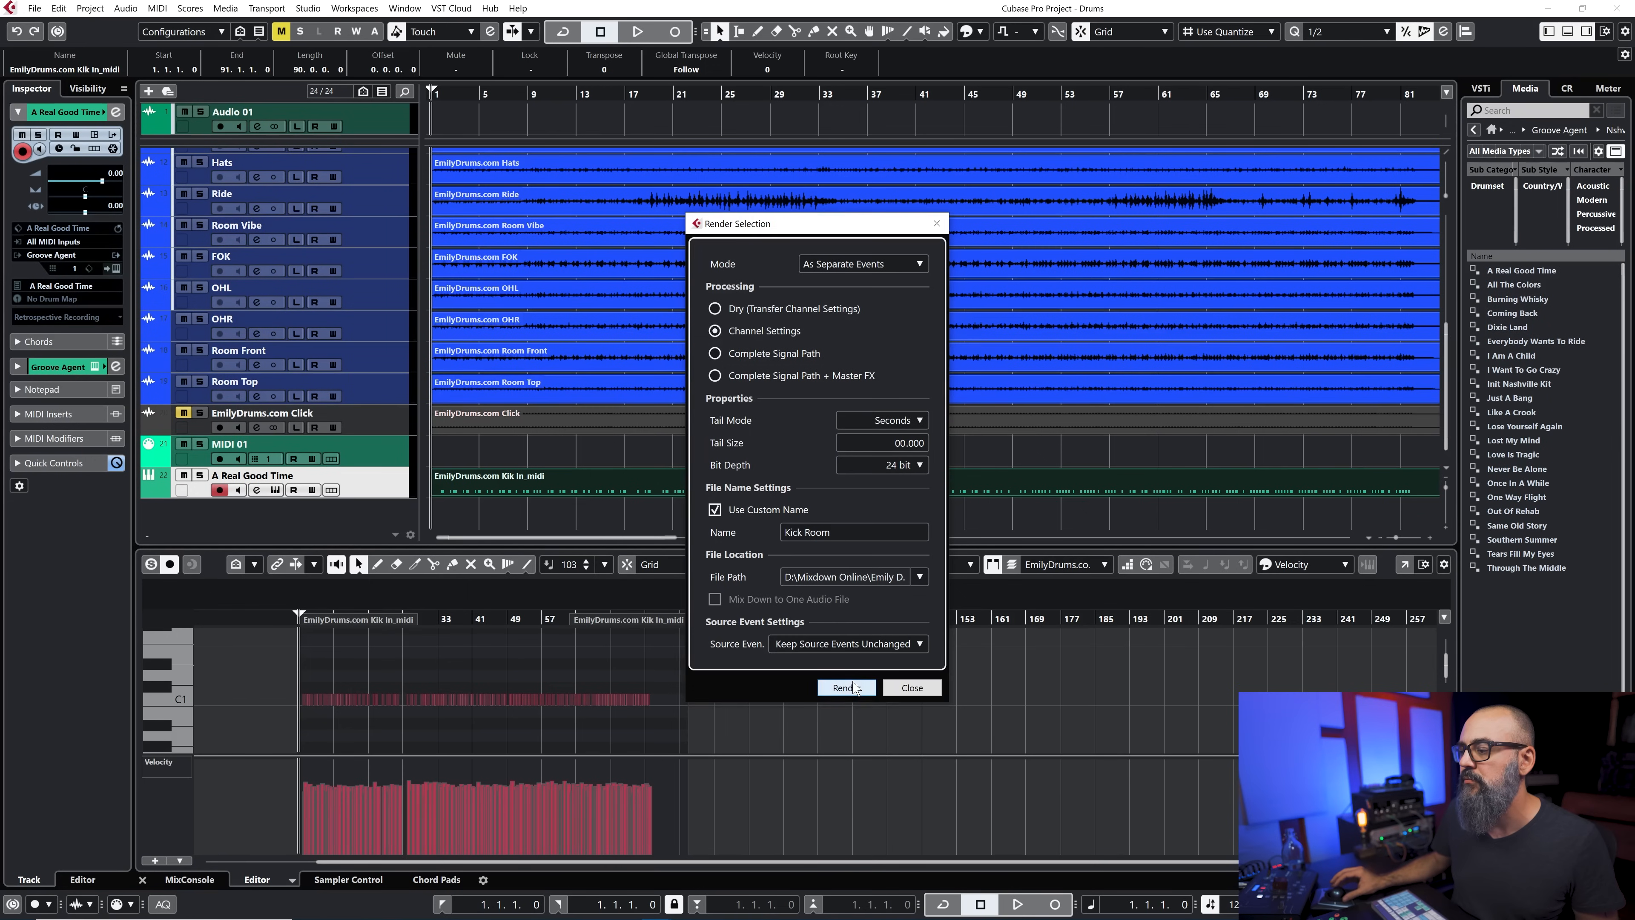
Render the Groove Agent track to a new Kick Room audio track and play it back
click(847, 688)
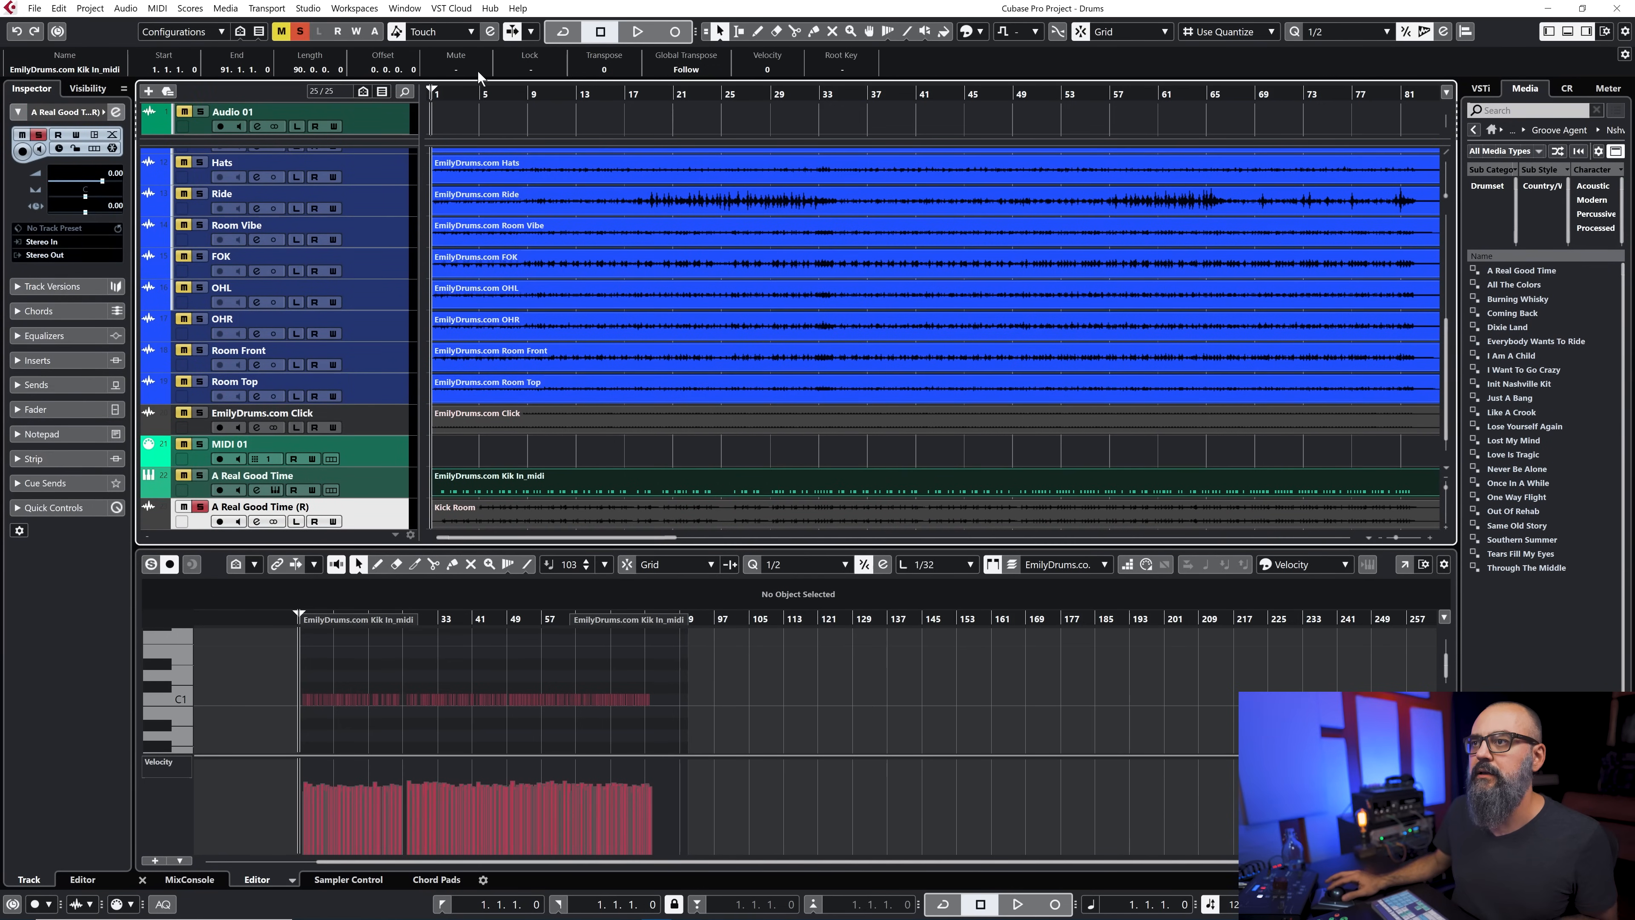
click(638, 32)
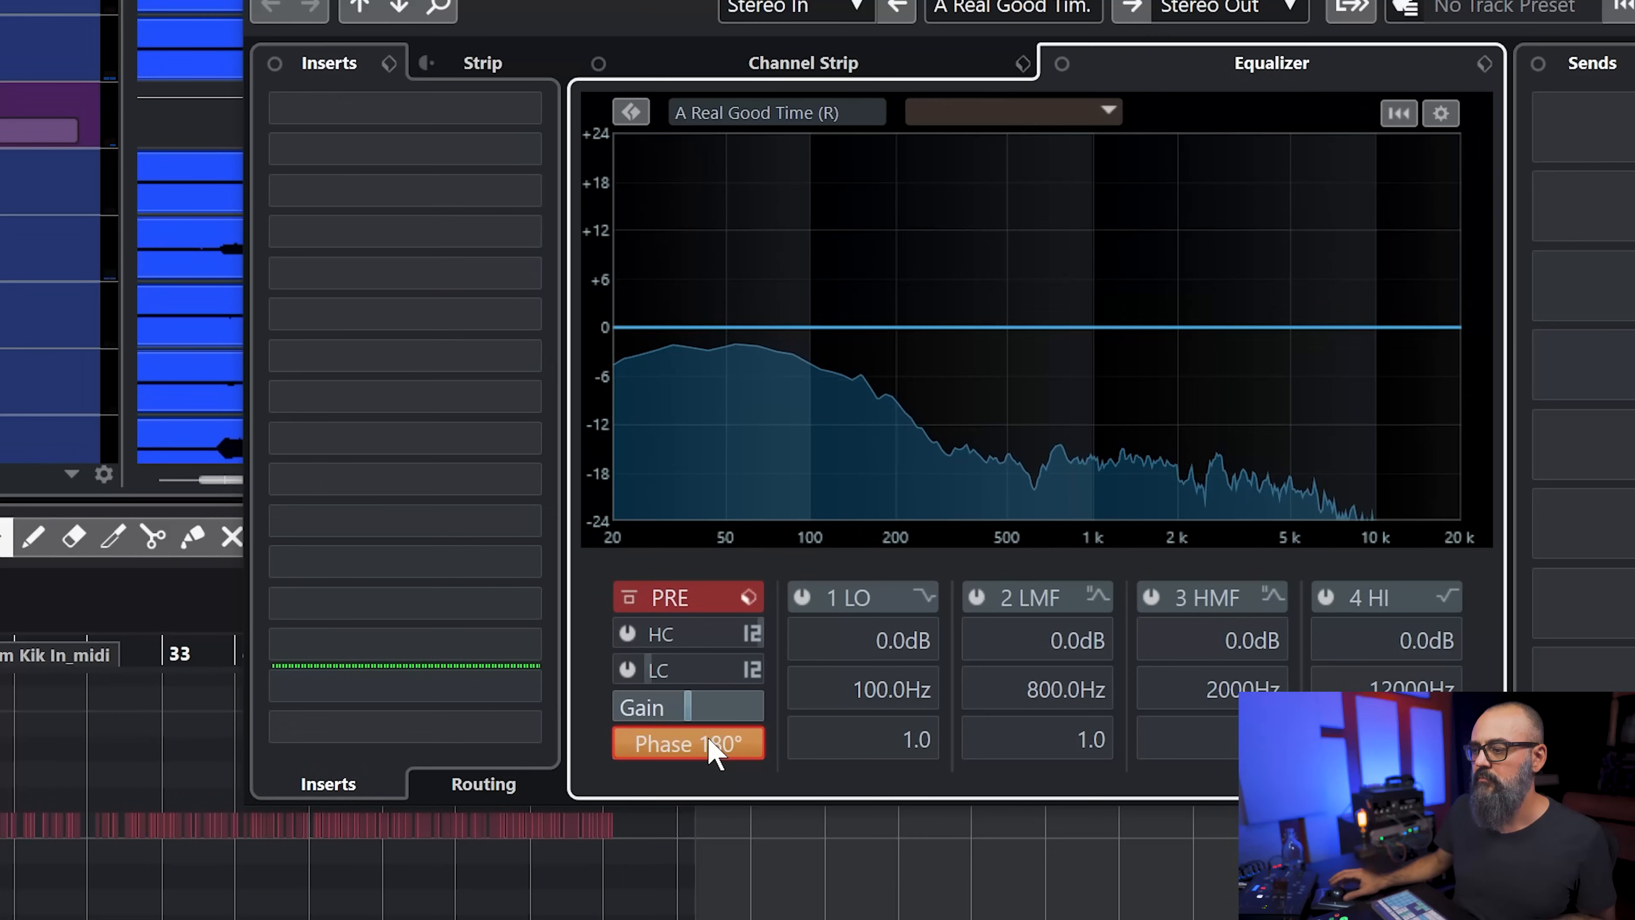
Toggle the rendered Kick Room channel's Phase 180° to compare polarity, leaving it at 0°
click(688, 743)
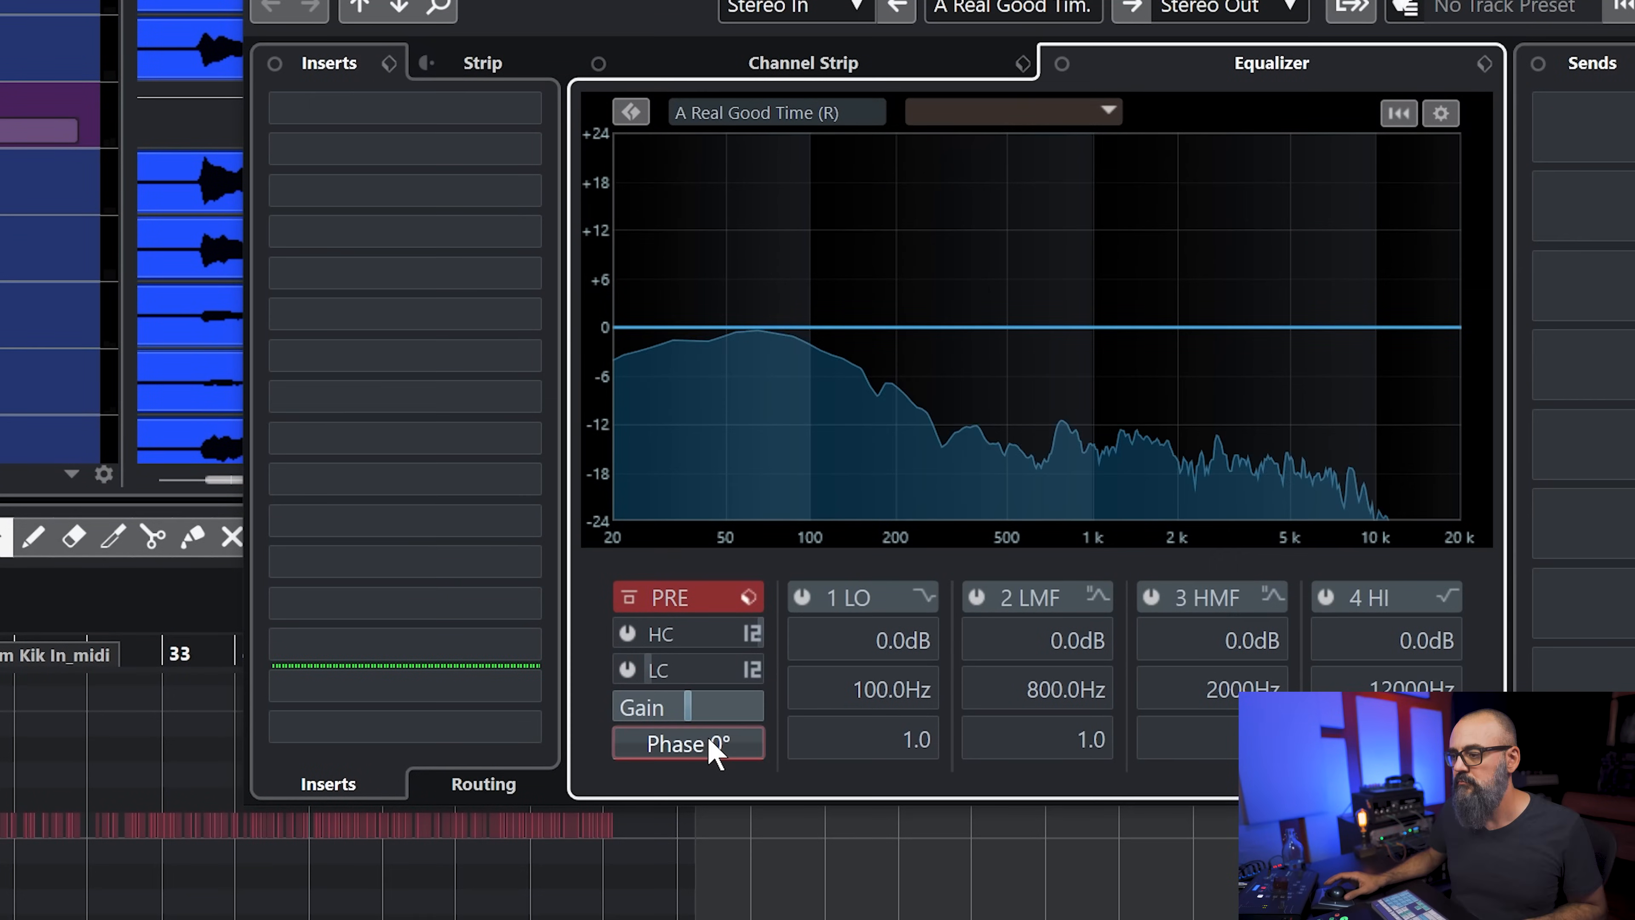
click(688, 743)
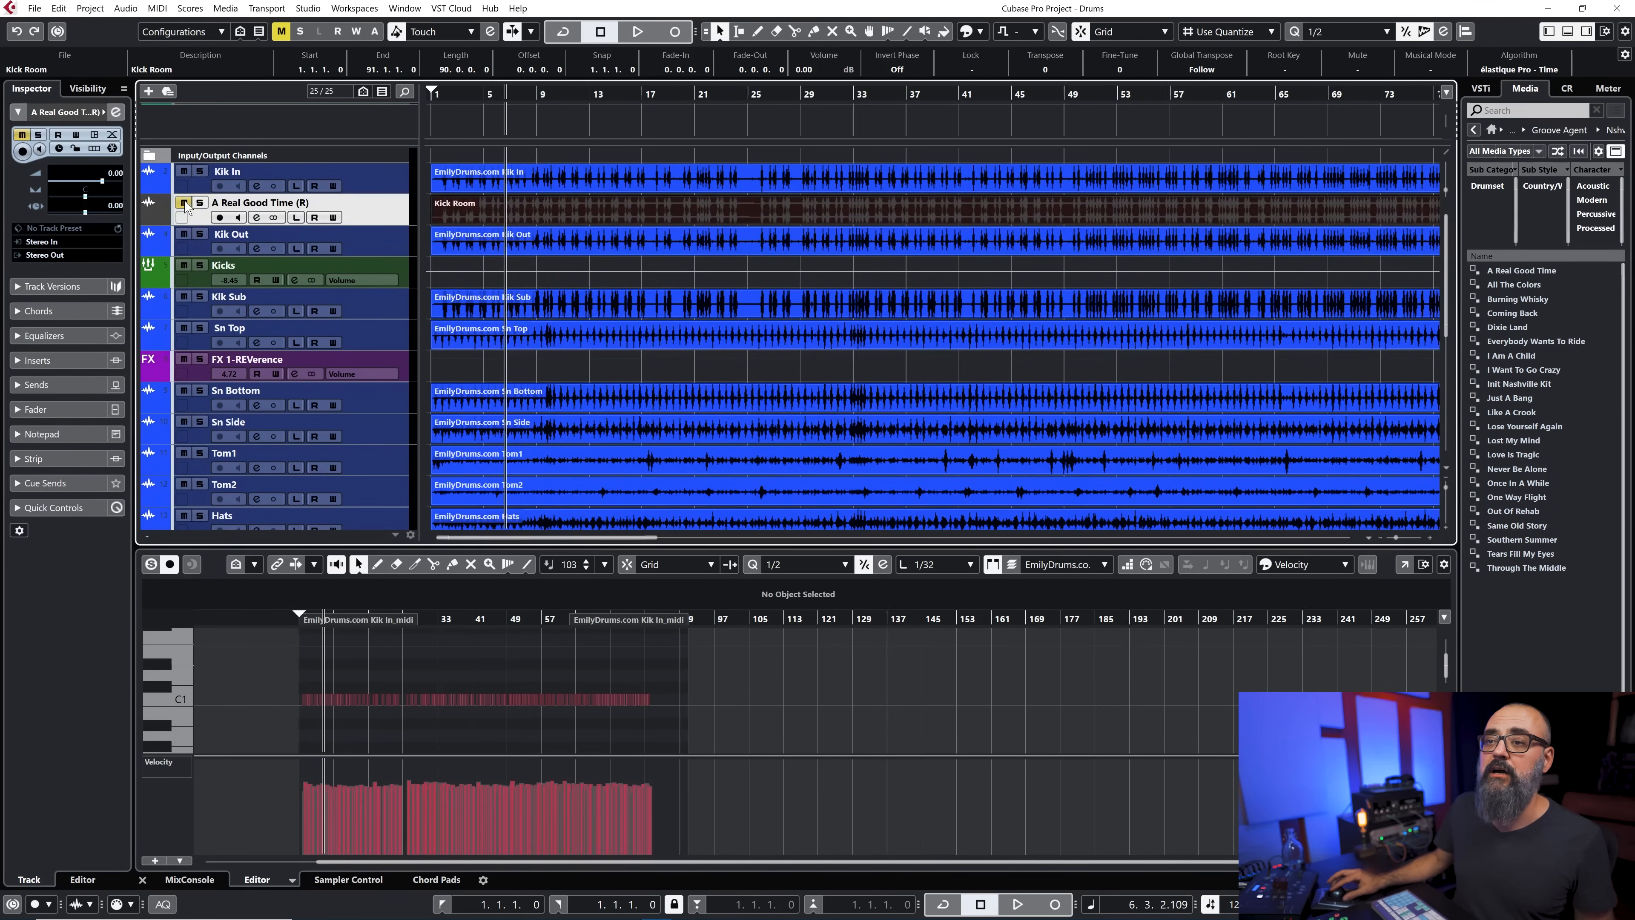
scroll(down, 3)
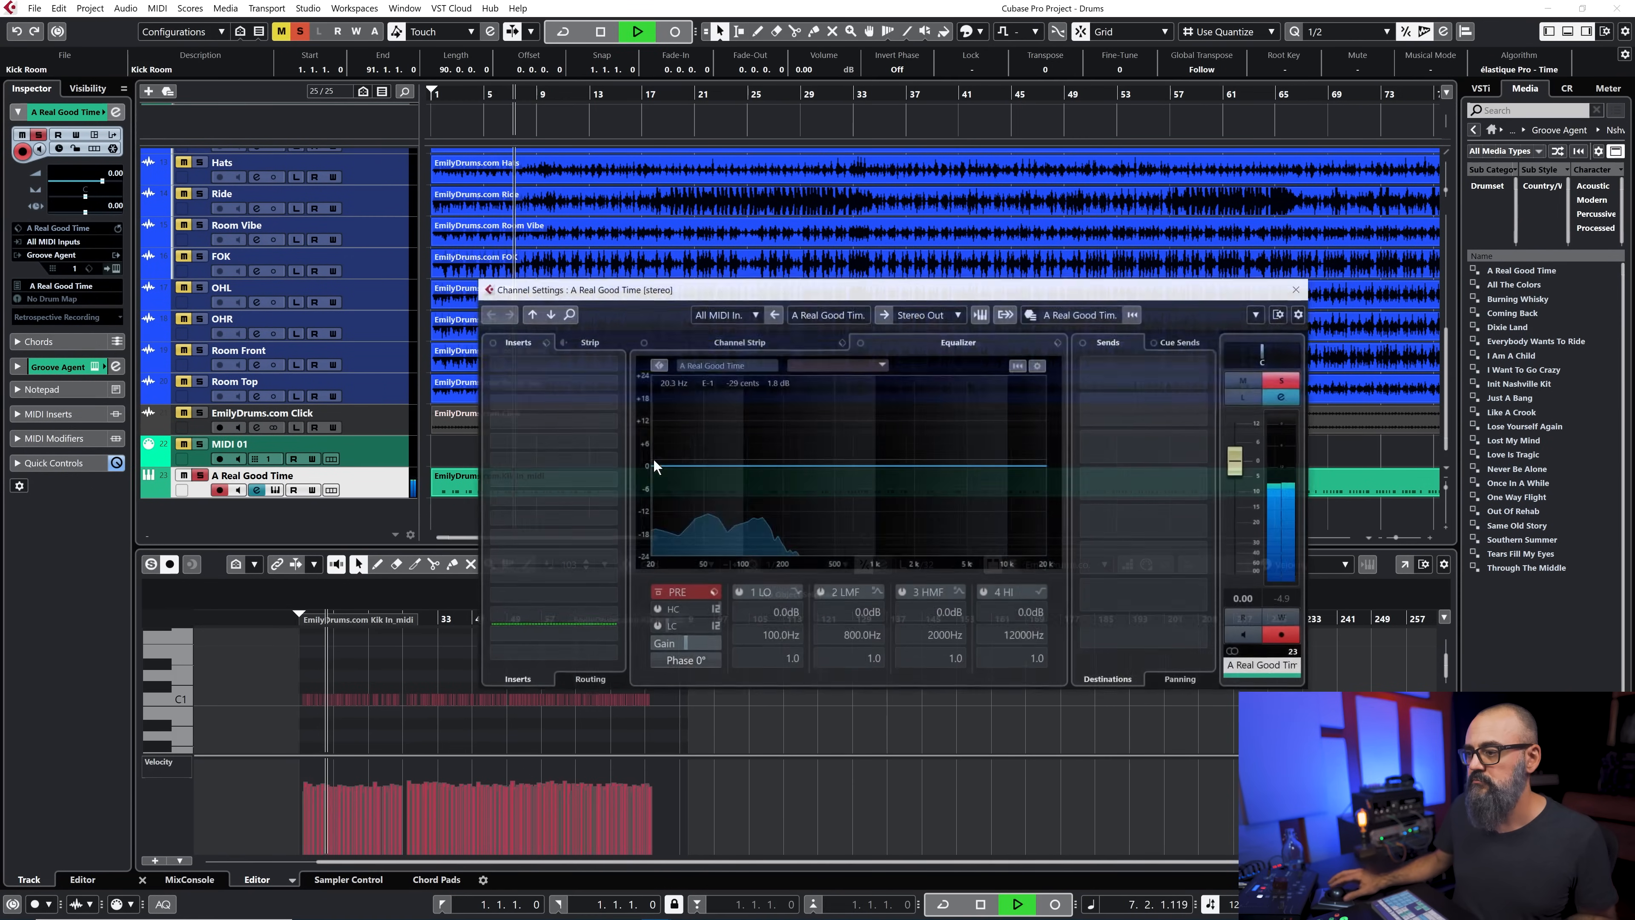
click(685, 661)
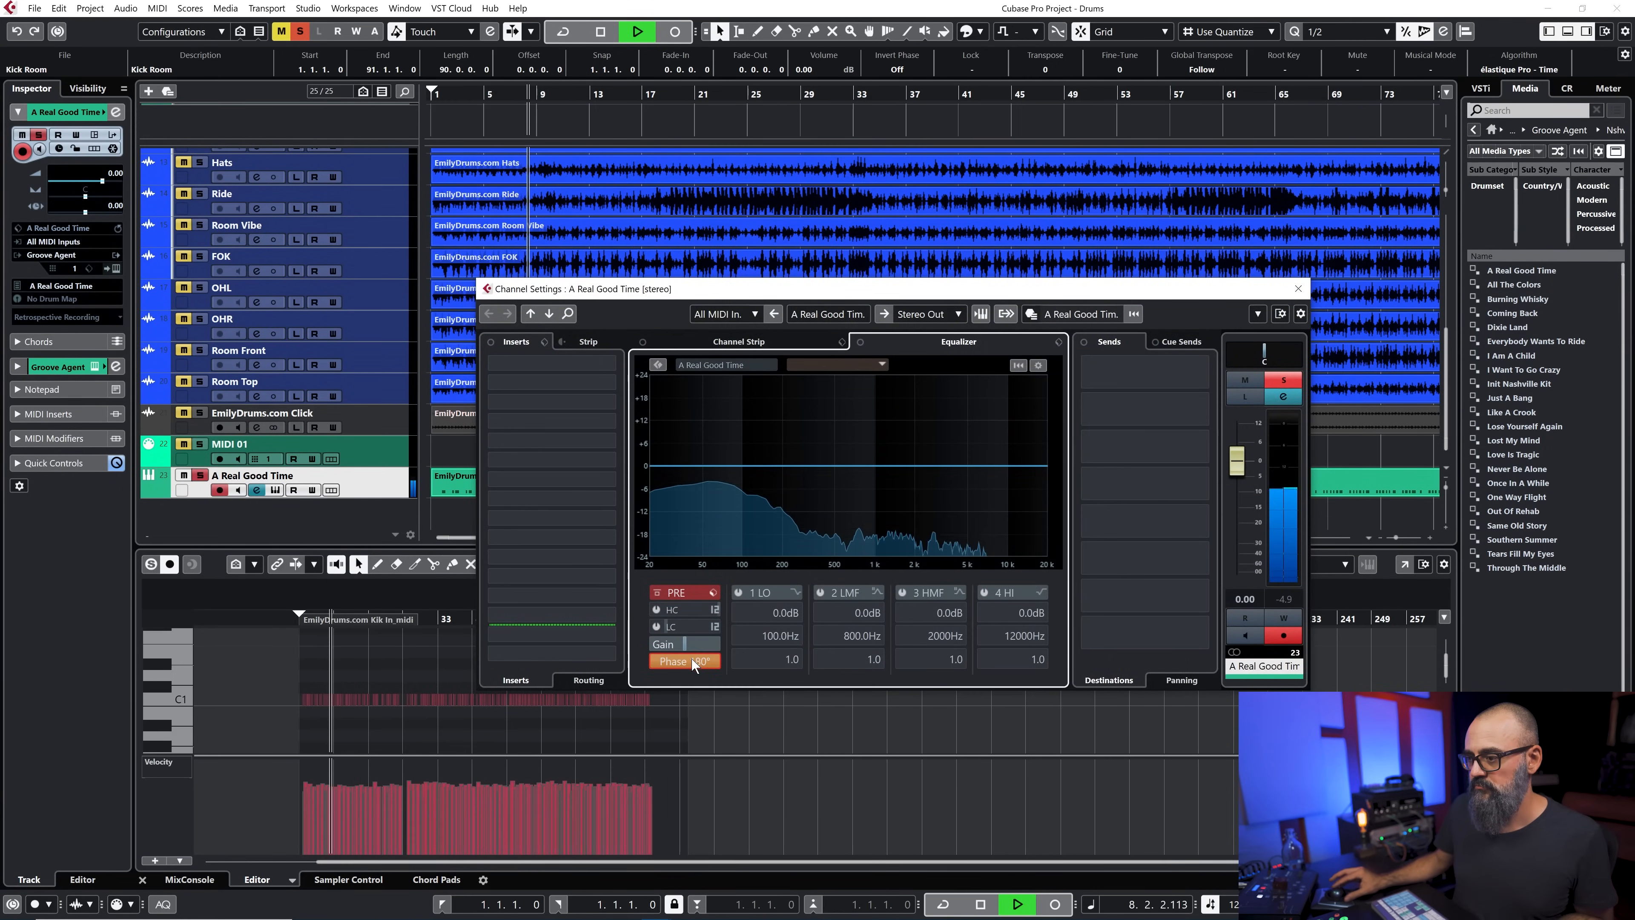
click(685, 661)
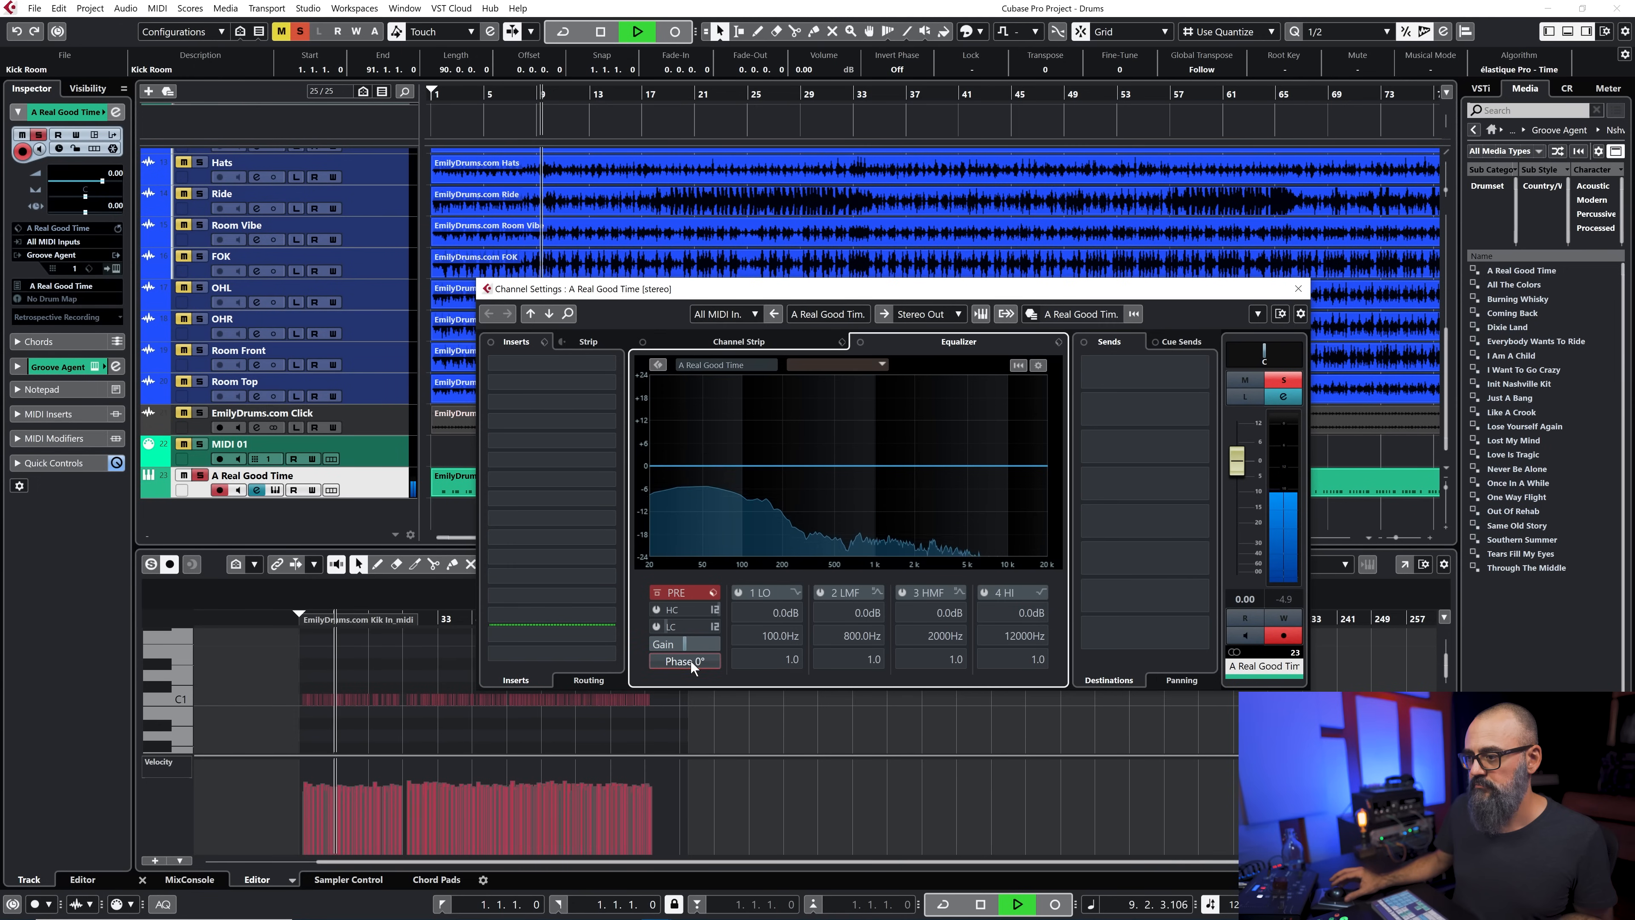
click(685, 661)
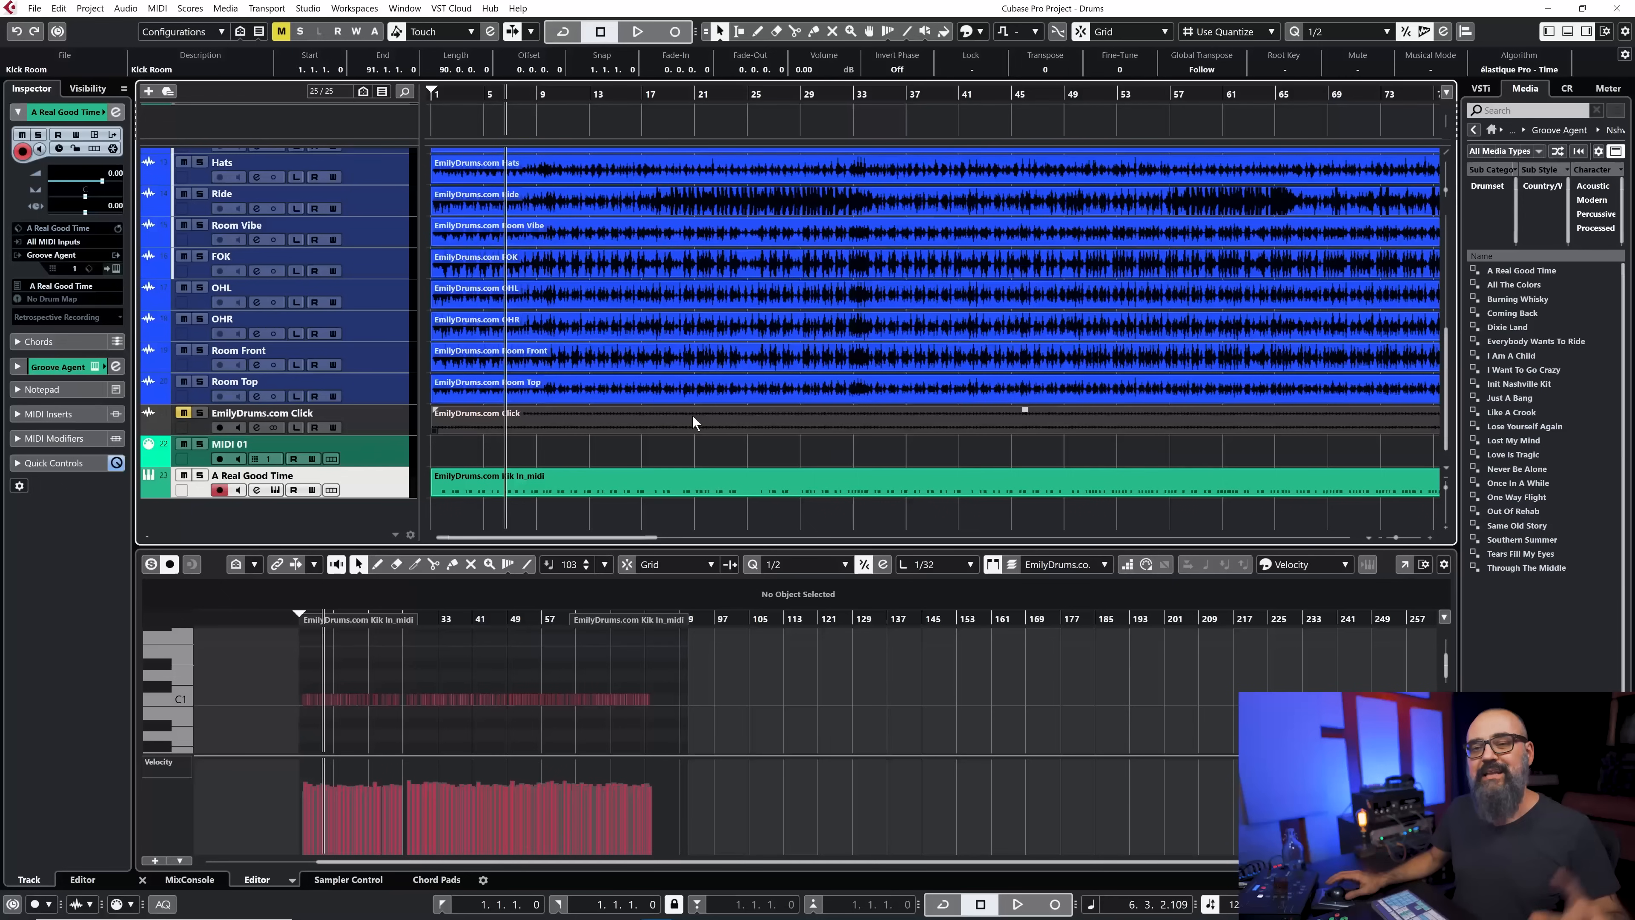
Leave the Groove Agent library folder and return the media browser to its home page
right_click(364, 495)
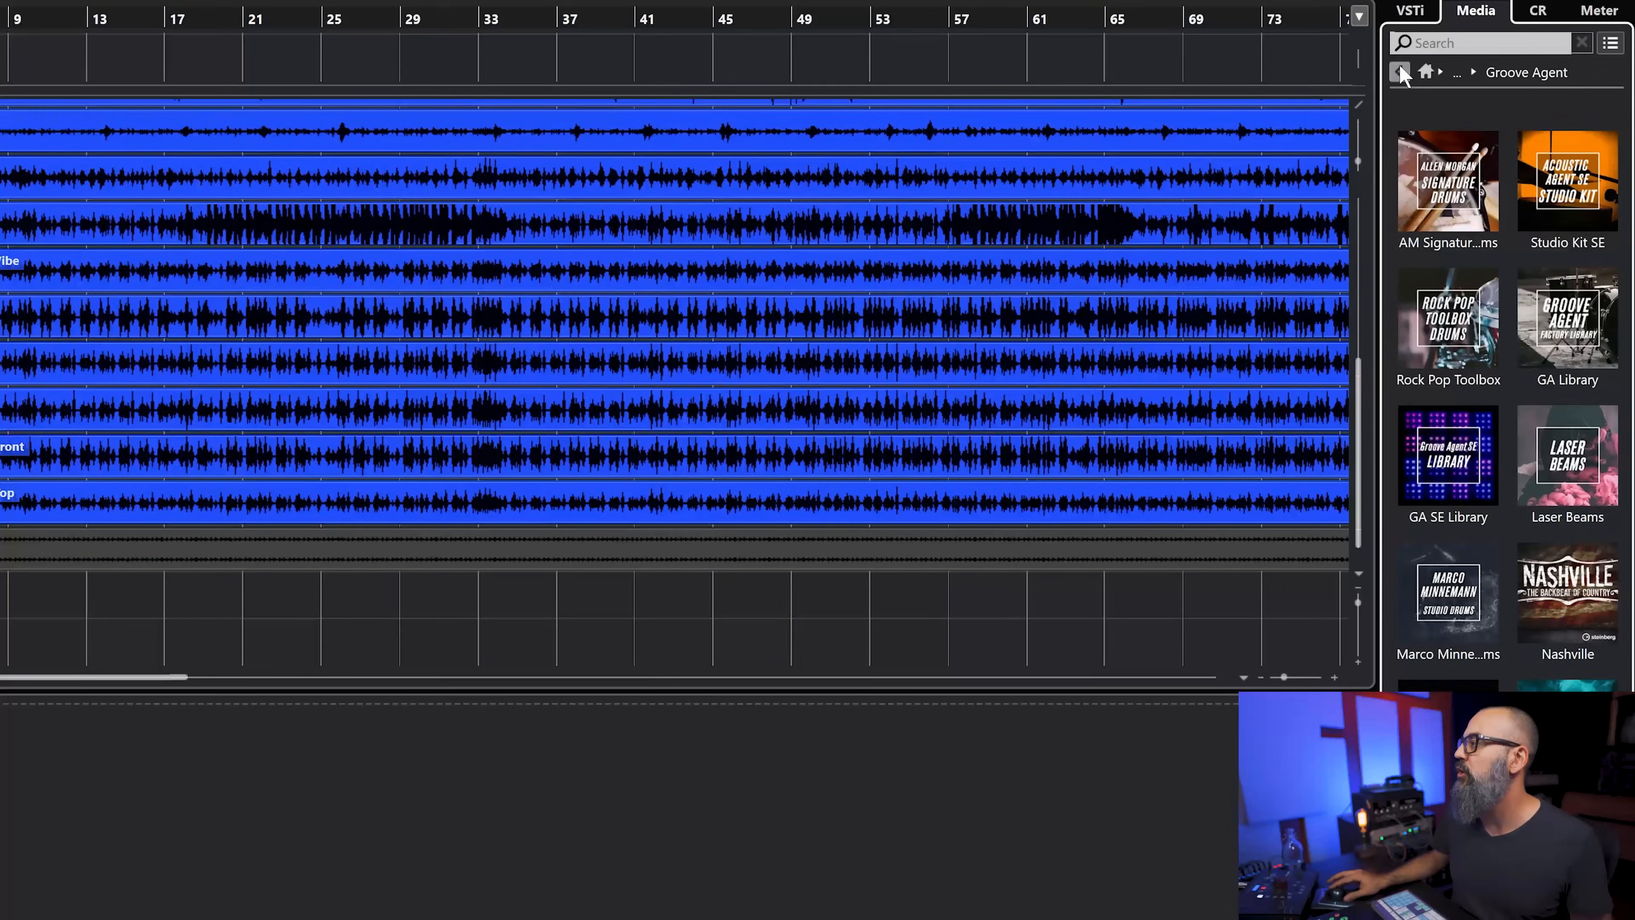
click(1400, 72)
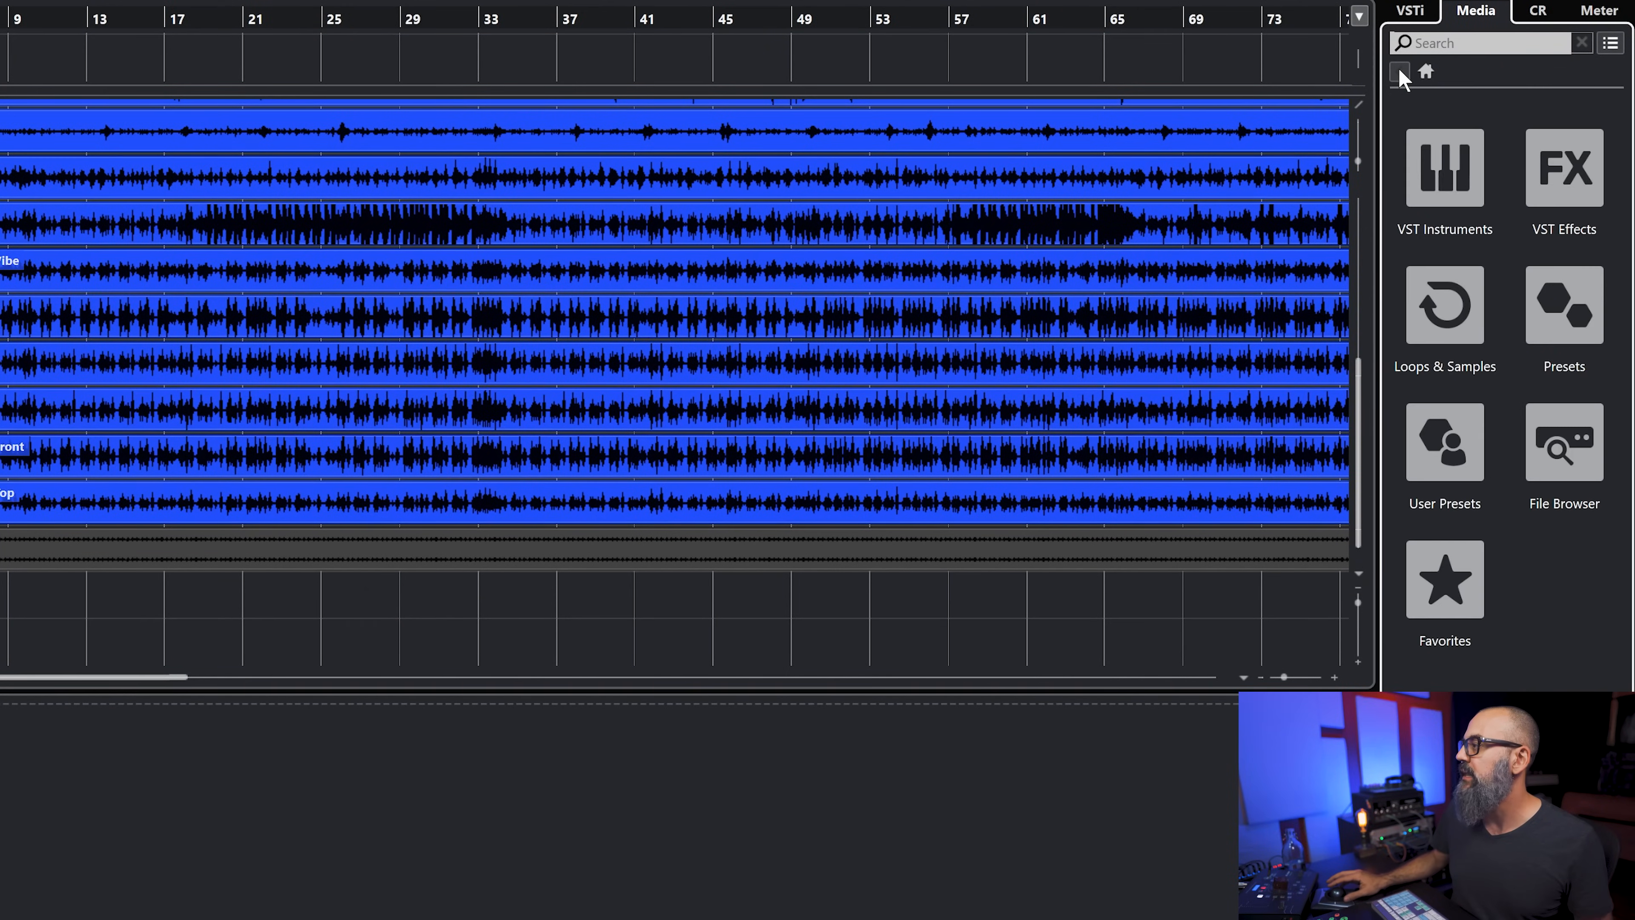
click(1564, 443)
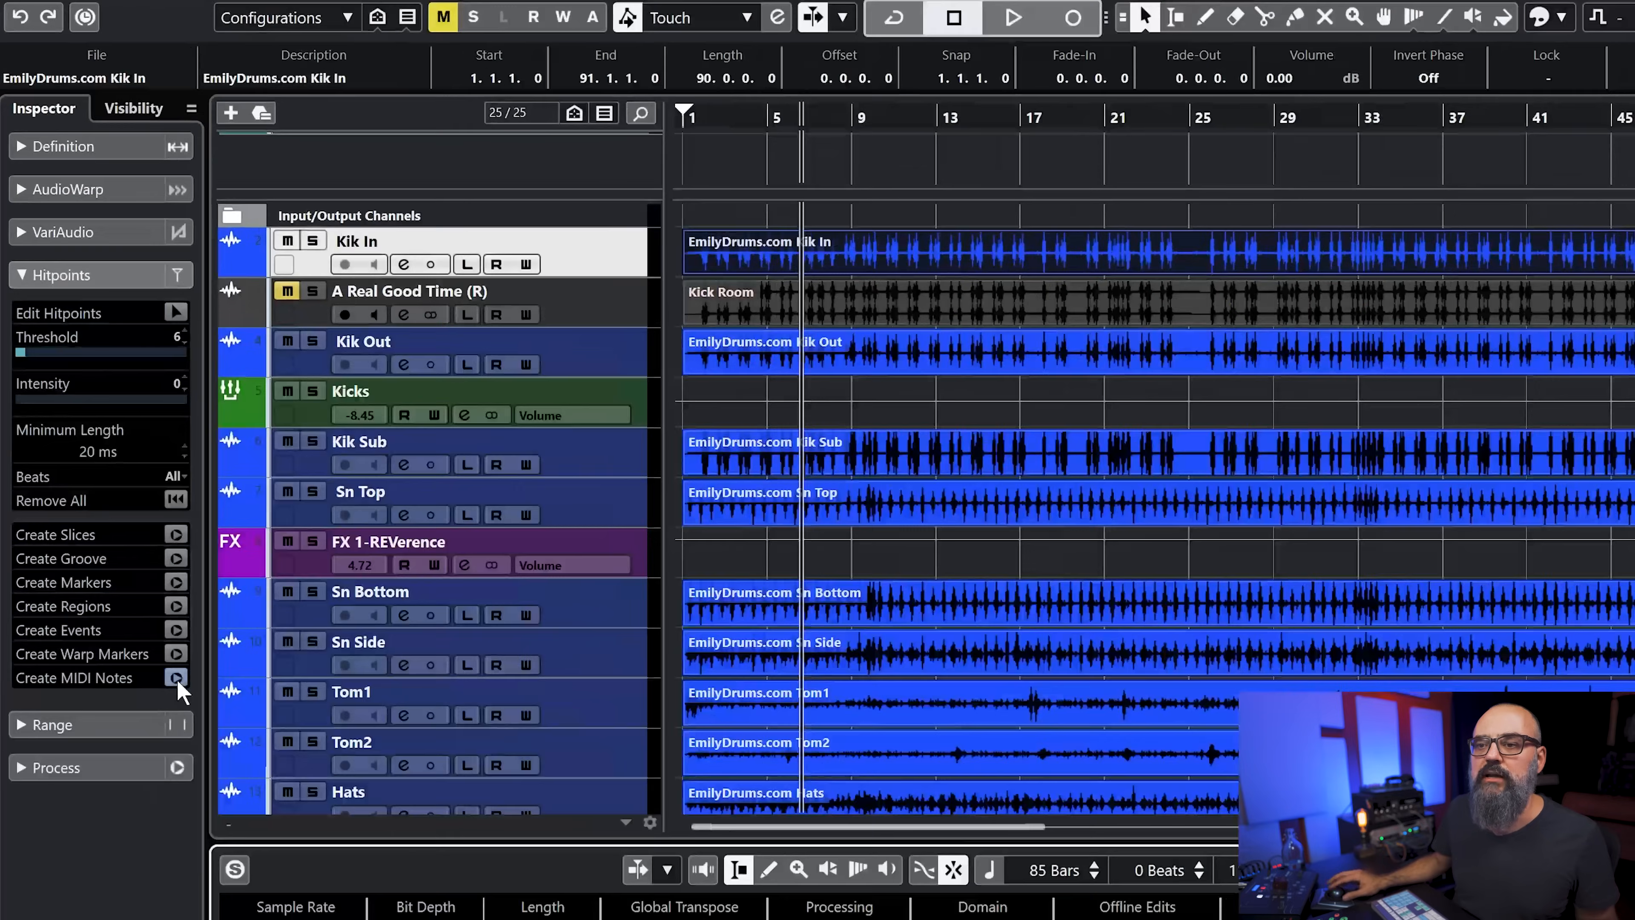
Create C1 MIDI notes from the Kik In hitpoints at fixed velocity 100, 1/8 length, on a new track
click(176, 678)
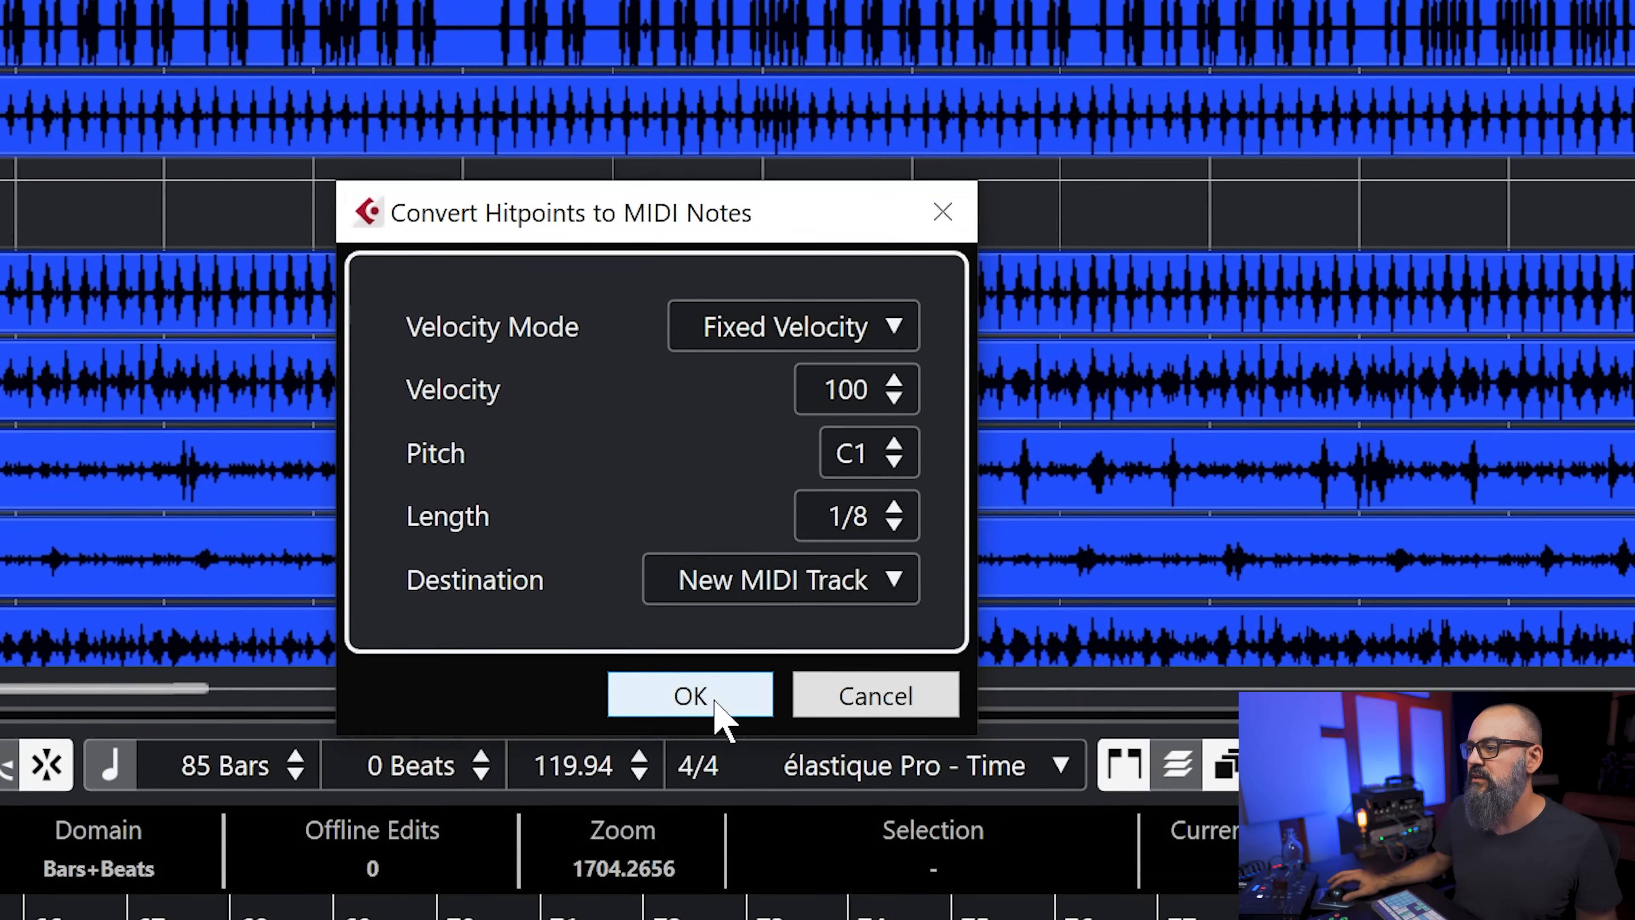
click(690, 697)
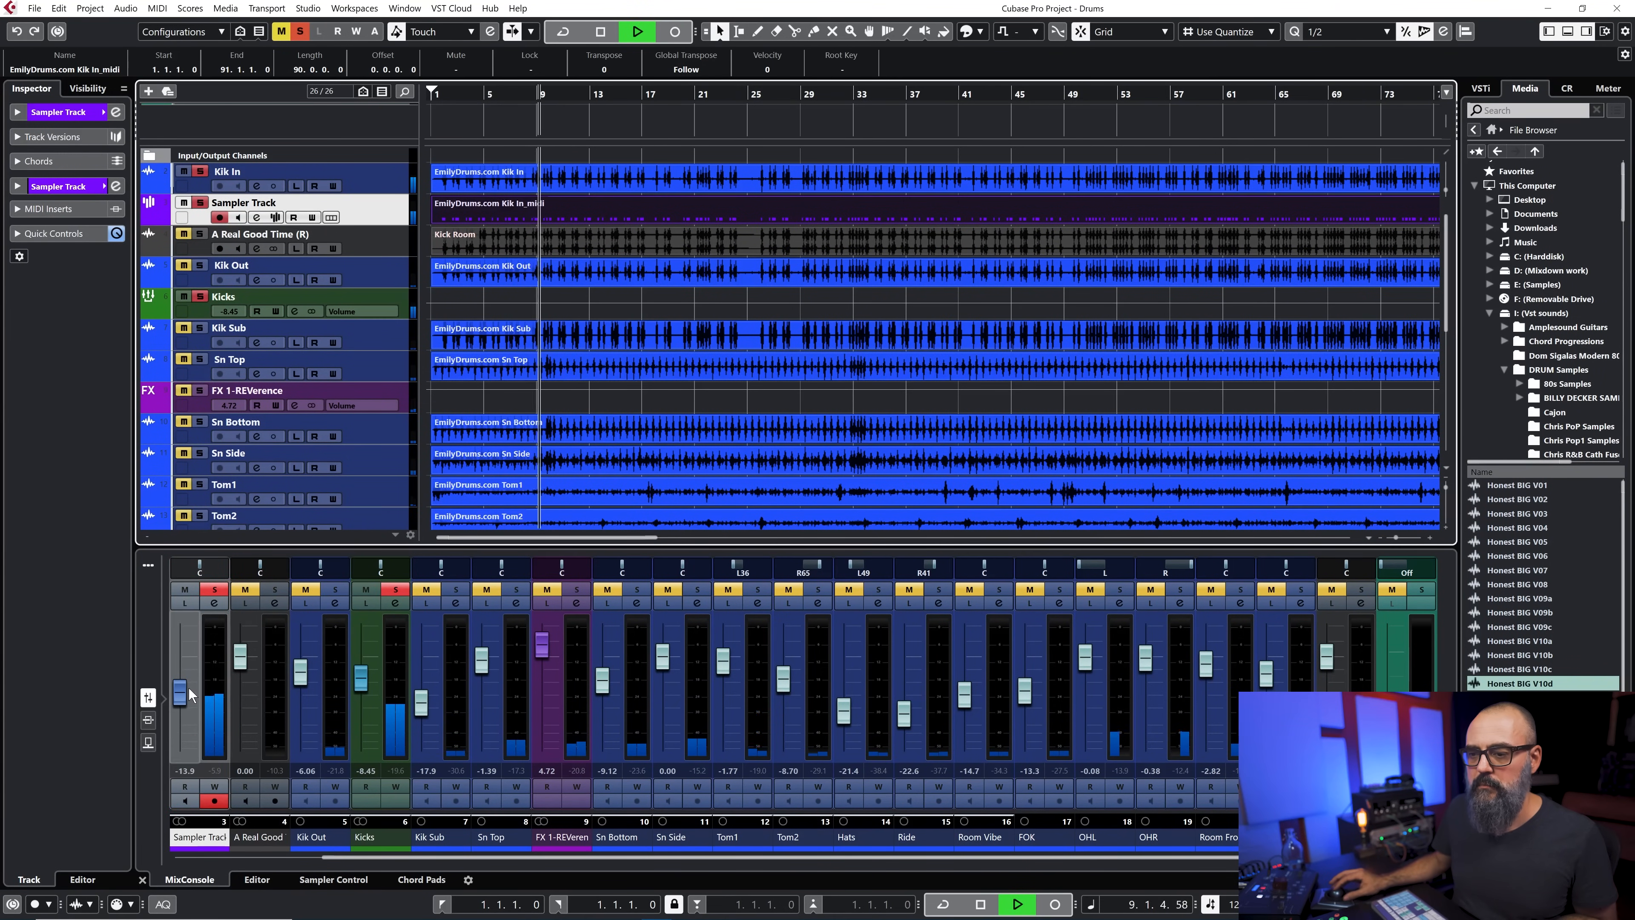
Toggle the Sampler Track's Phase 180° on and off to compare polarity, ending normal
drag(182, 693, 180, 678)
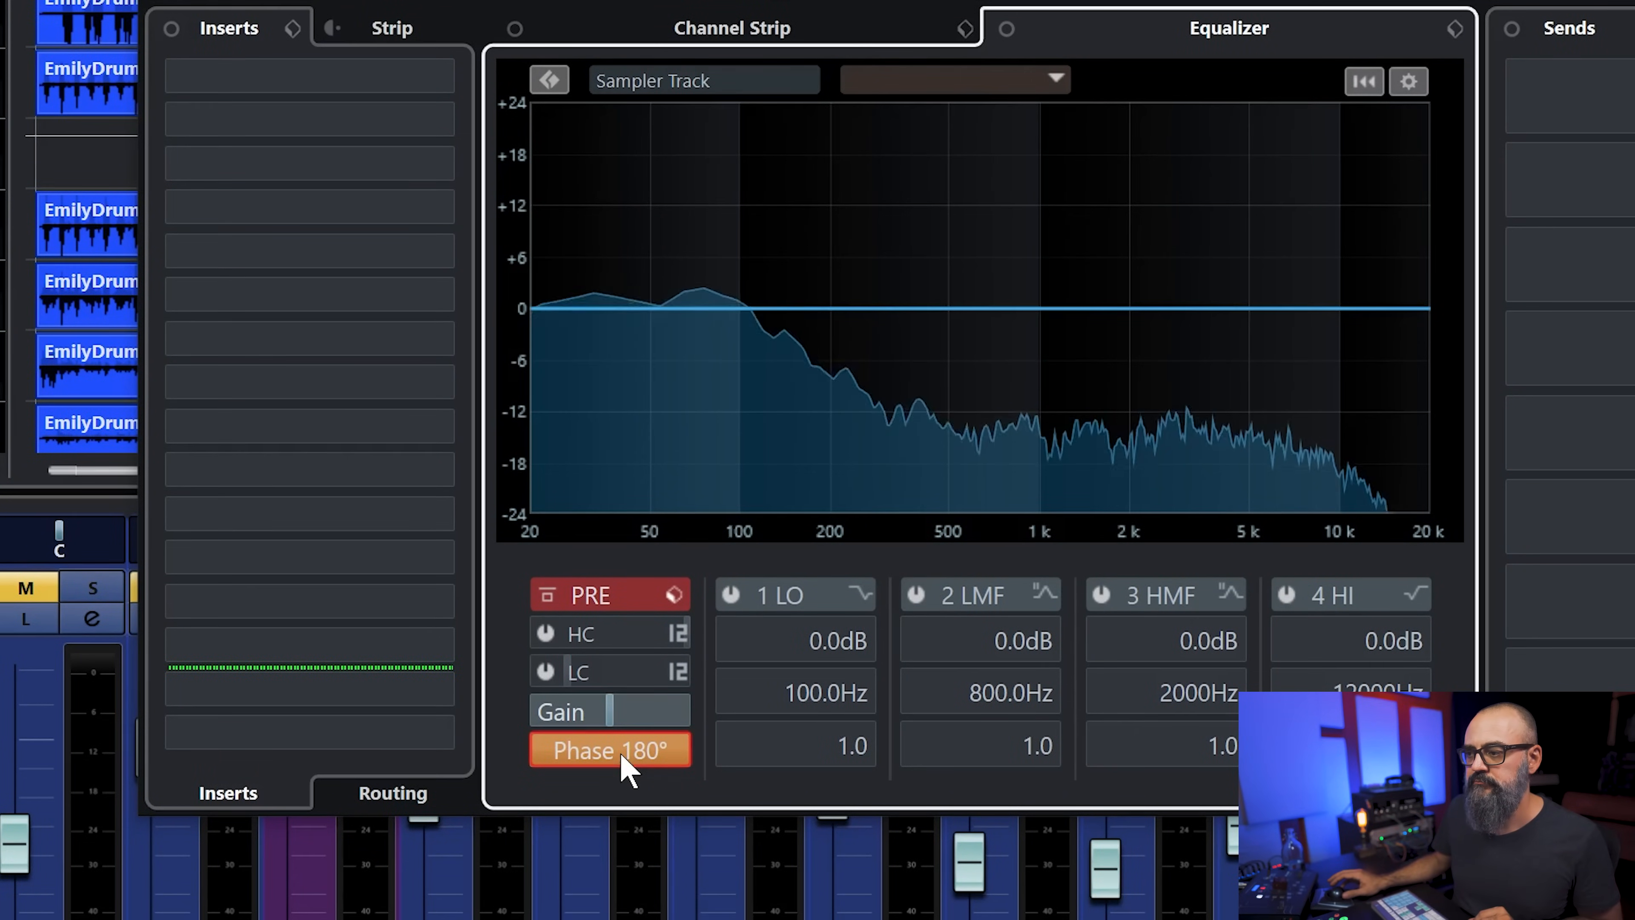
click(610, 749)
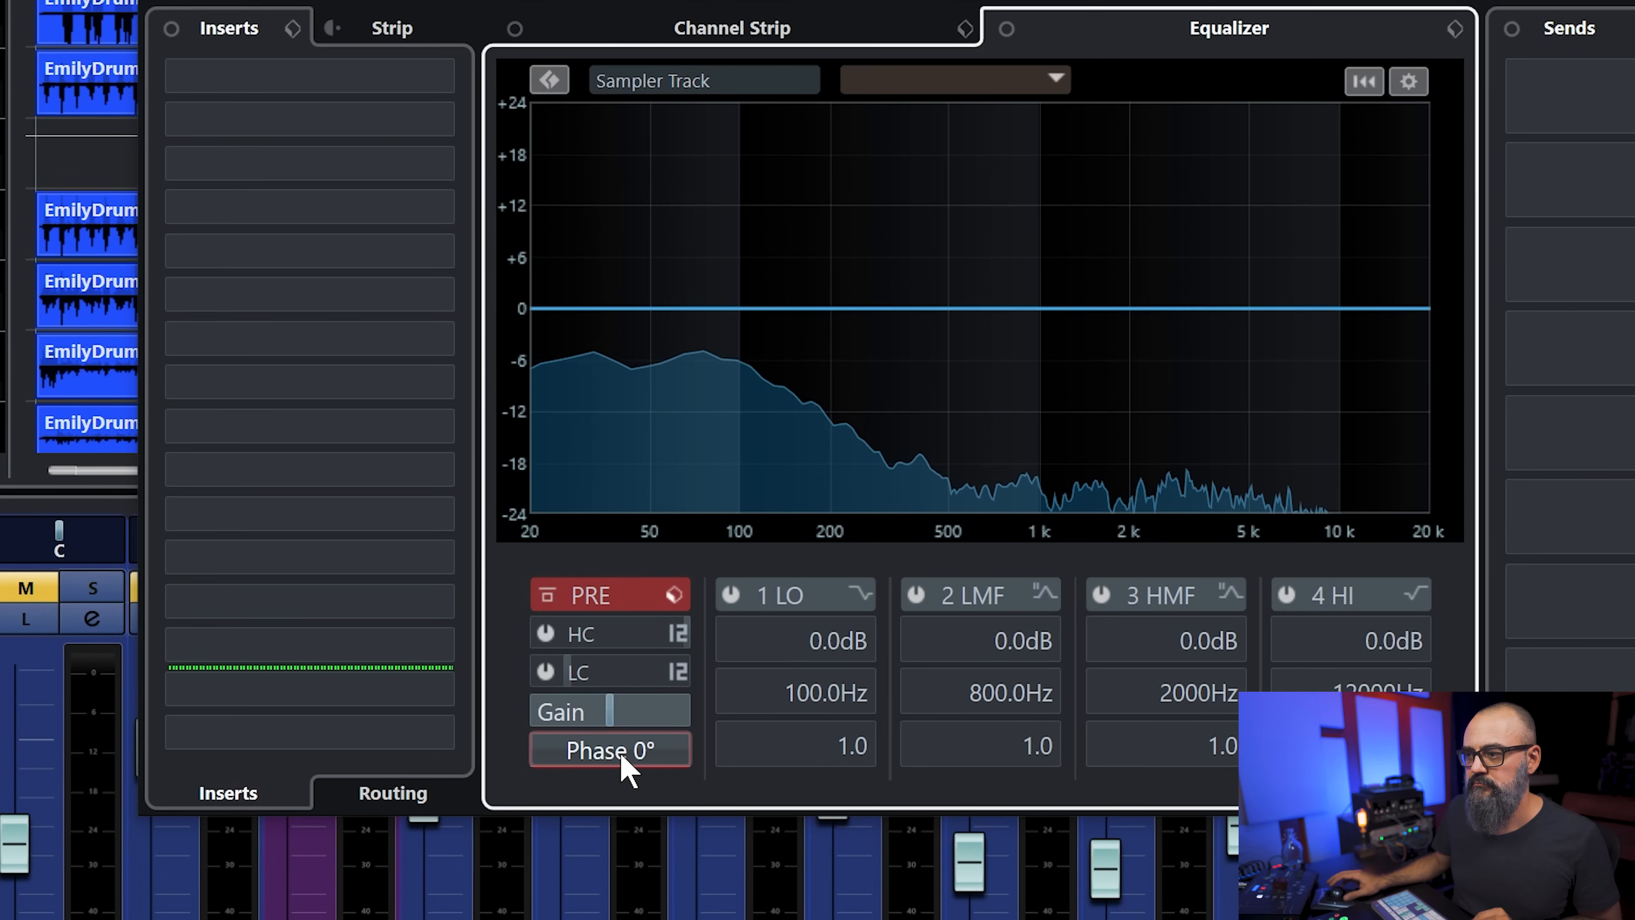
click(610, 749)
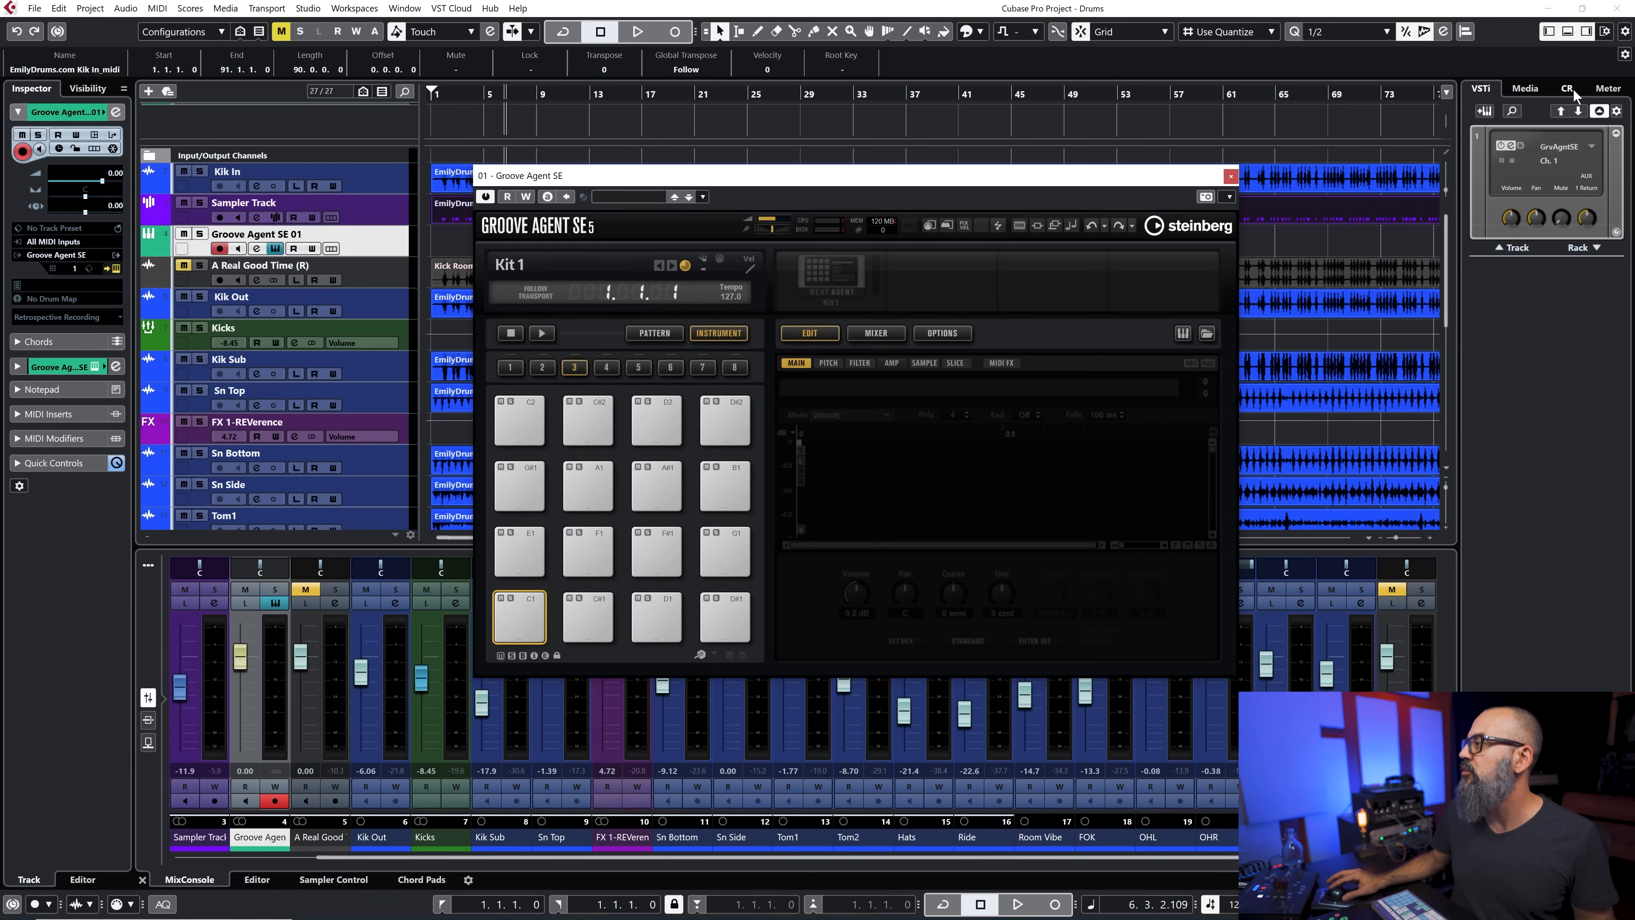
Load the Honest BIG V10d kick onto the C1 pad via the File Browser and reopen Groove Agent SE
click(1525, 88)
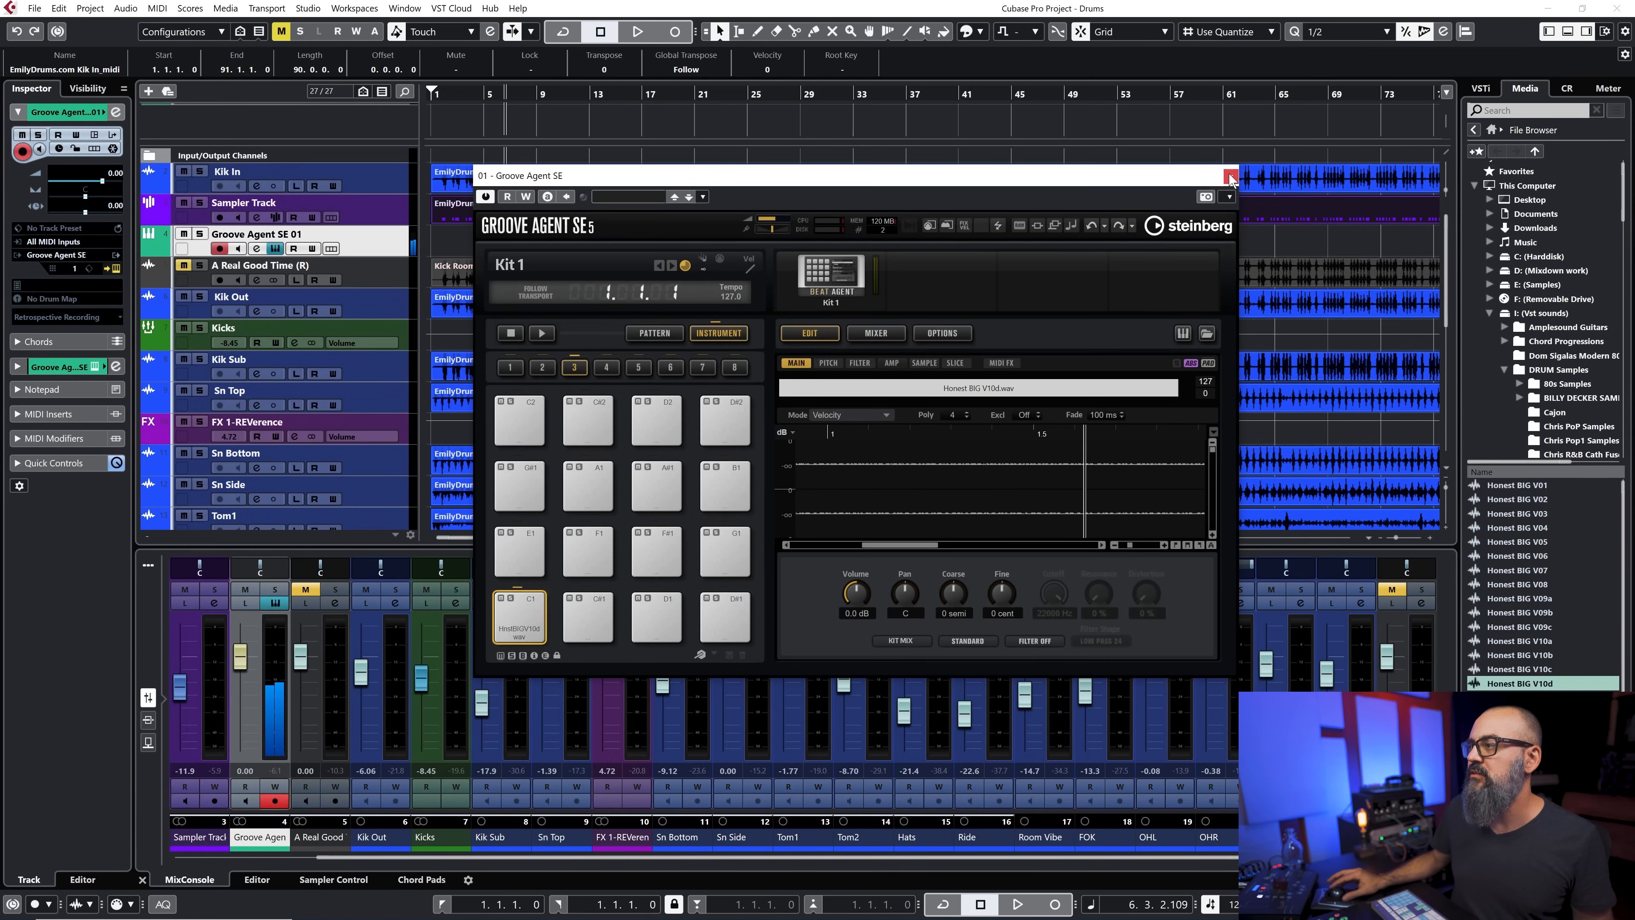
click(1230, 177)
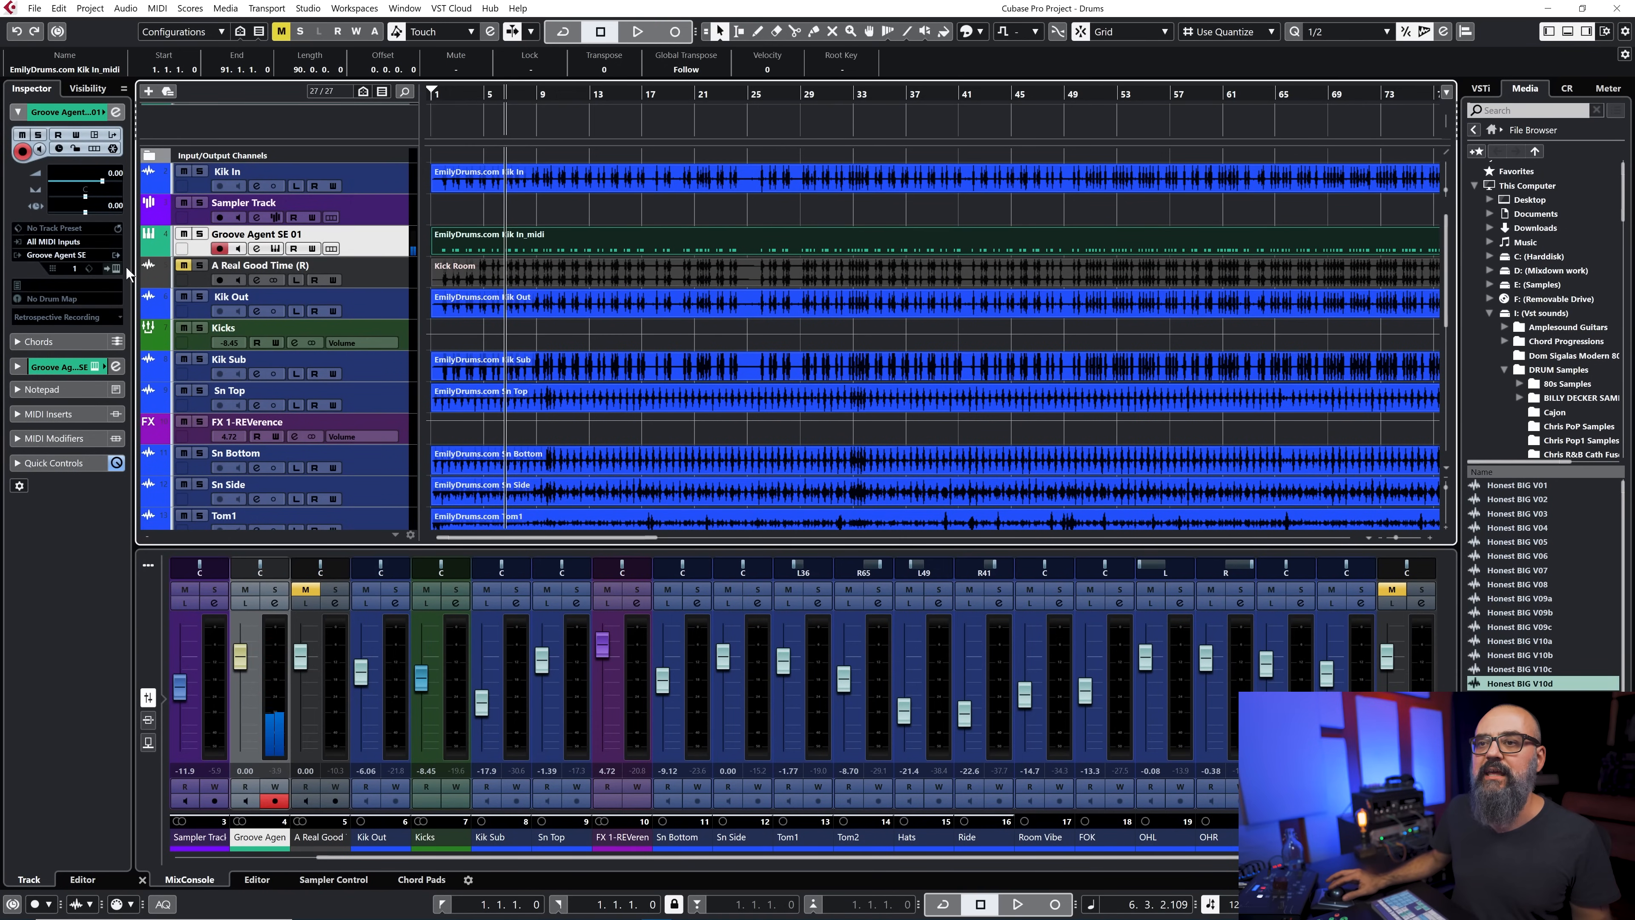
click(274, 249)
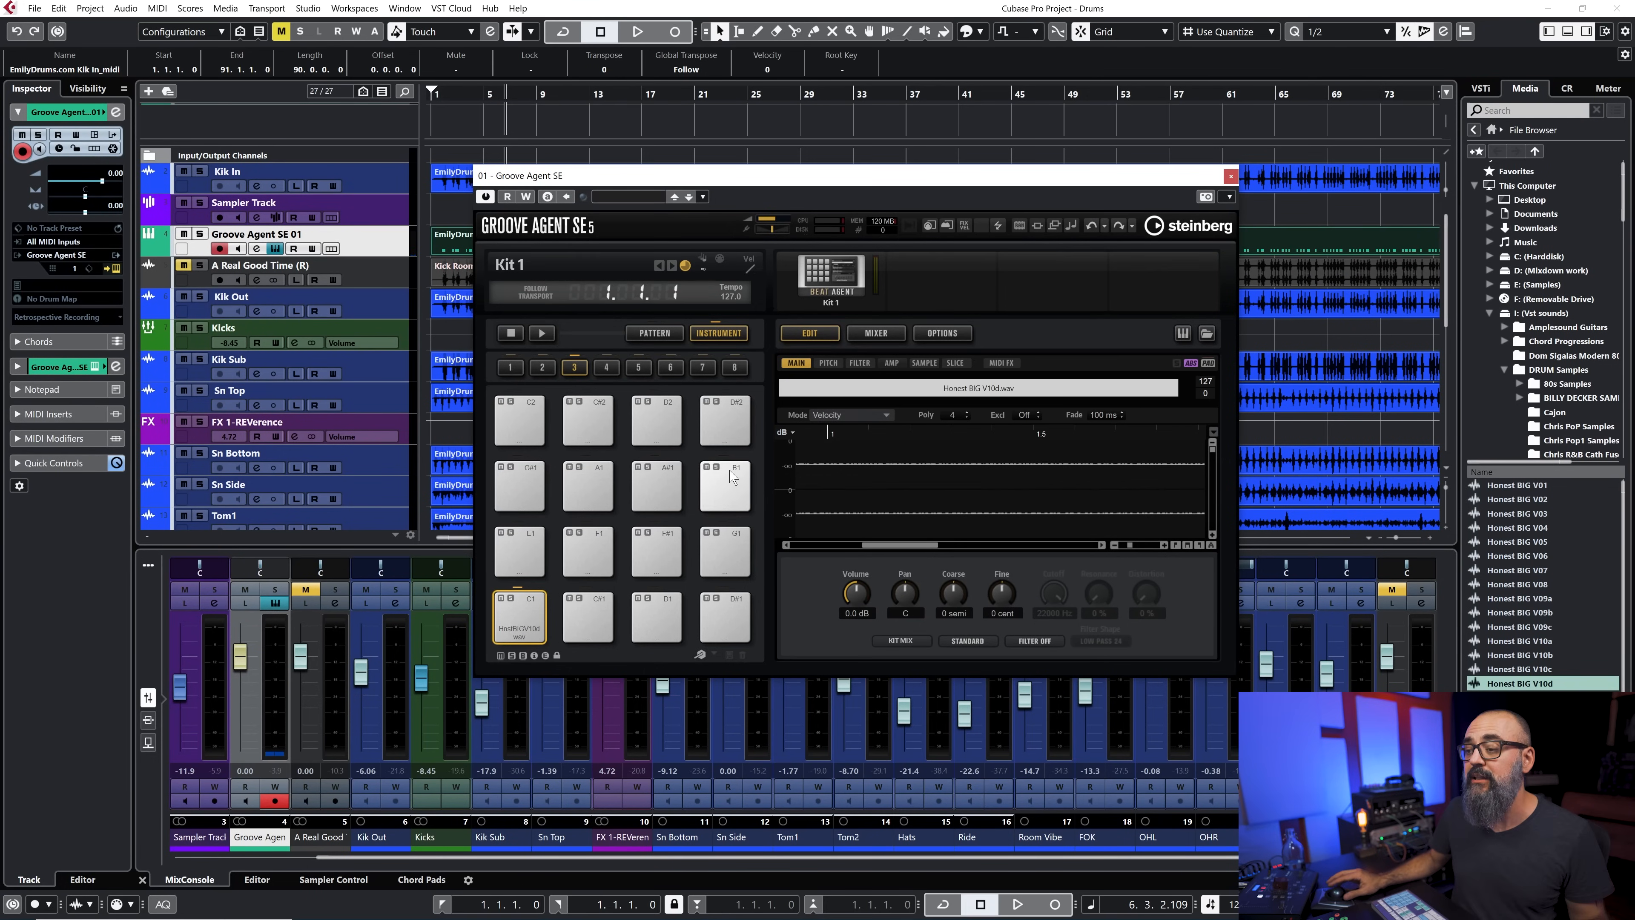
mouse_move(727, 620)
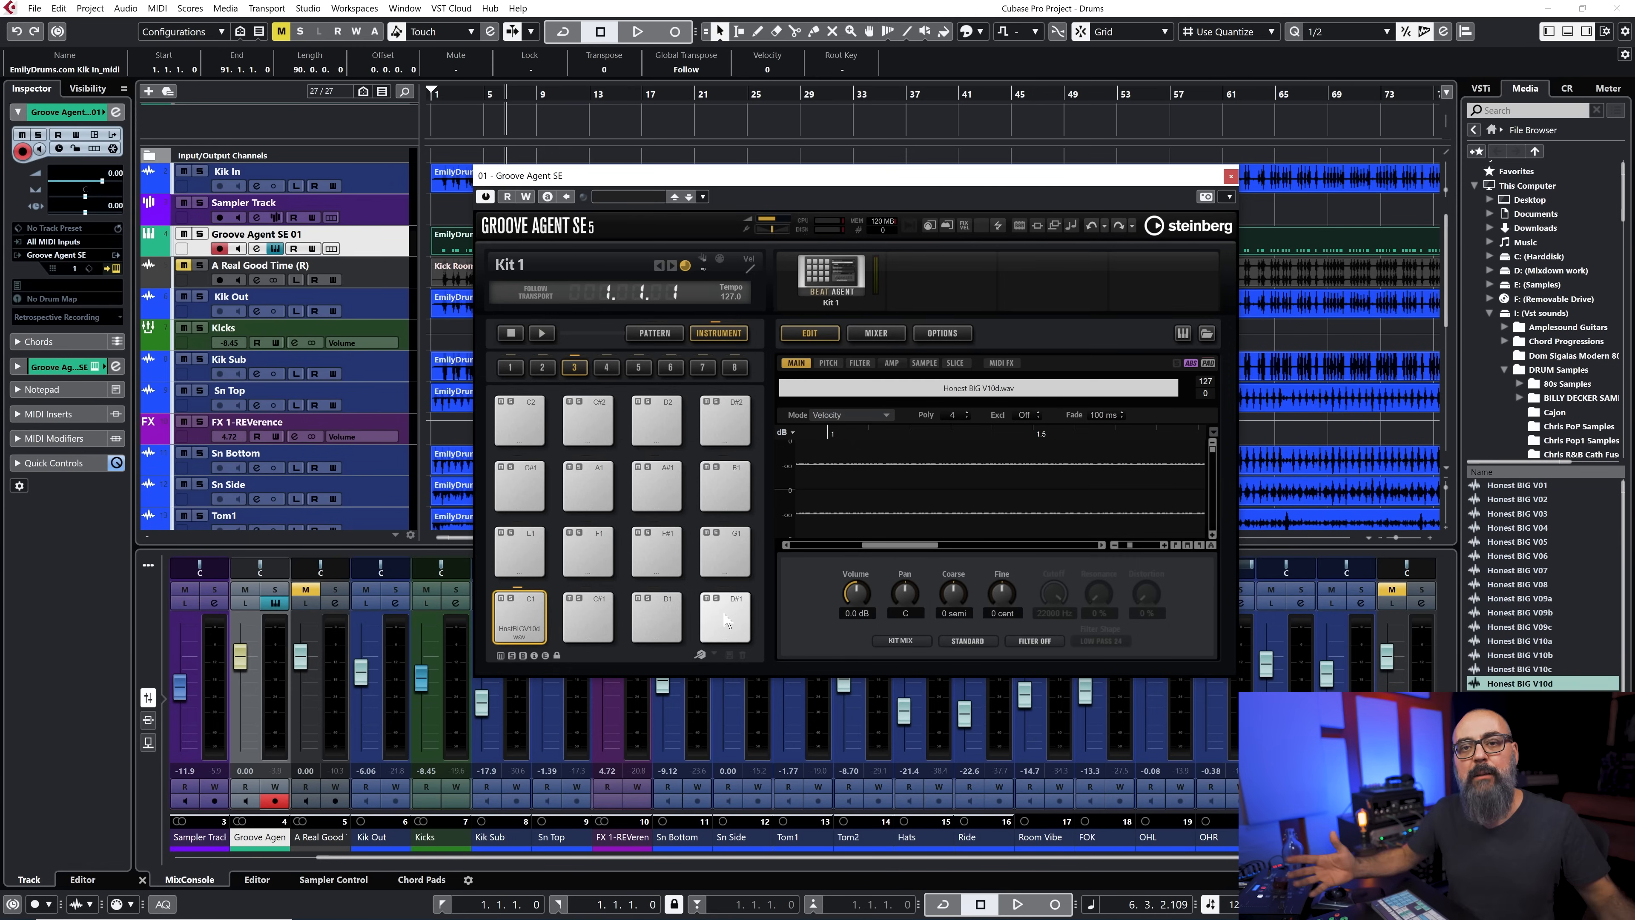
mouse_move(571, 716)
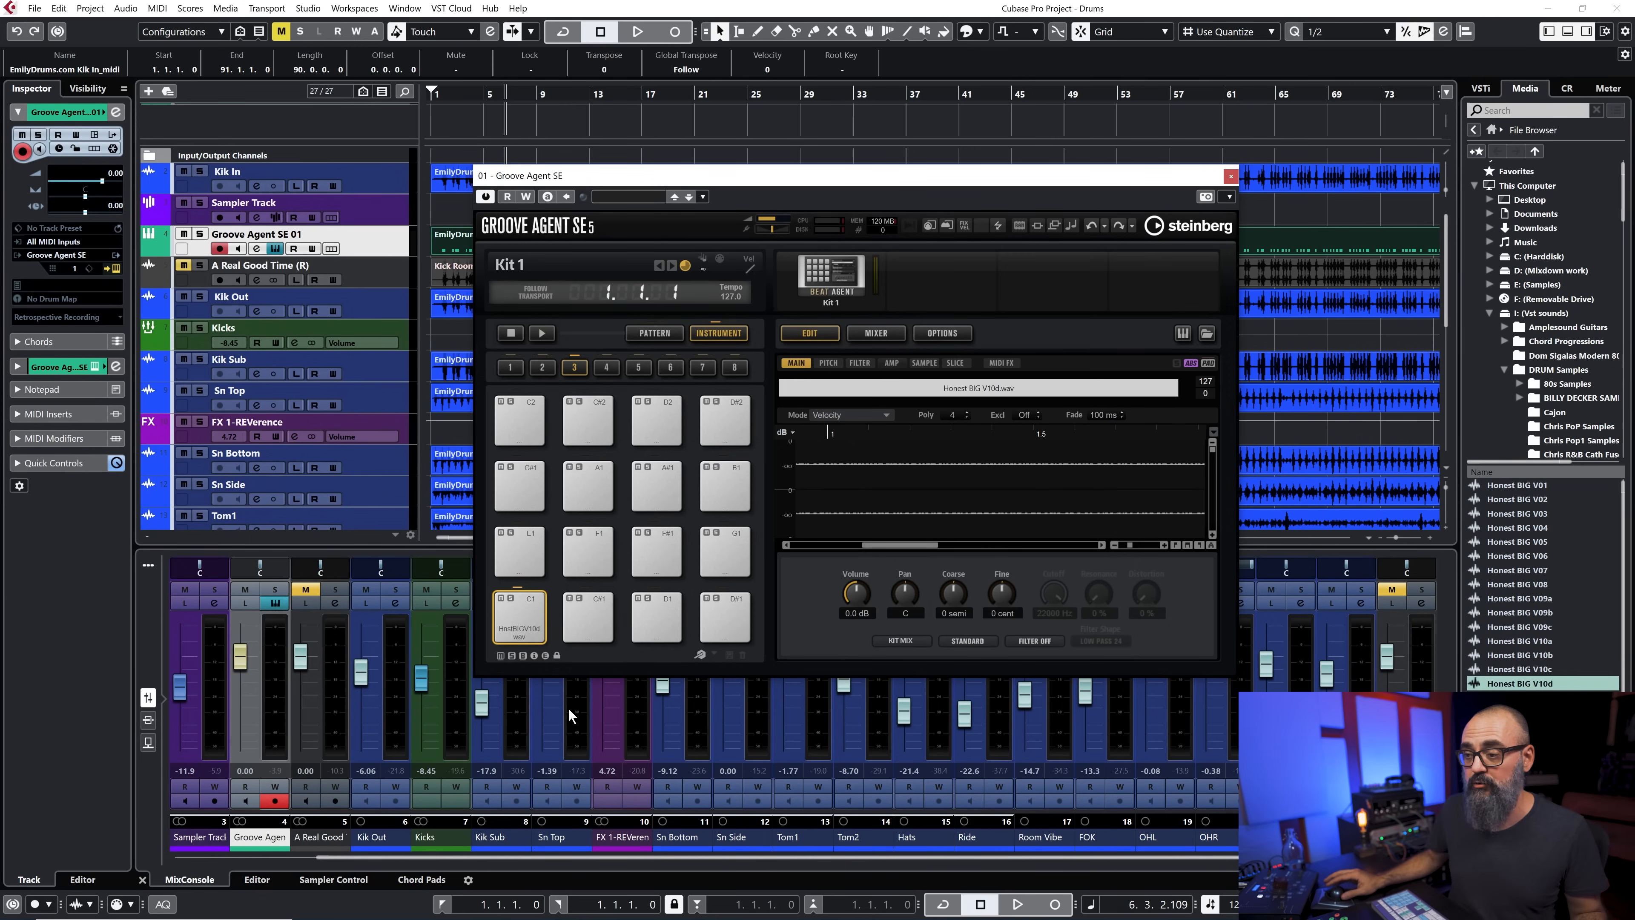